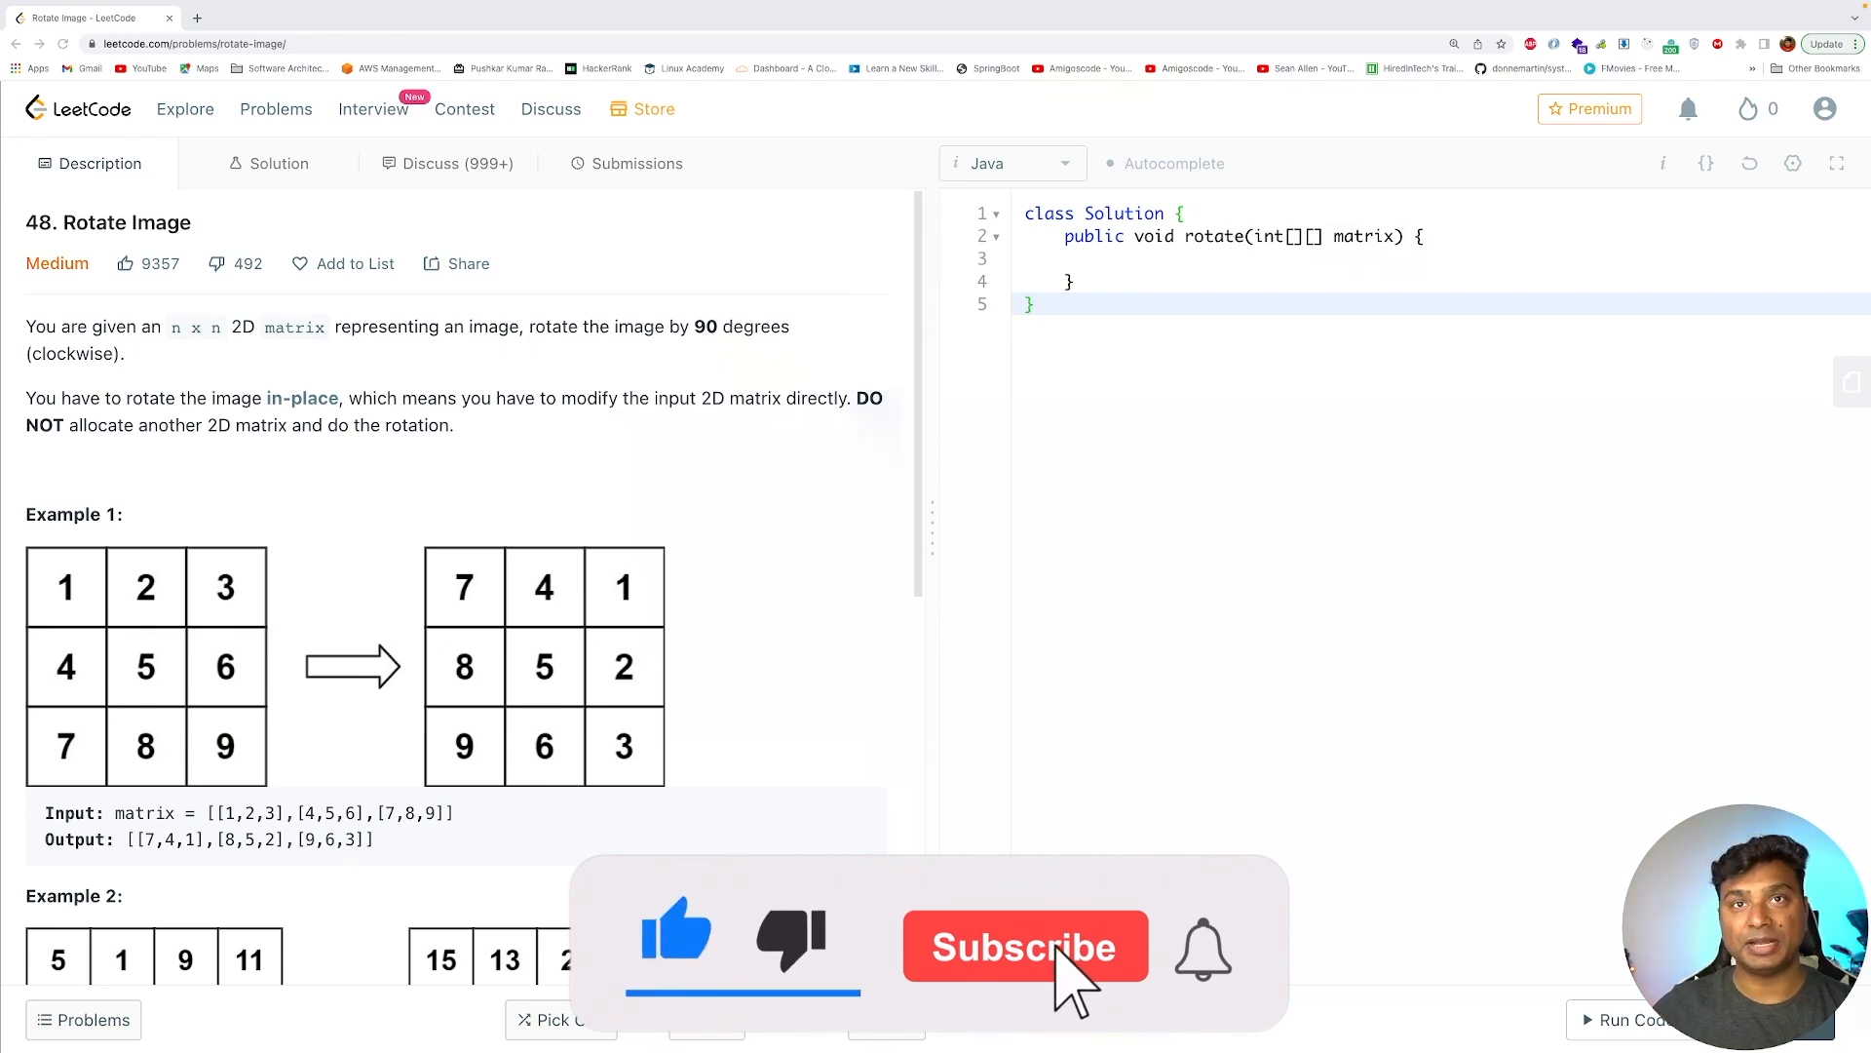
# - Add Collections.reverse(Arrays.asList(matrix)); at the top of rotate to reverse the row order
pyautogui.click(1023, 947)
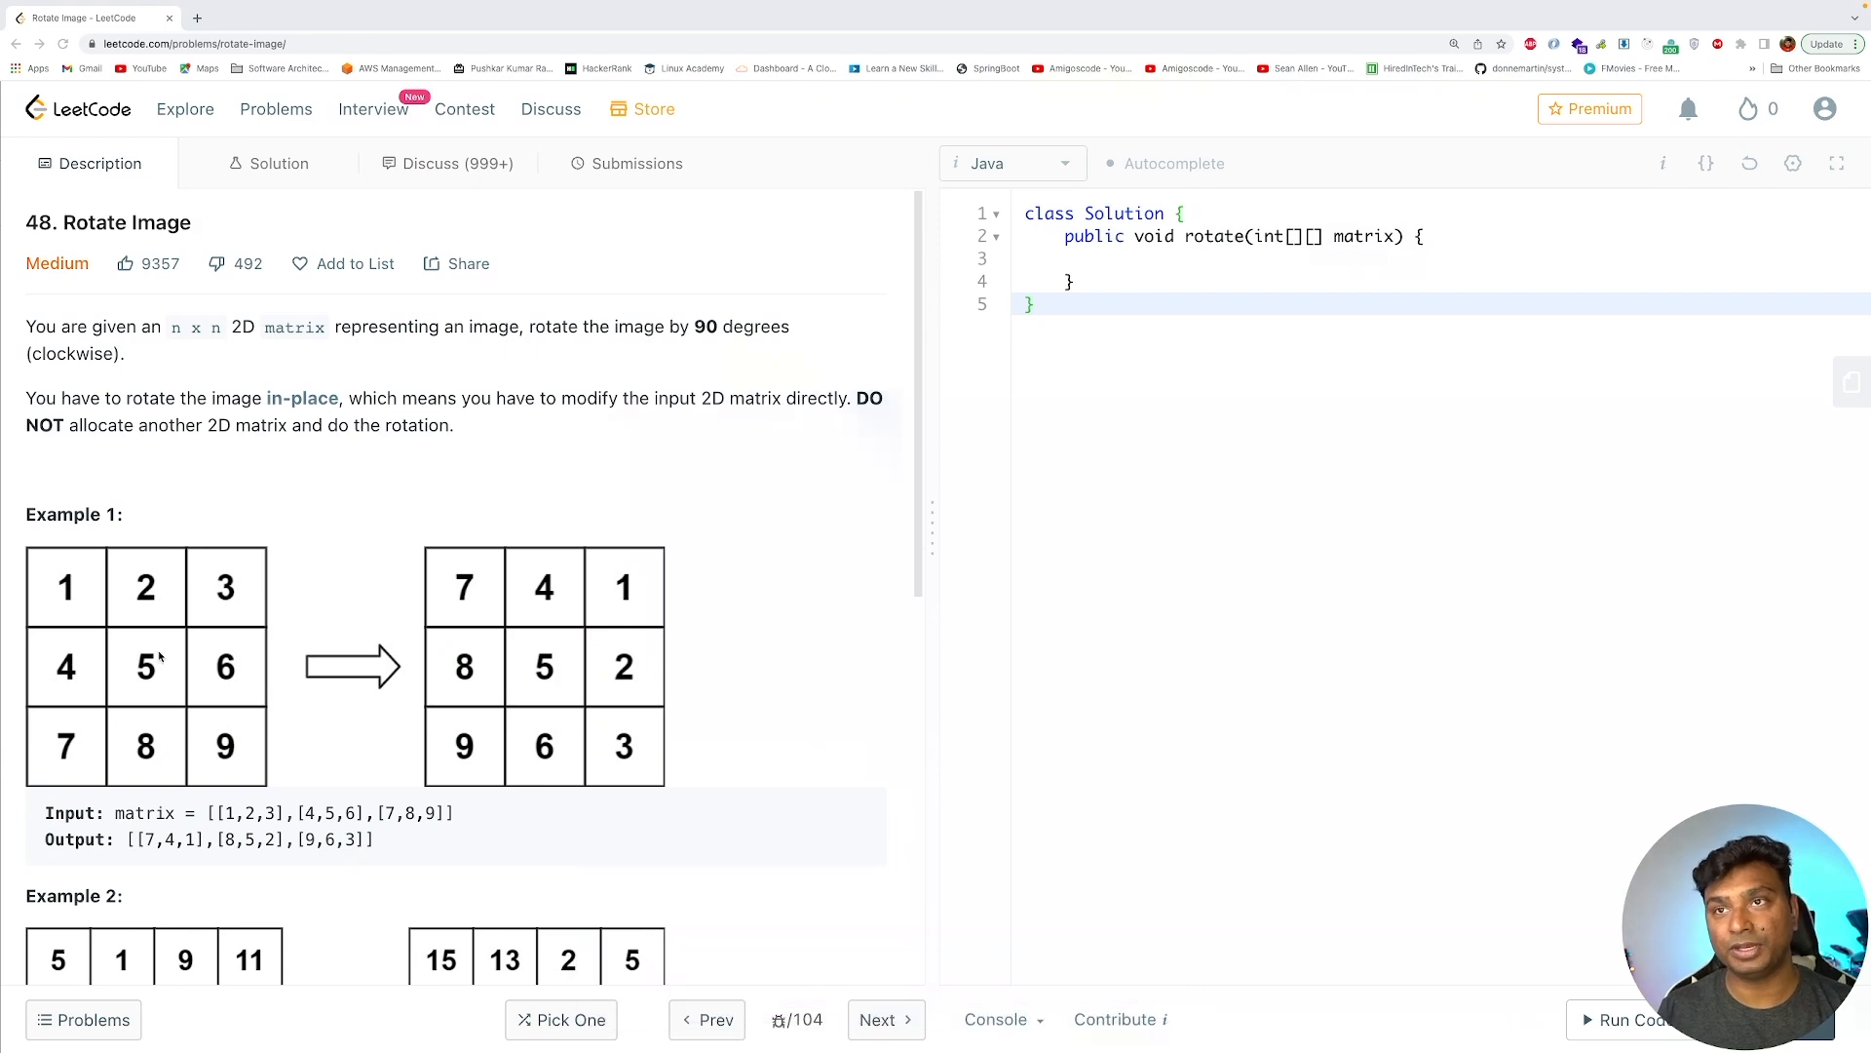
pyautogui.moveTo(505, 662)
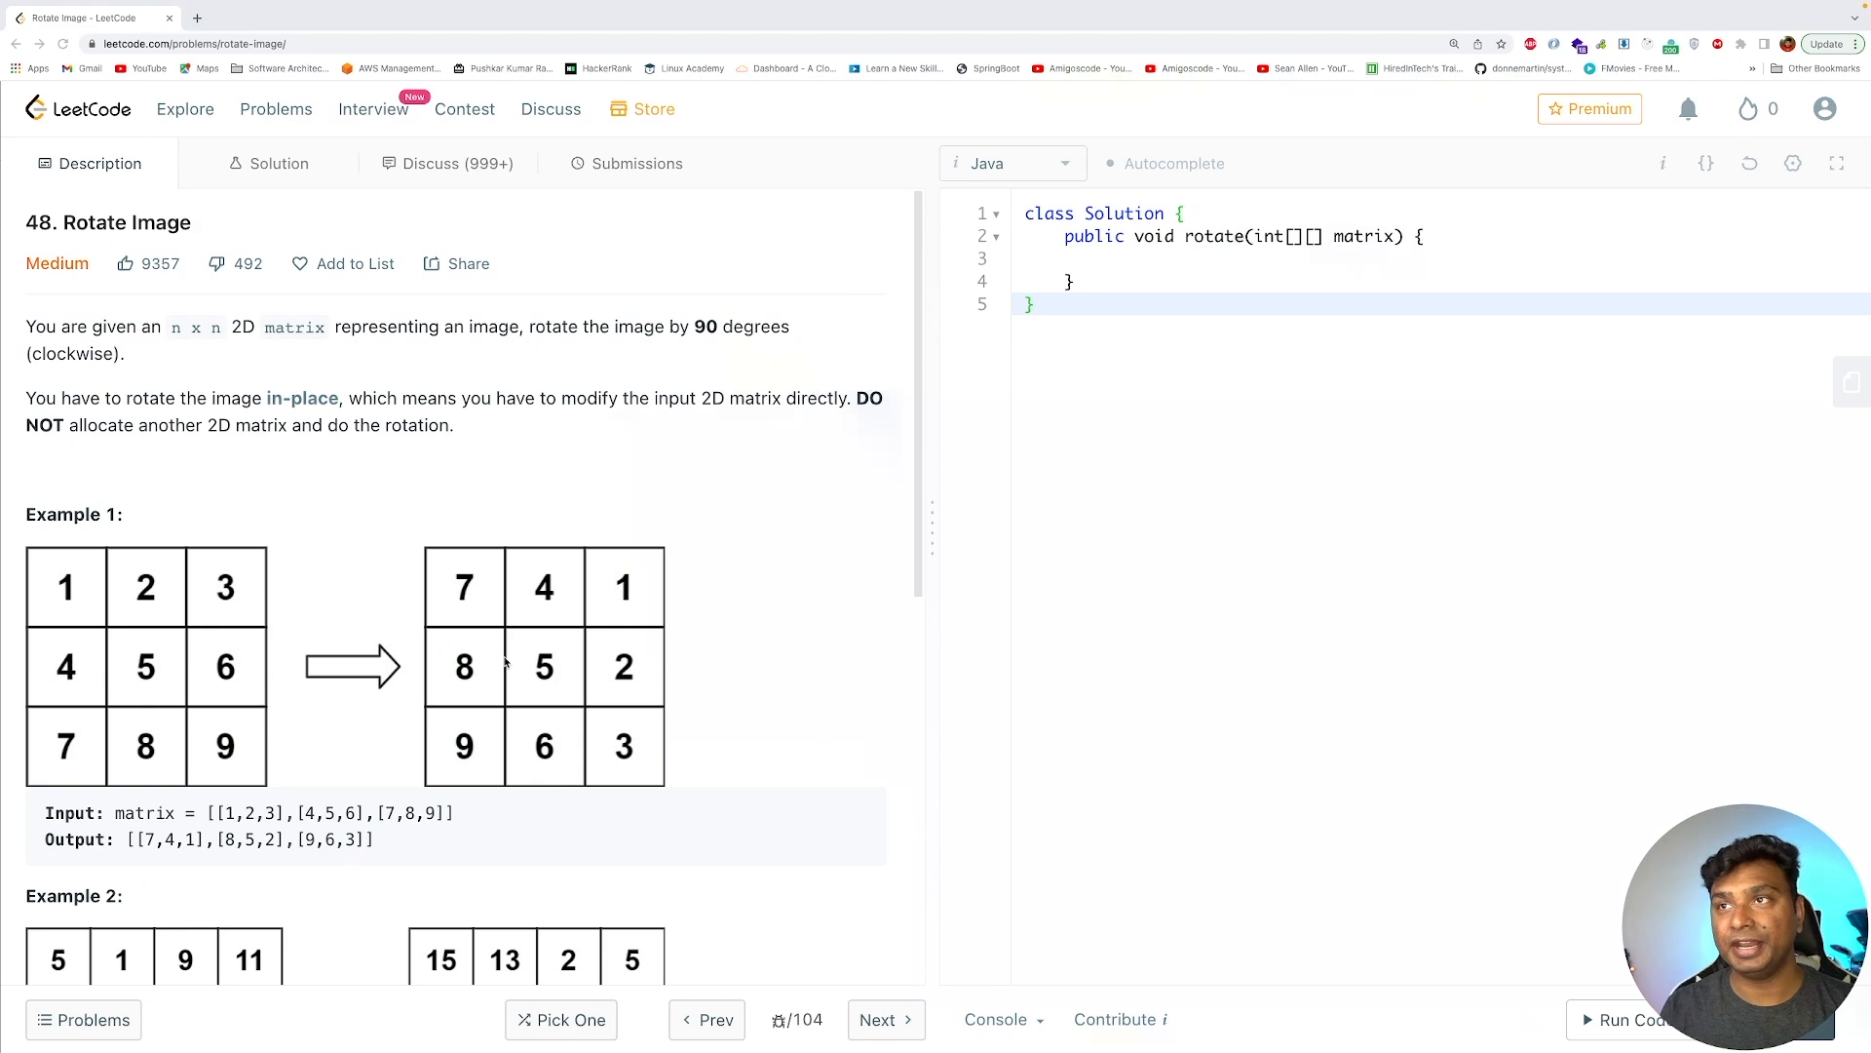
pyautogui.moveTo(600, 678)
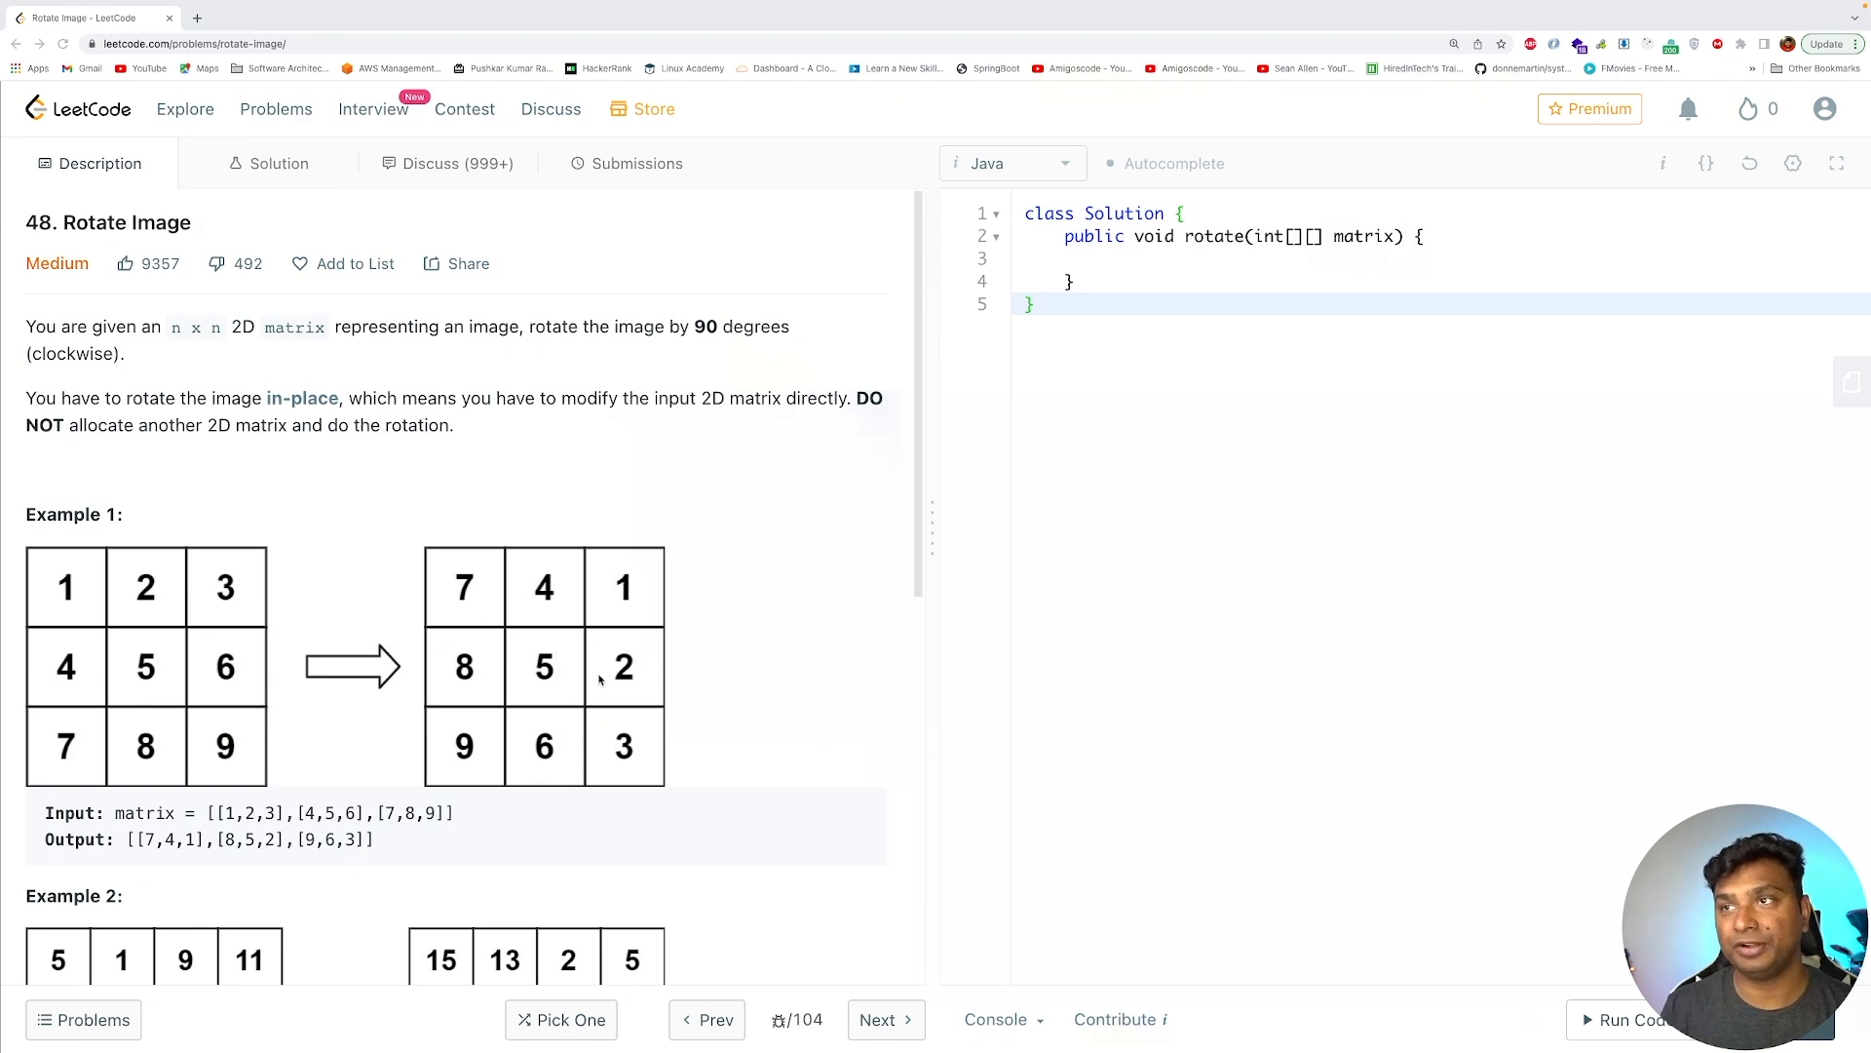
pyautogui.moveTo(591, 755)
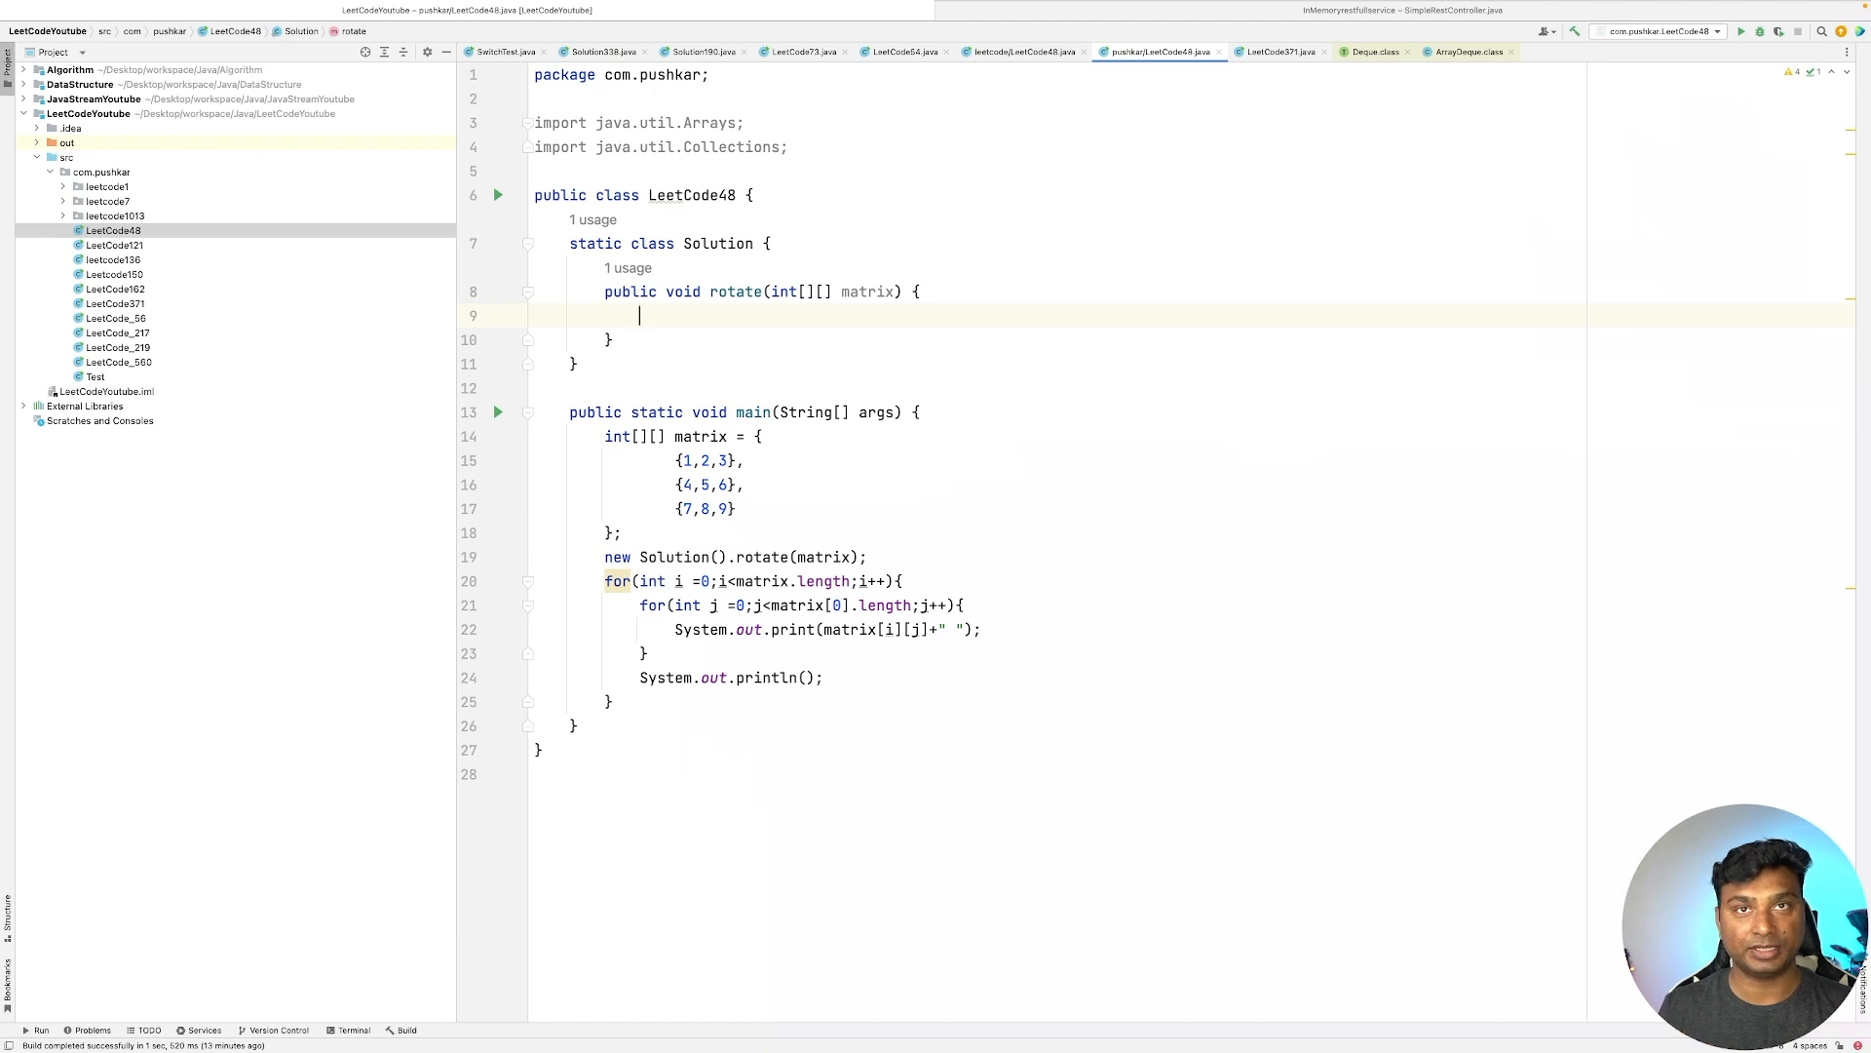
pyautogui.write('Collections.')
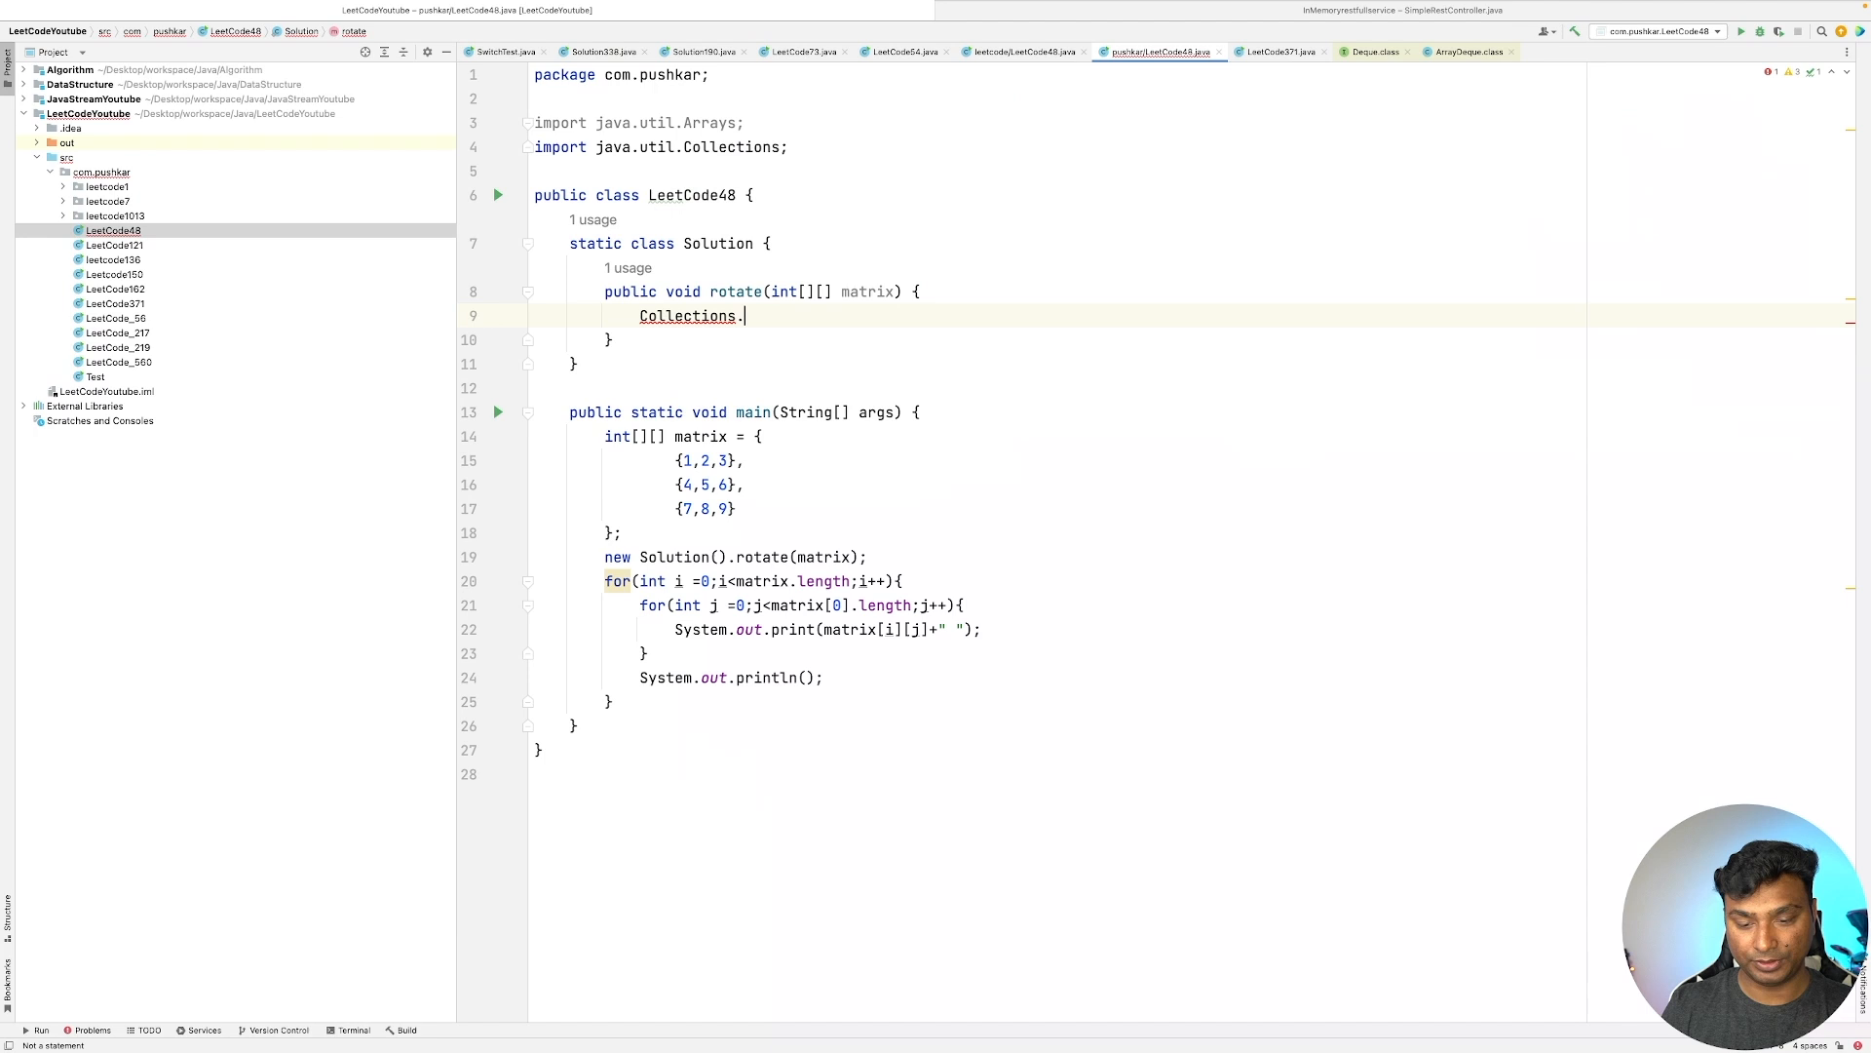
pyautogui.write('reverse()')
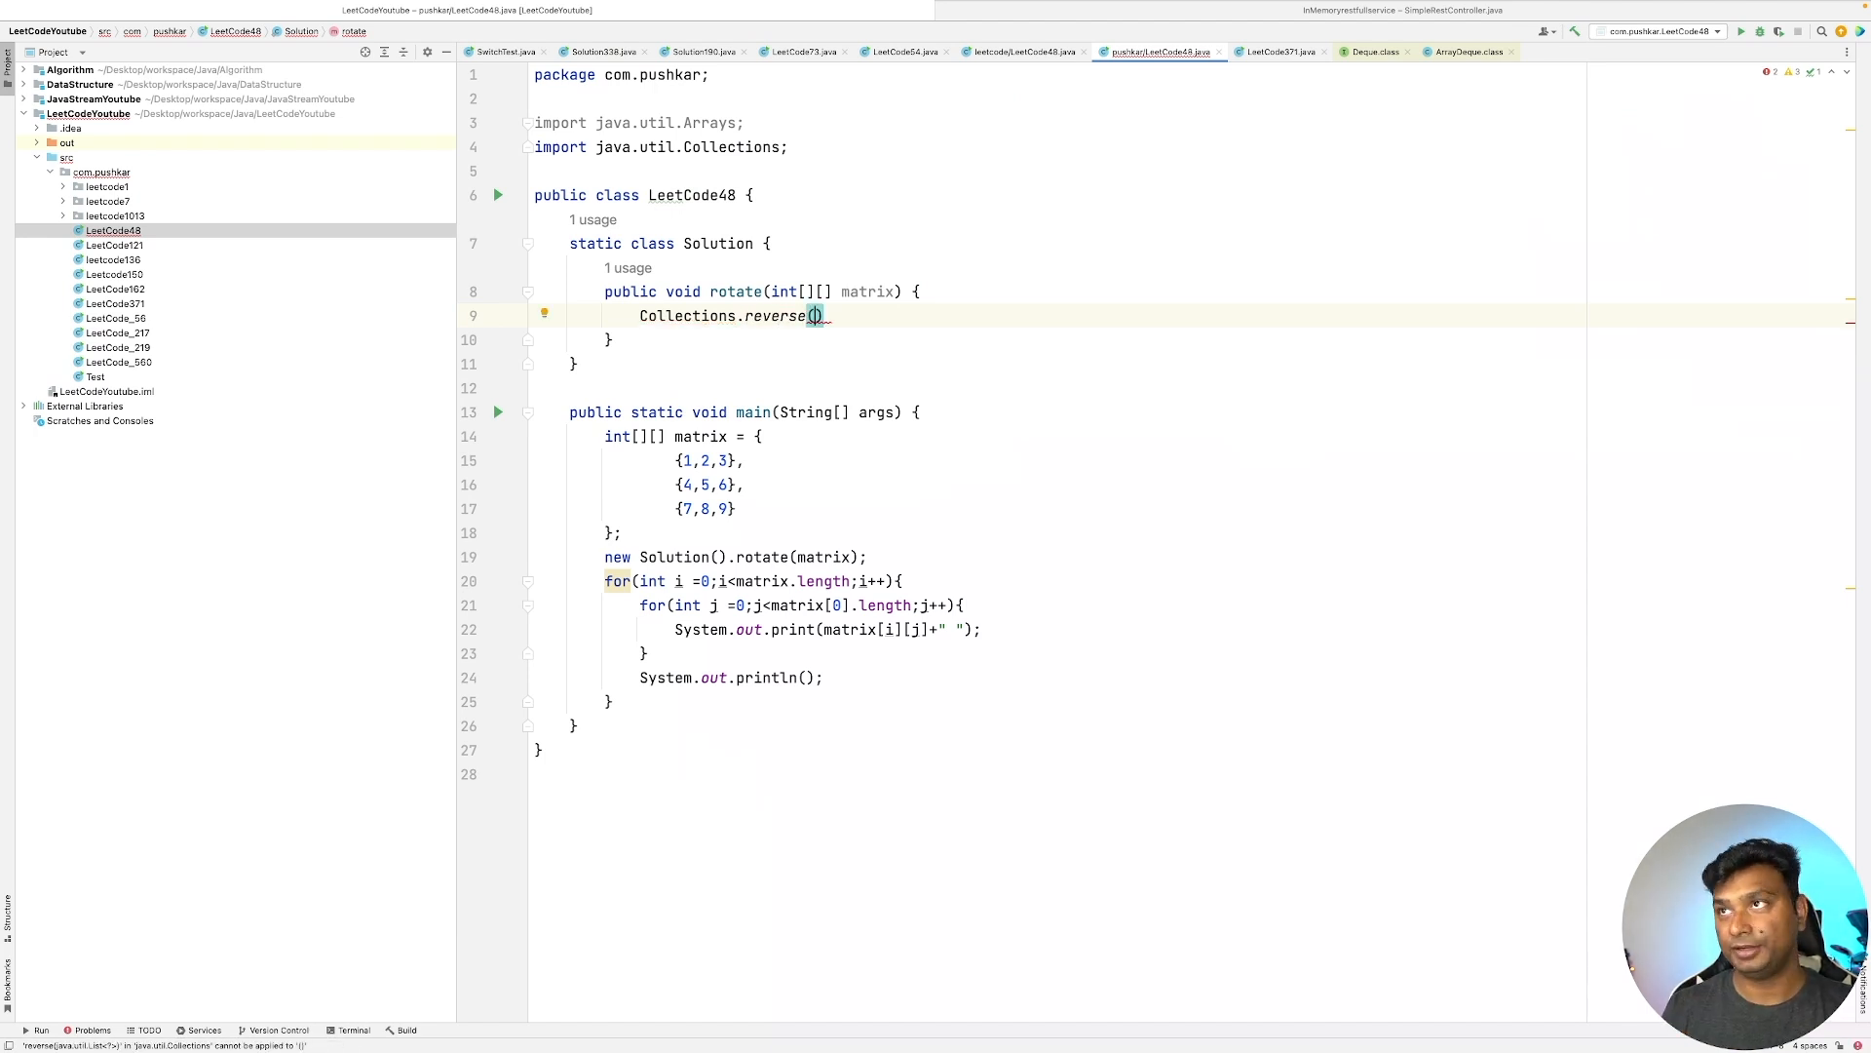
pyautogui.write('Arrays.asList(matrix')
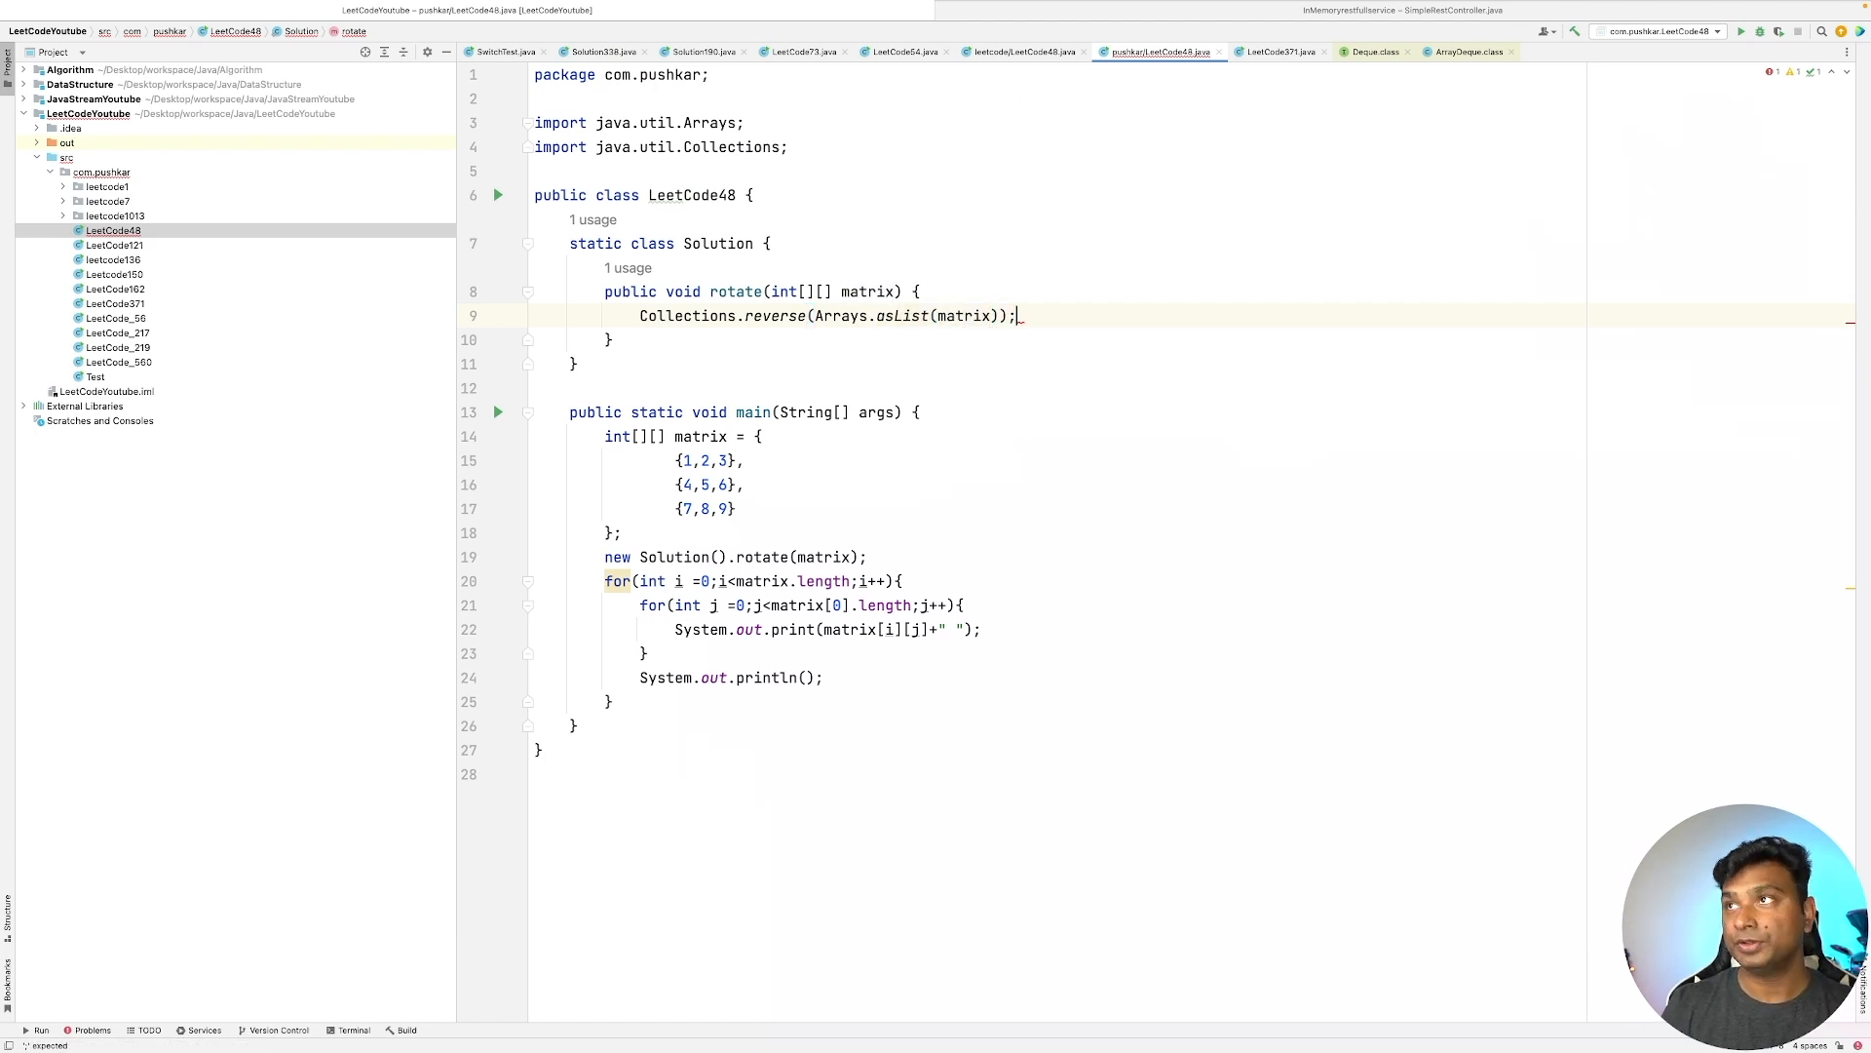
pyautogui.press('enter')
pyautogui.write('for(')
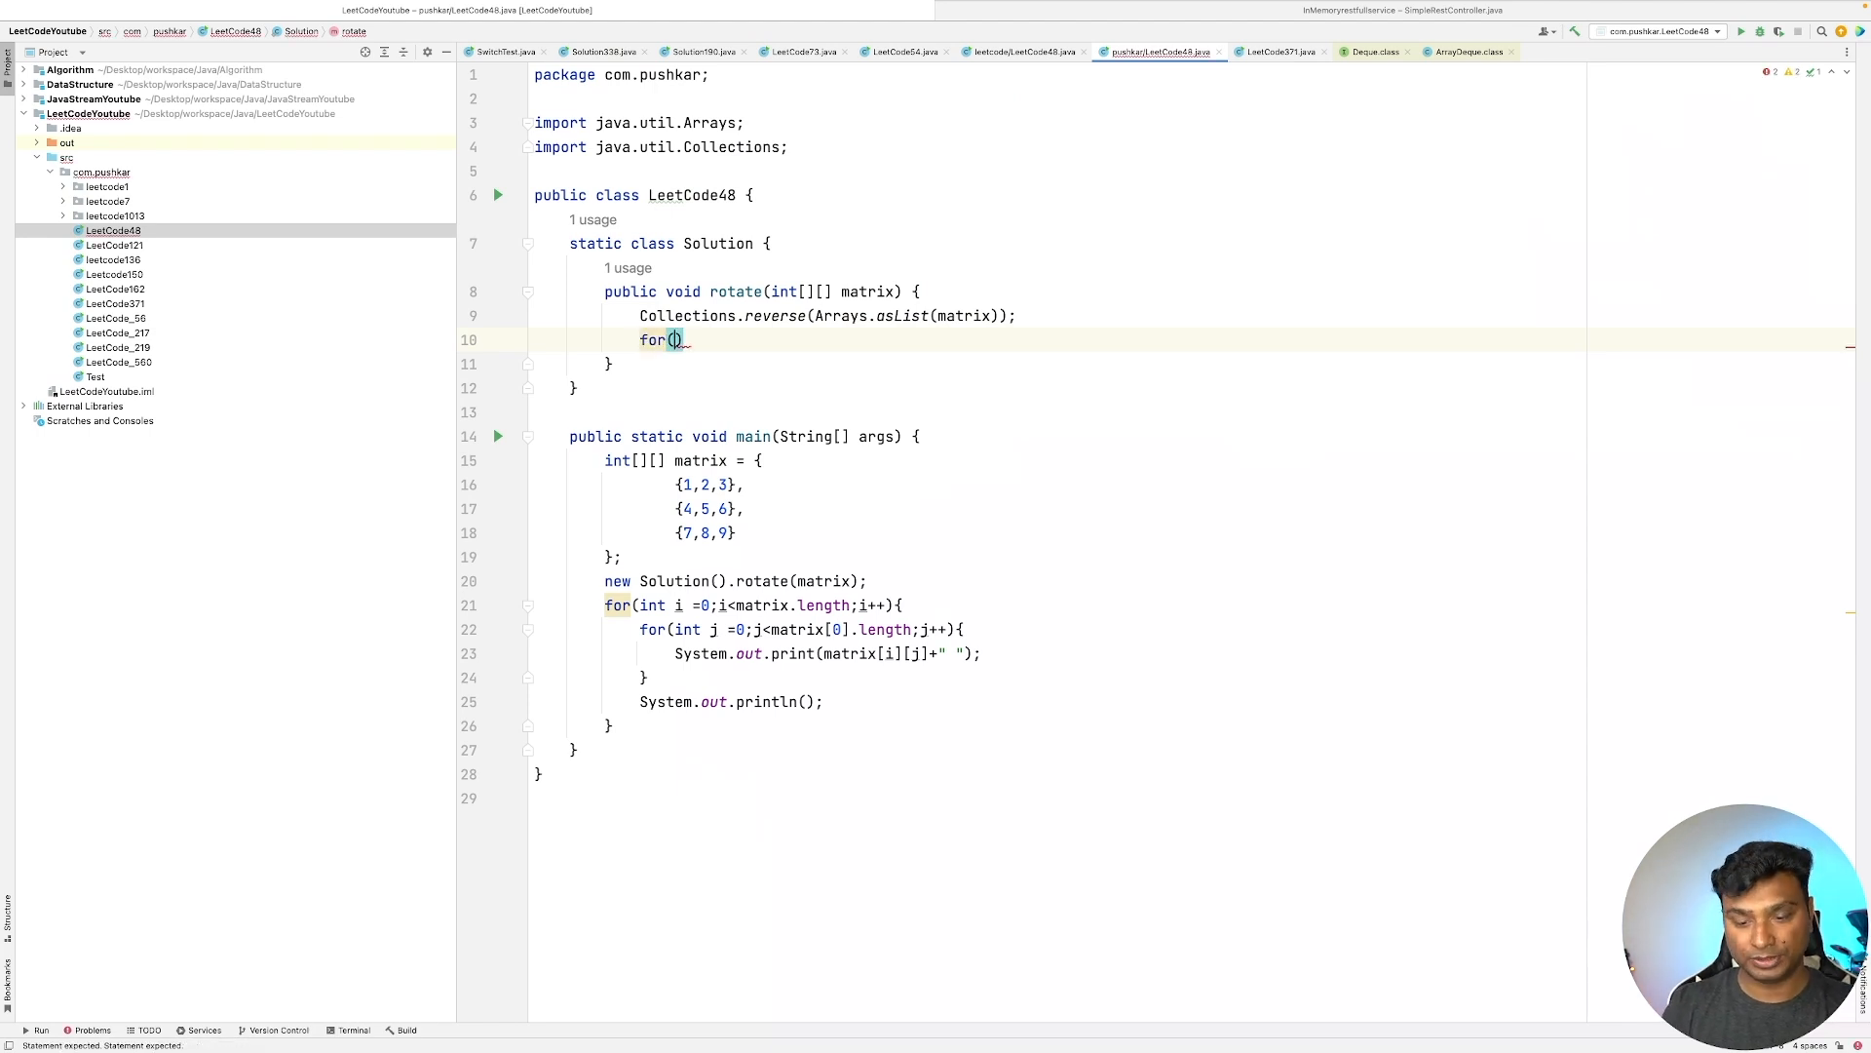
# - Write nested loops: i from 0 to matrix.length, j from i+1 to matrix[0].length
pyautogui.write('int i')
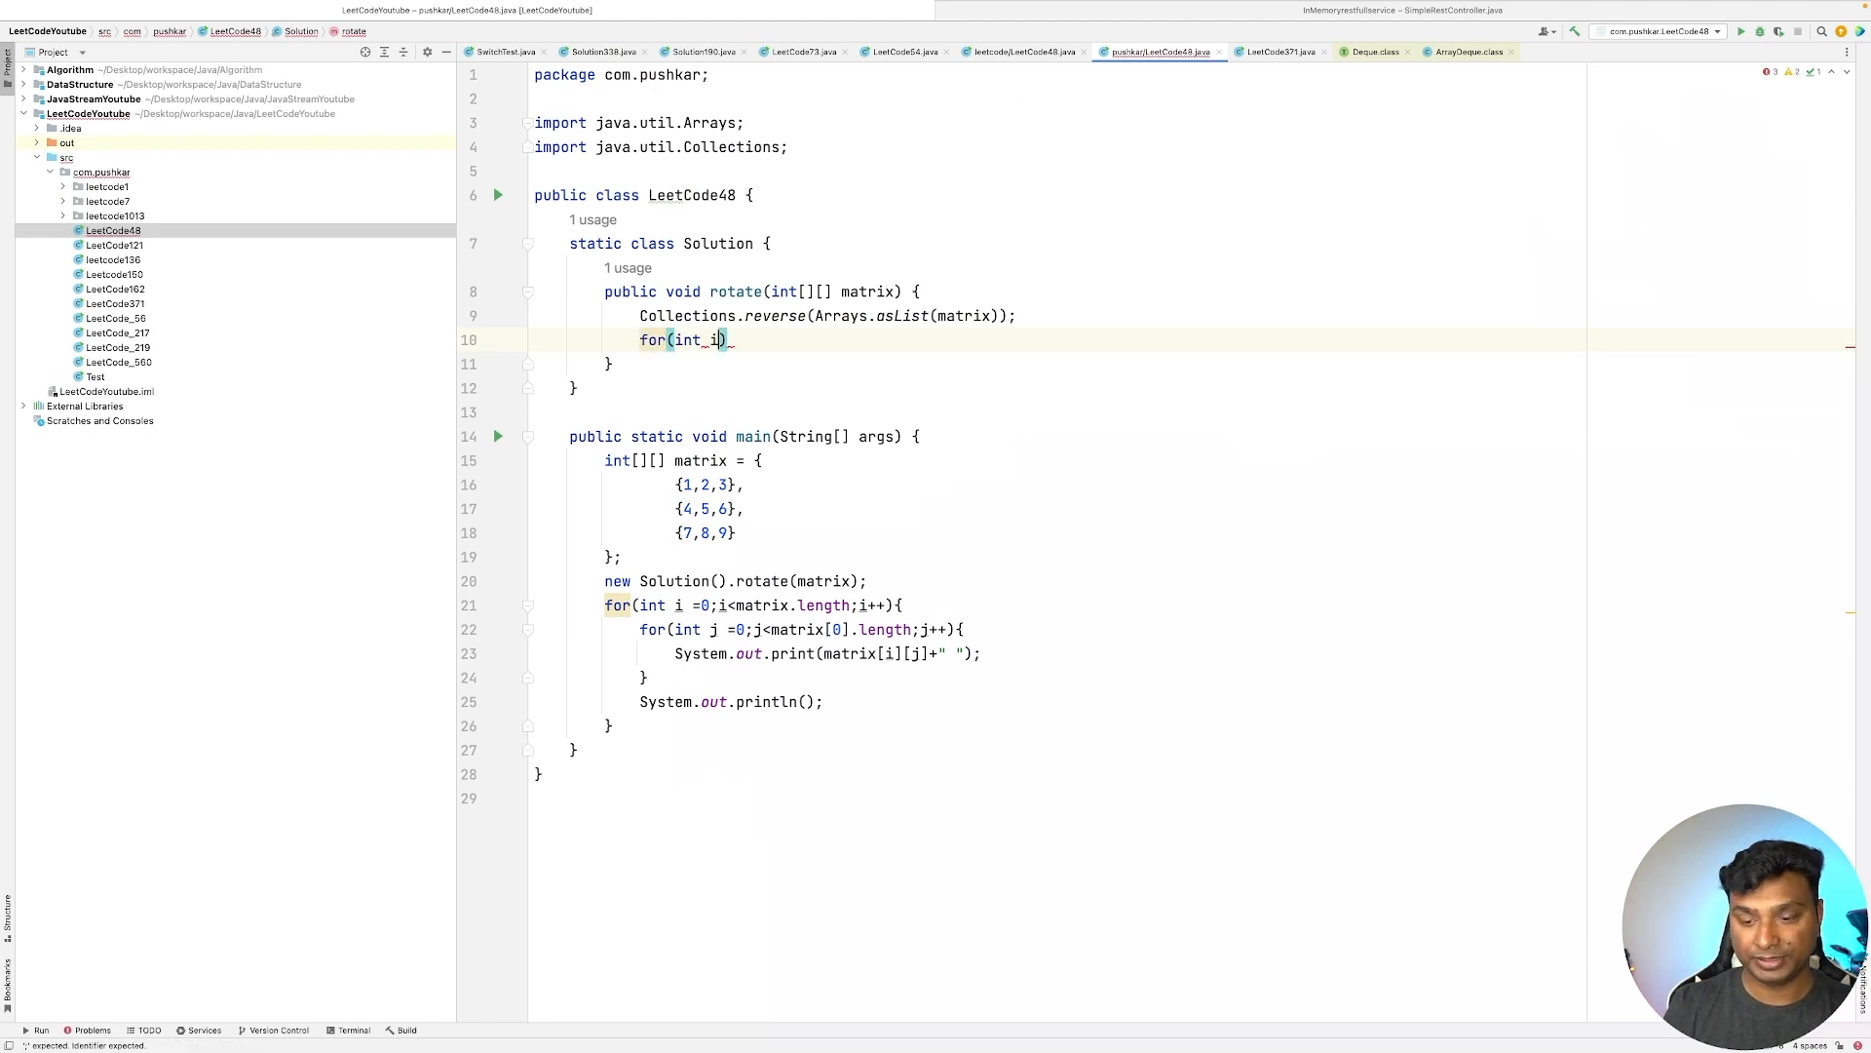
pyautogui.write('=0;i<')
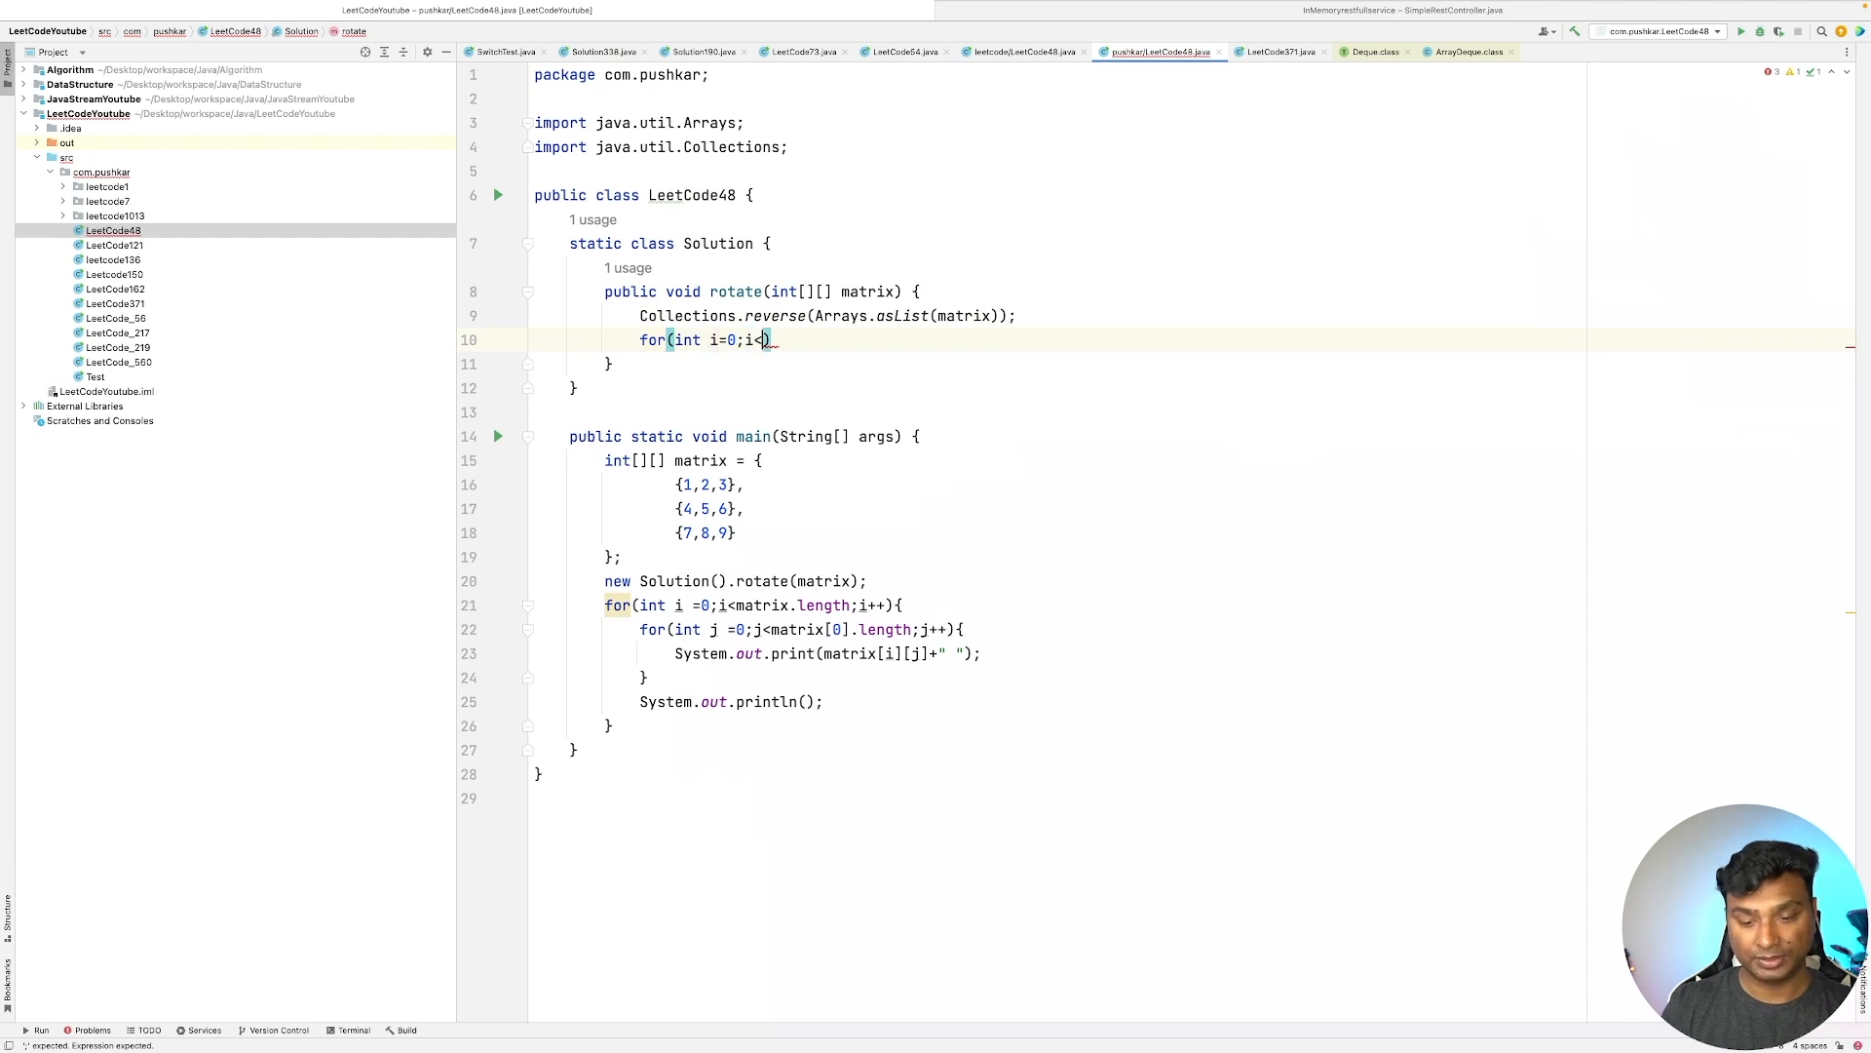
pyautogui.write('matrix.leg')
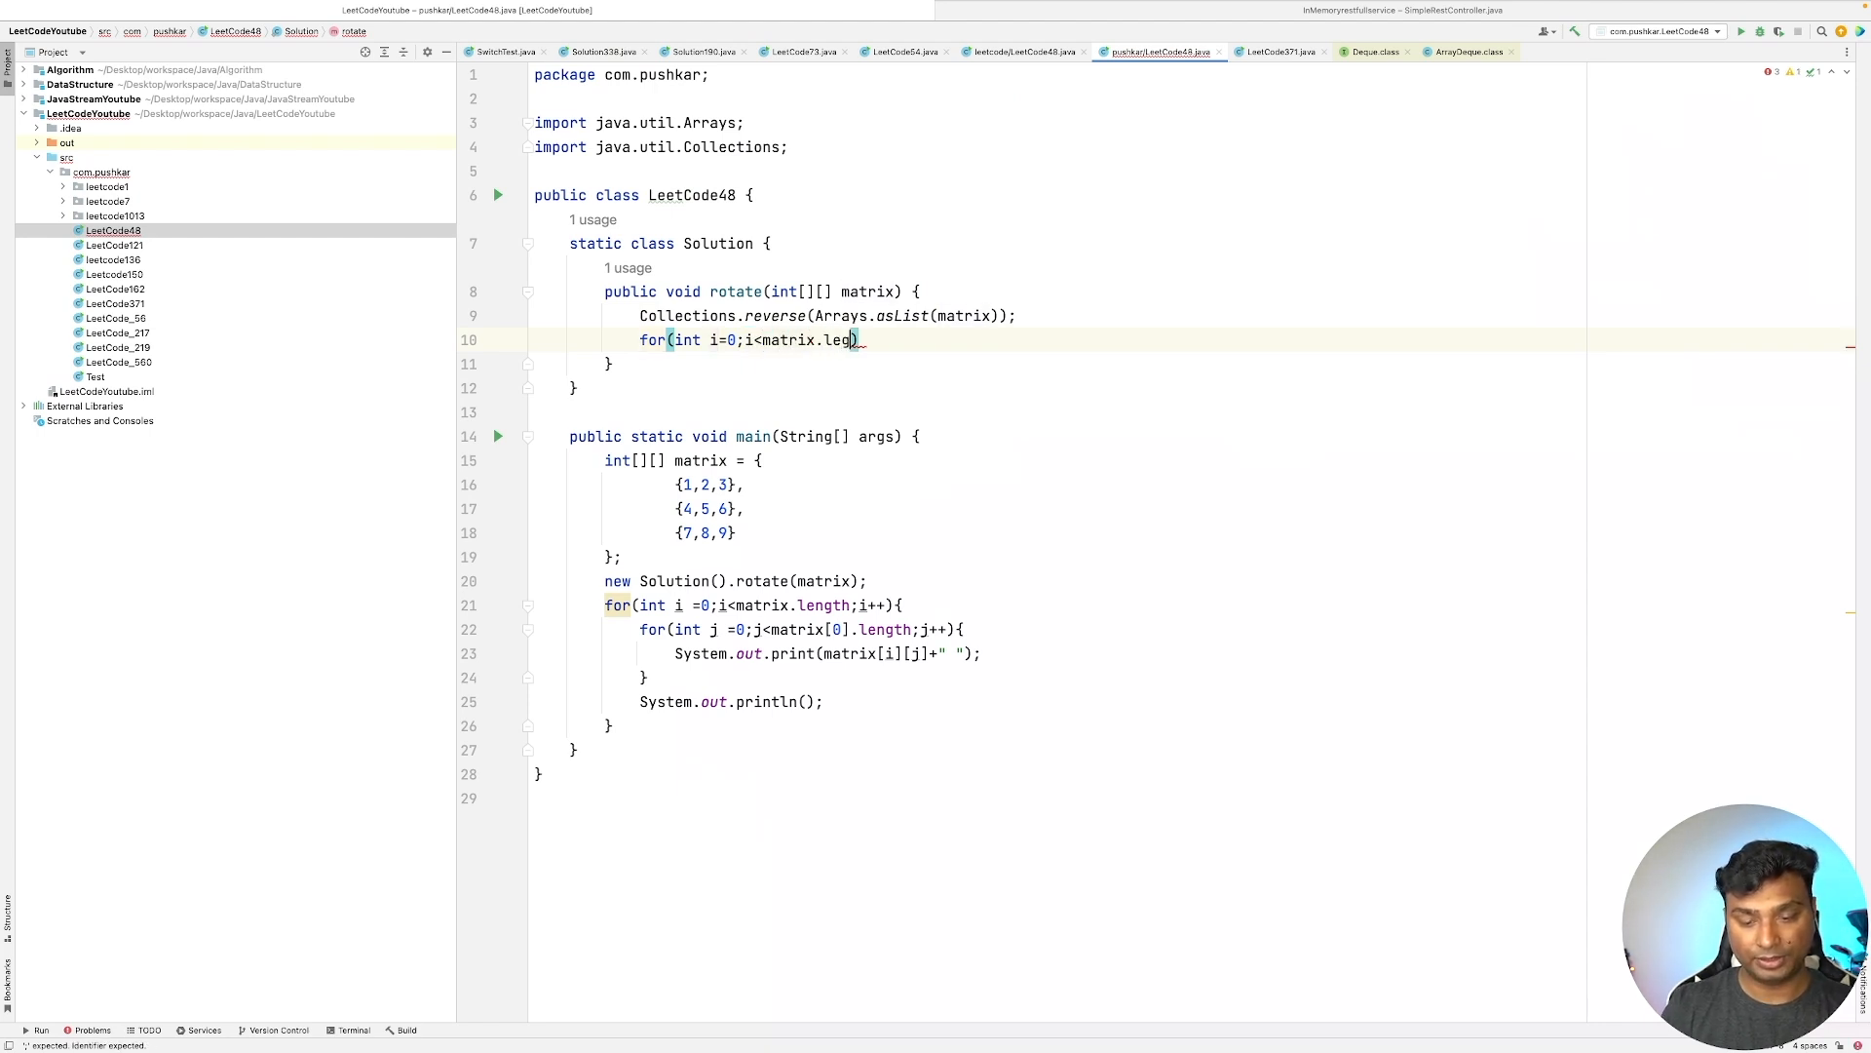
pyautogui.write('th')
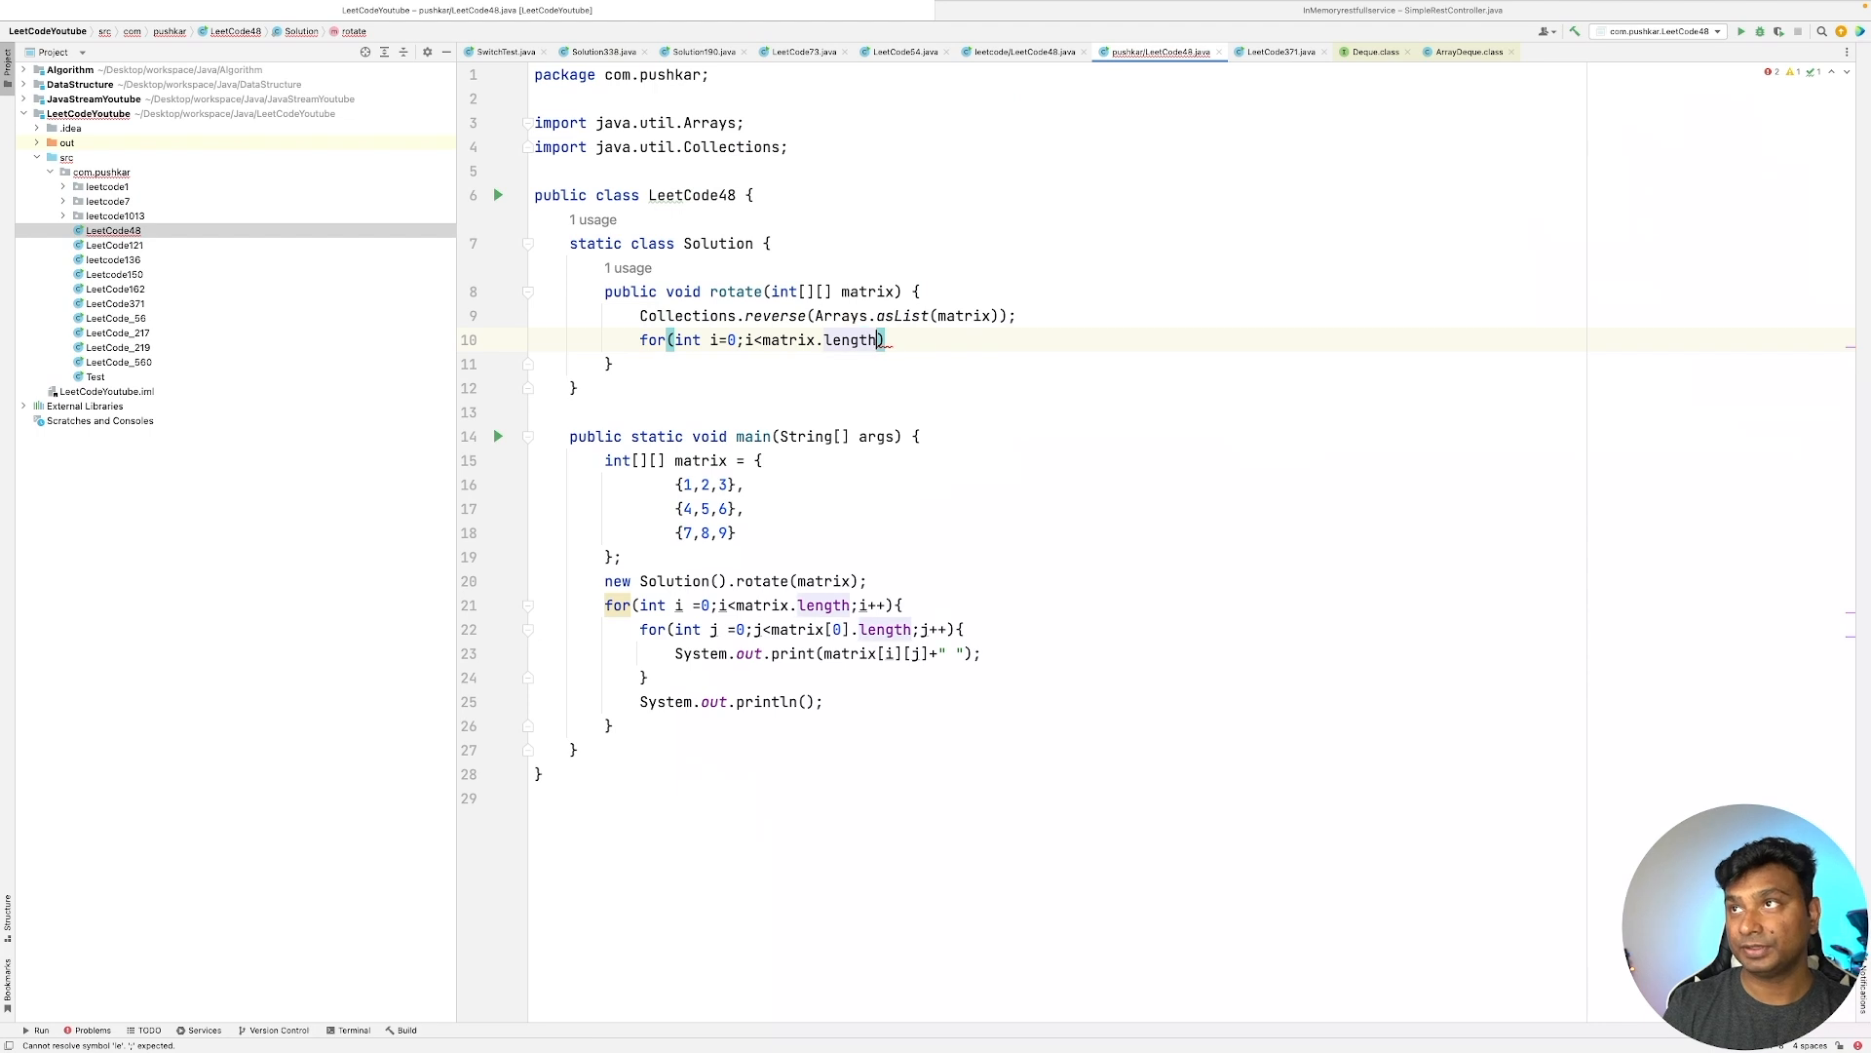
pyautogui.write(';i++)')
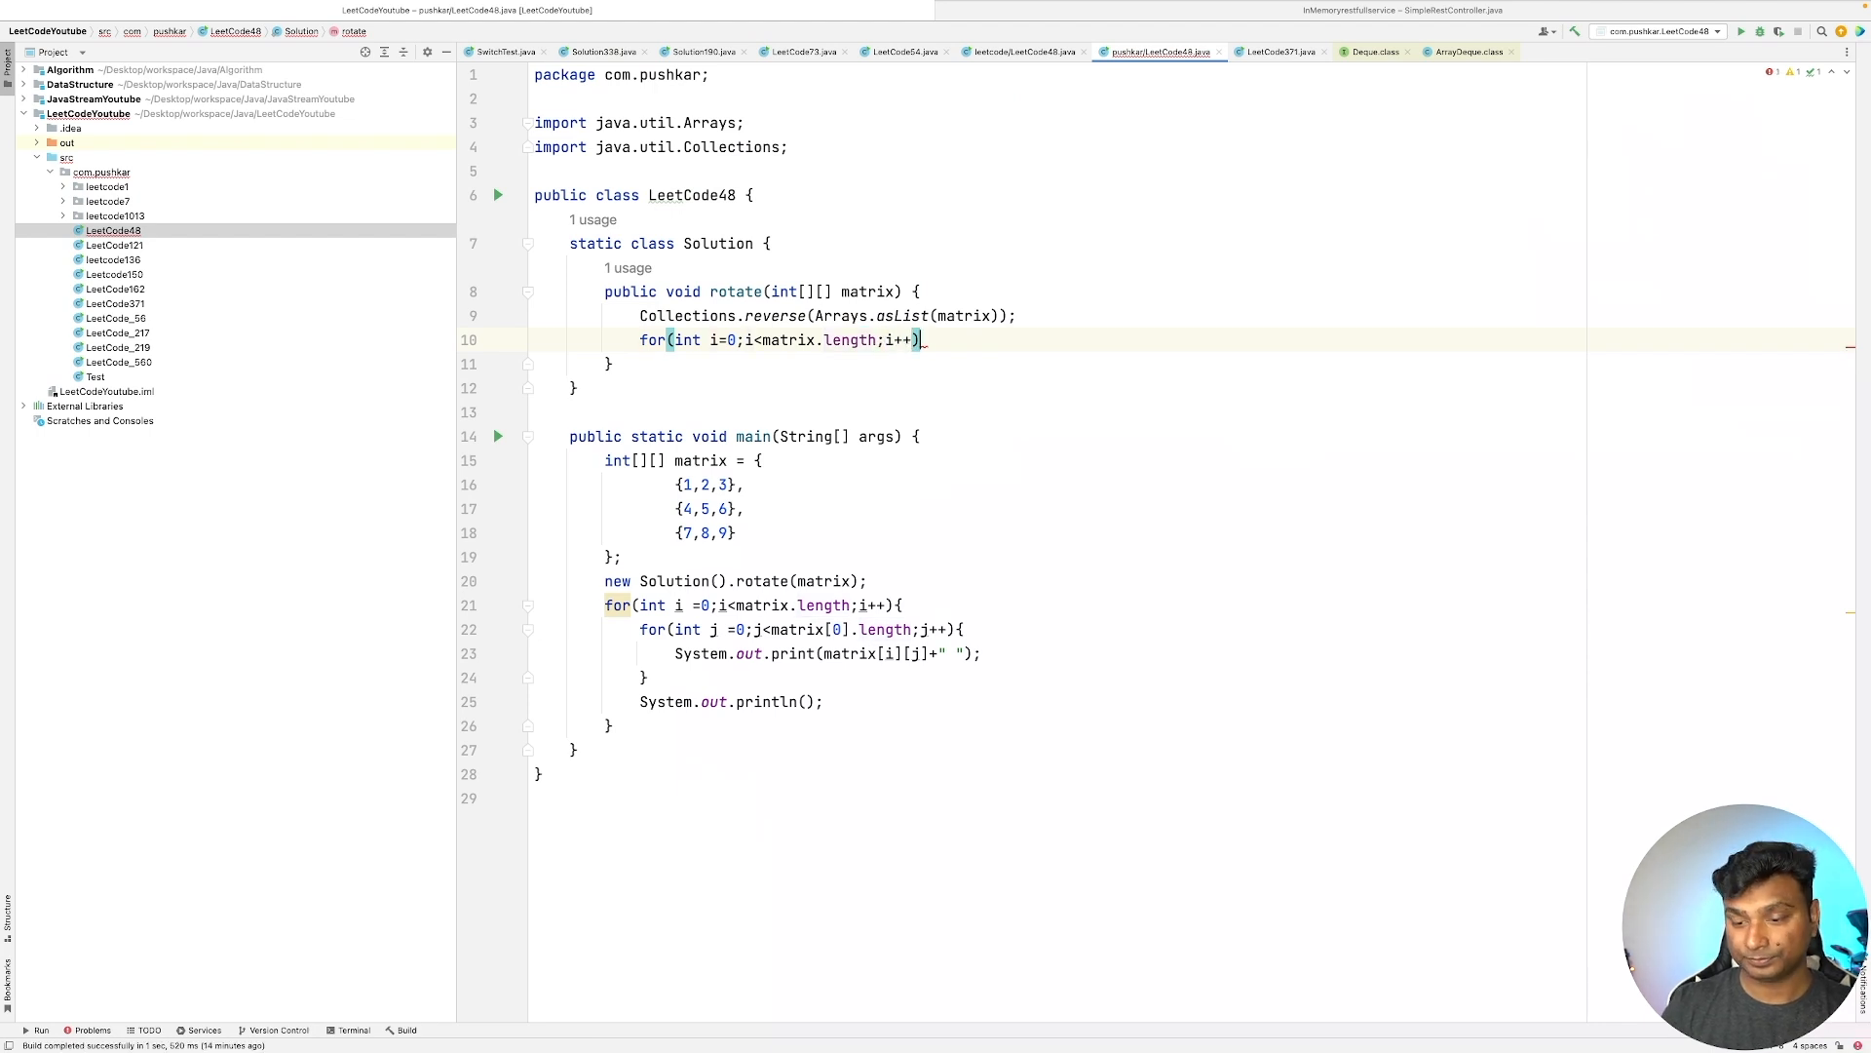
pyautogui.write('for()')
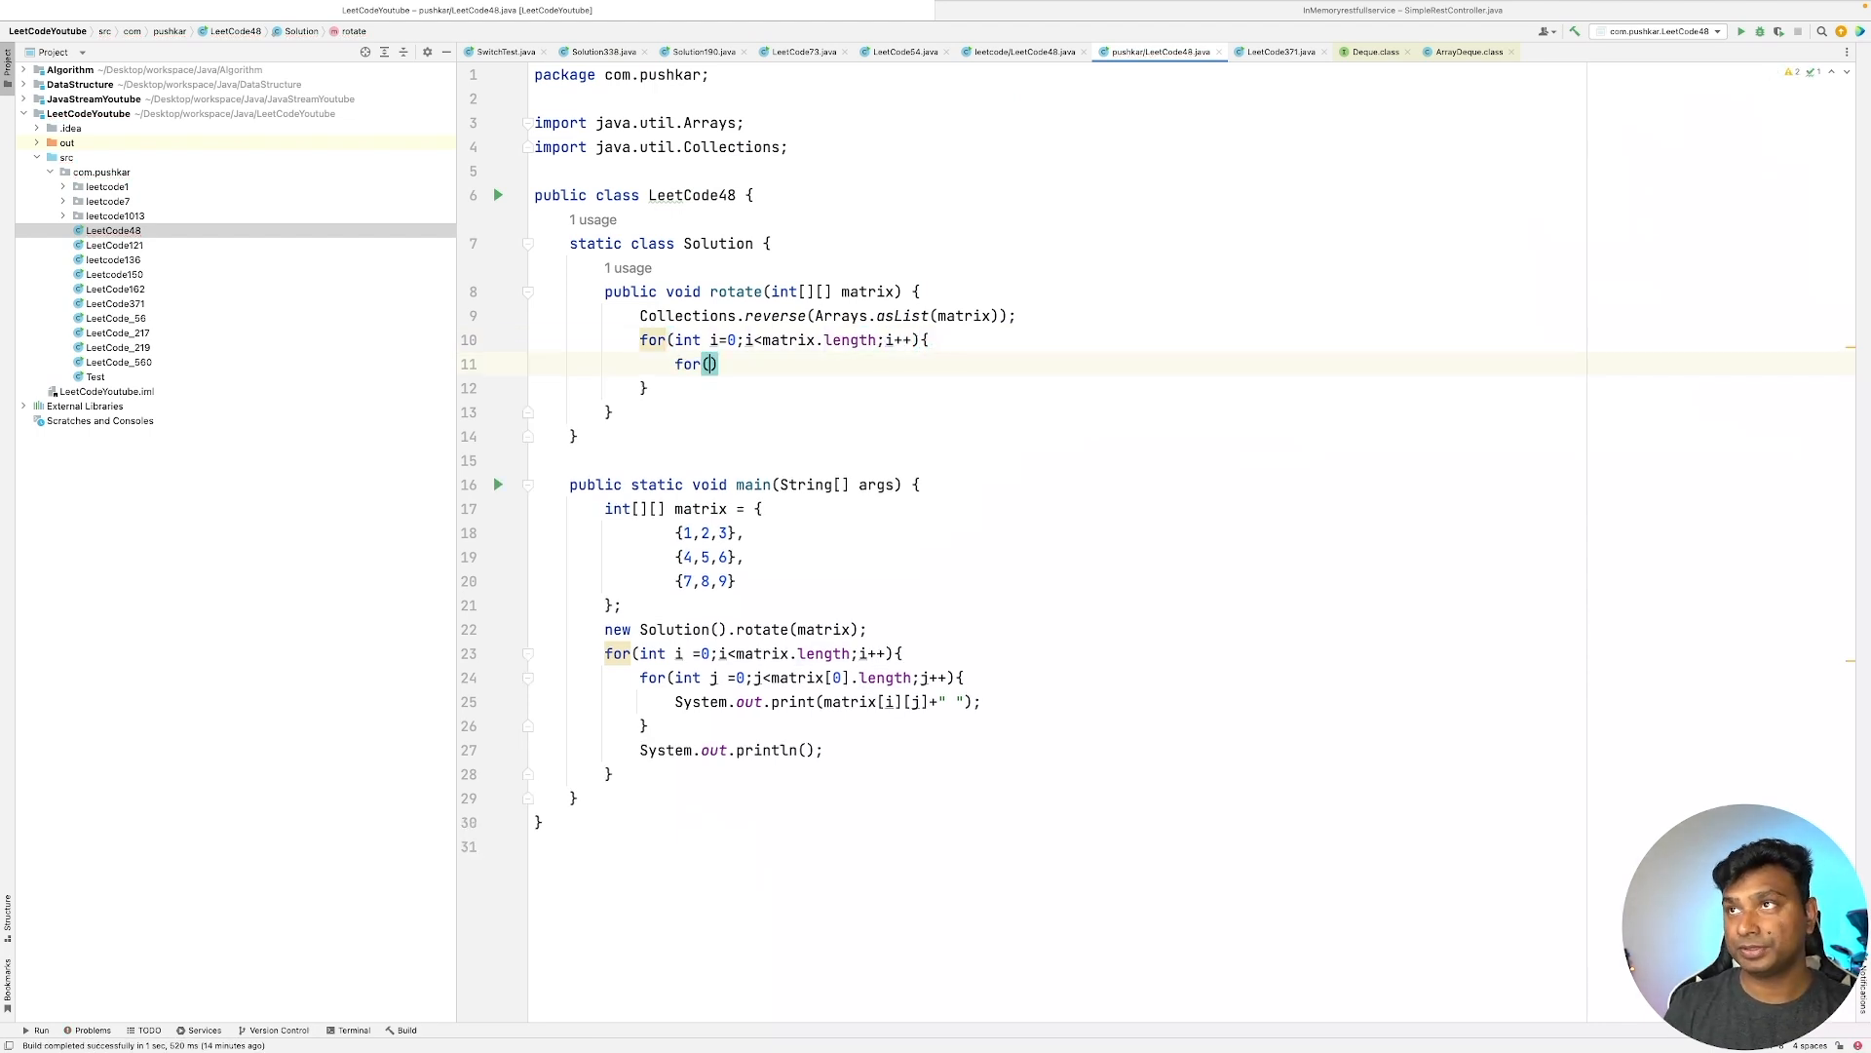
pyautogui.write('int j=0')
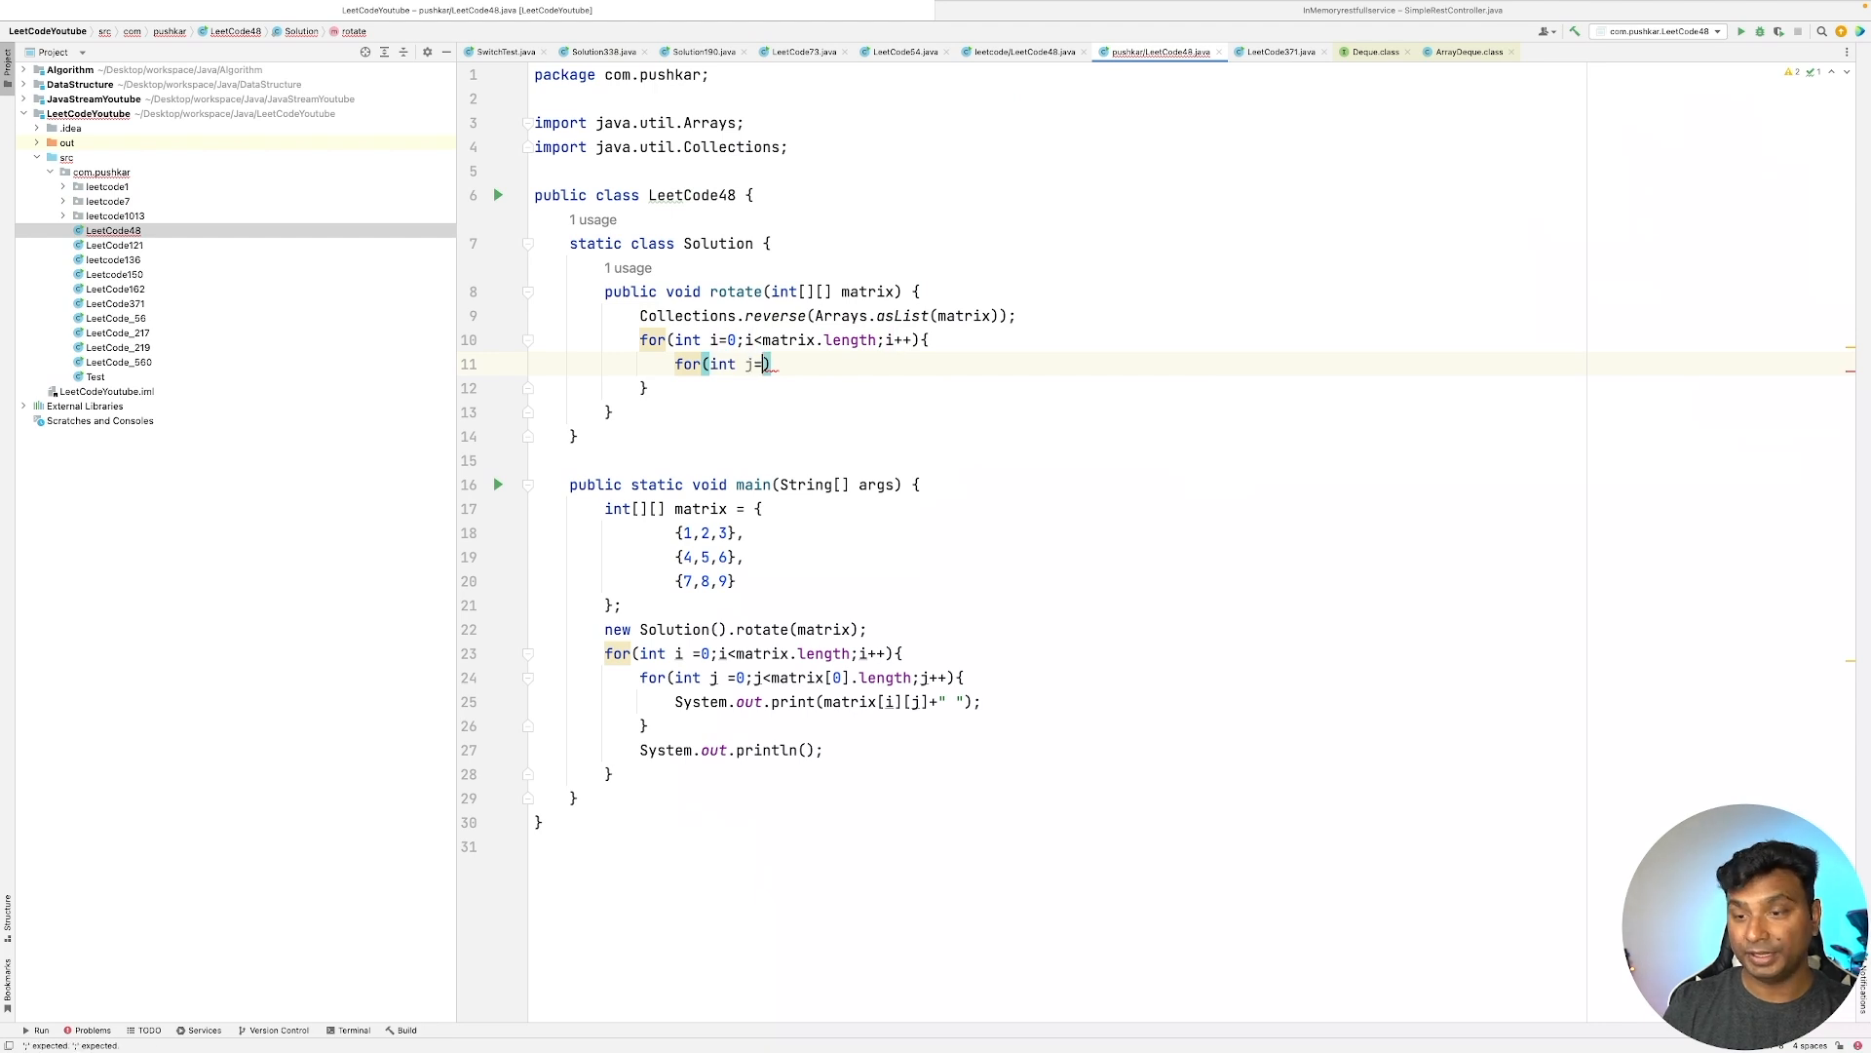
pyautogui.write('i+1')
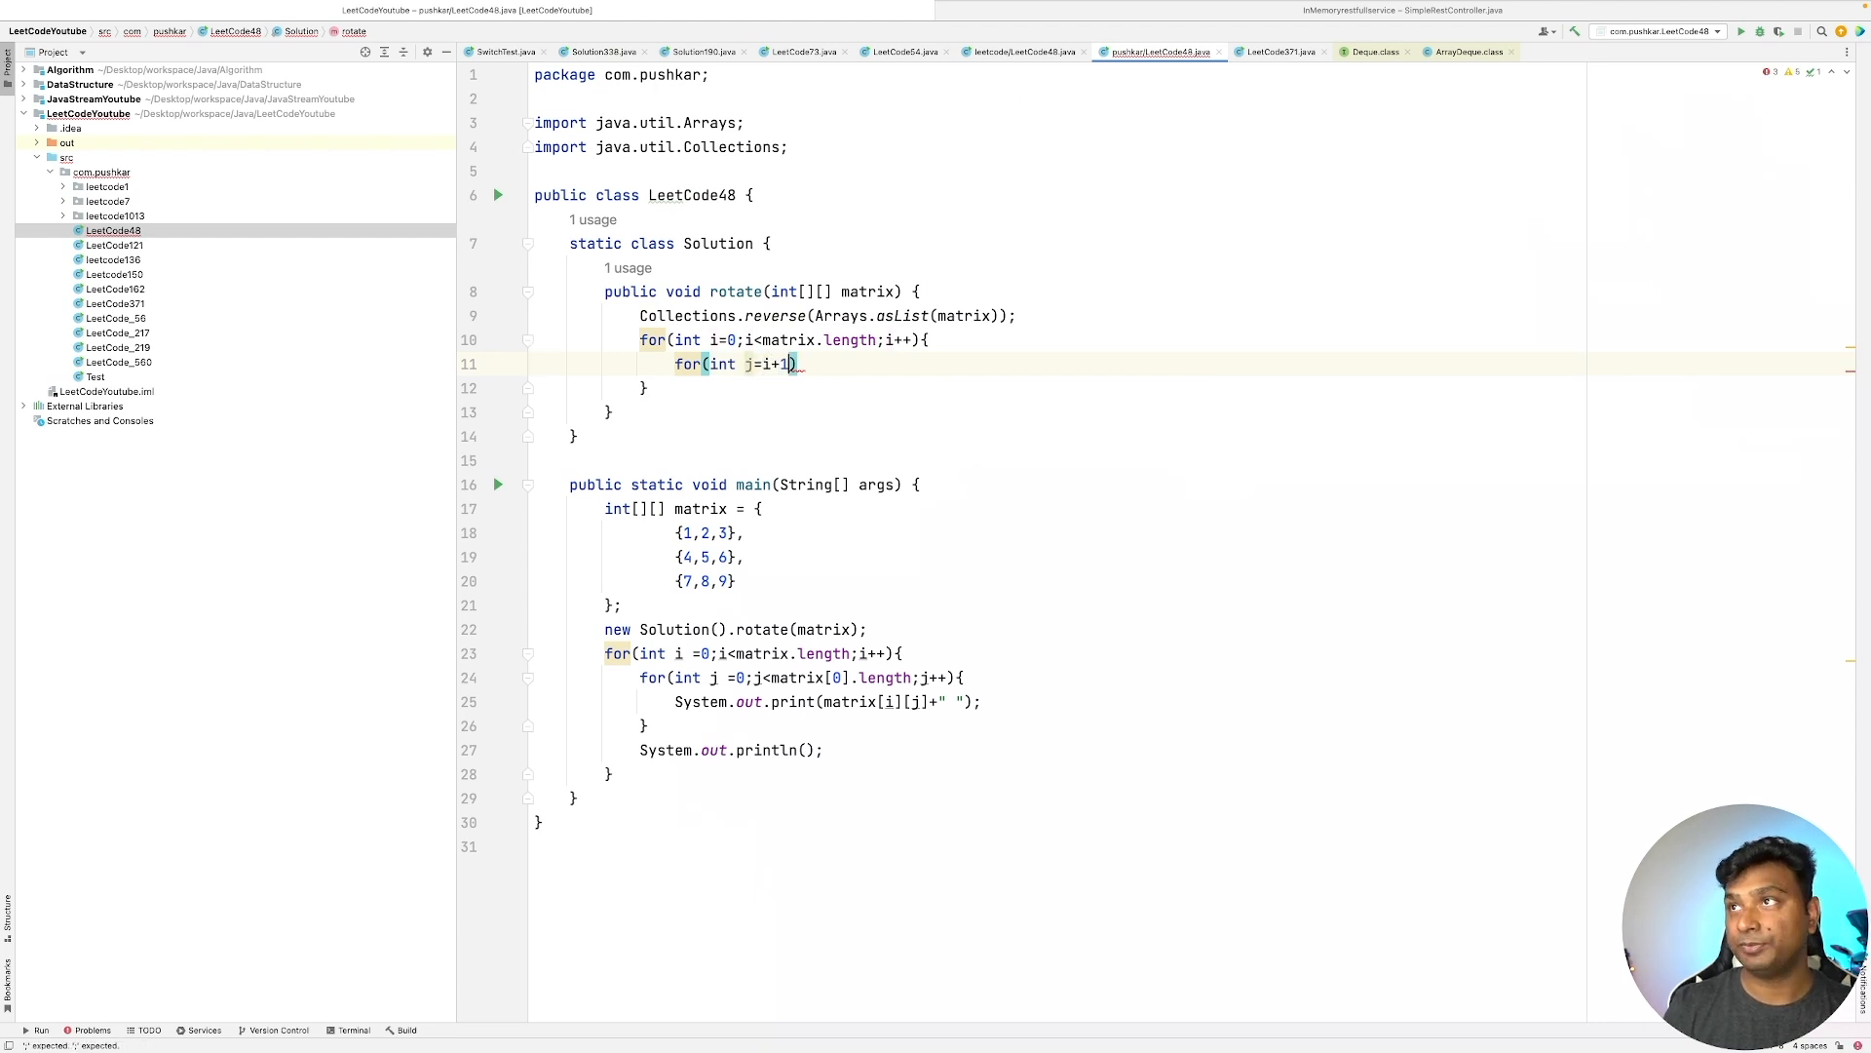
pyautogui.write(';j<matrix[')
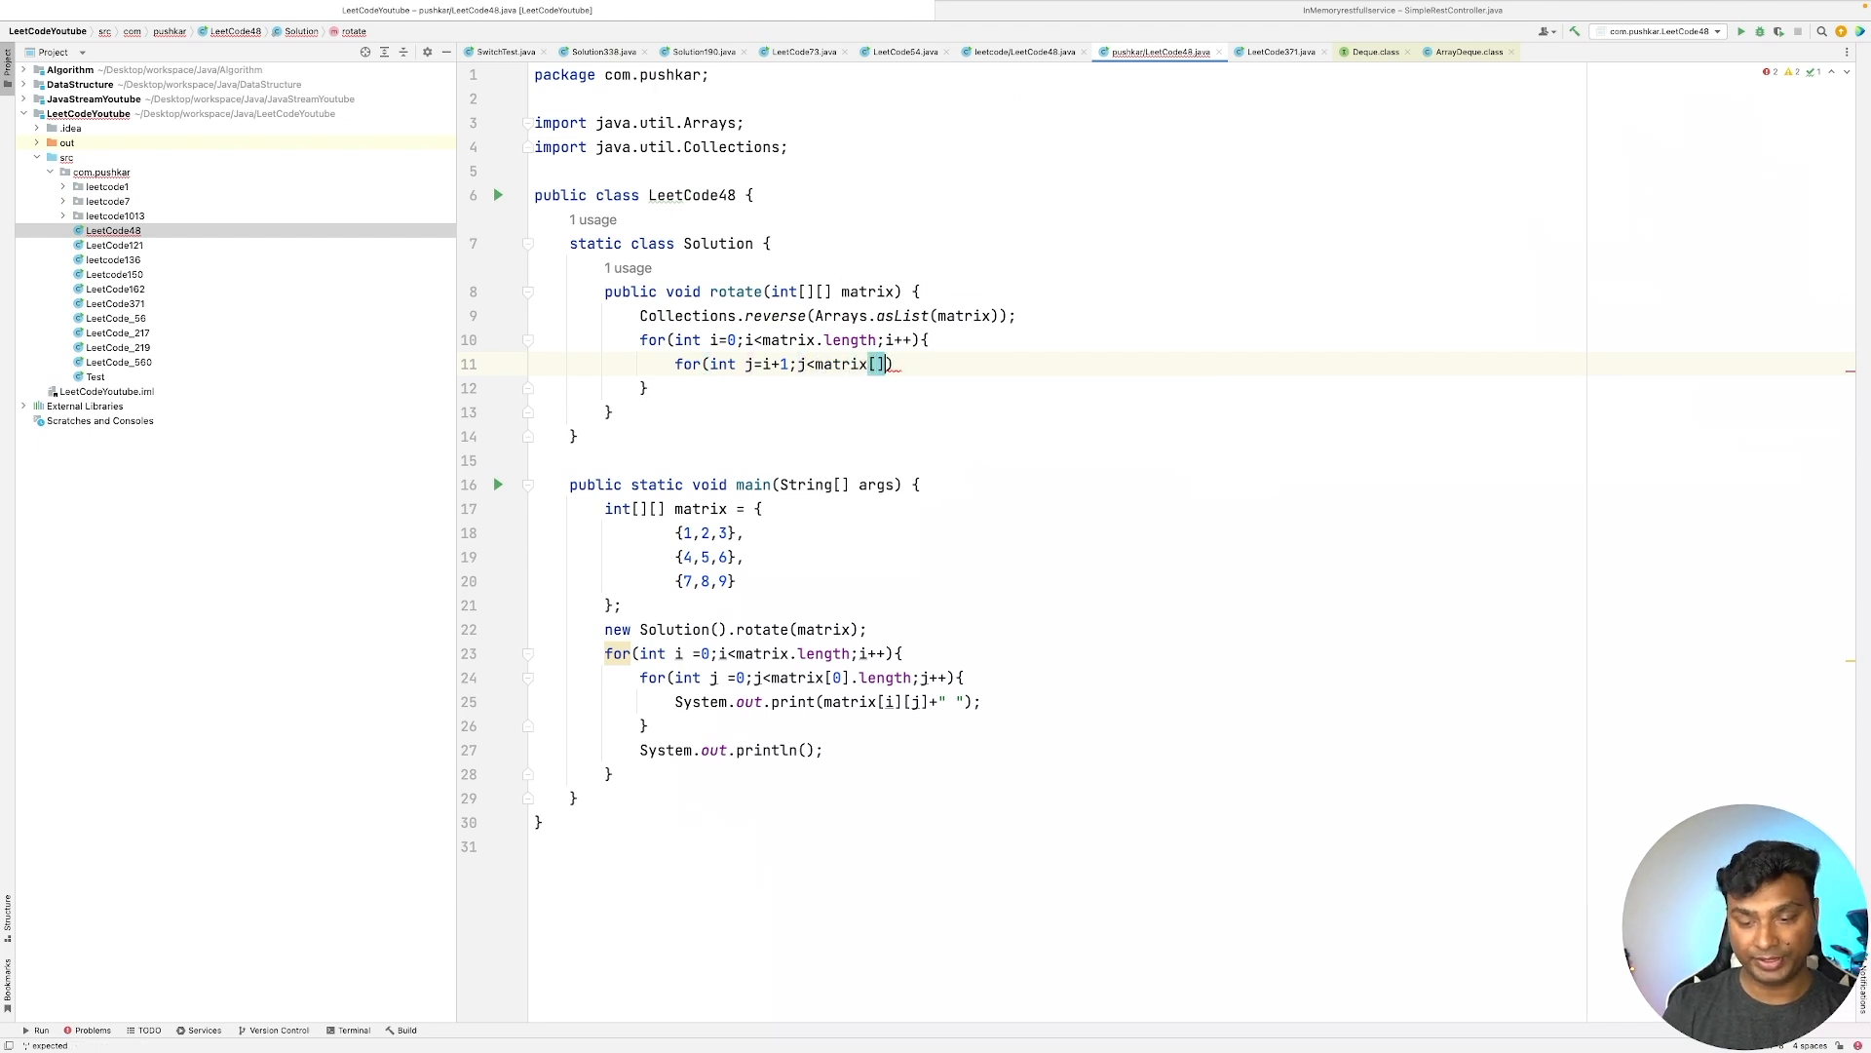
pyautogui.write('0')
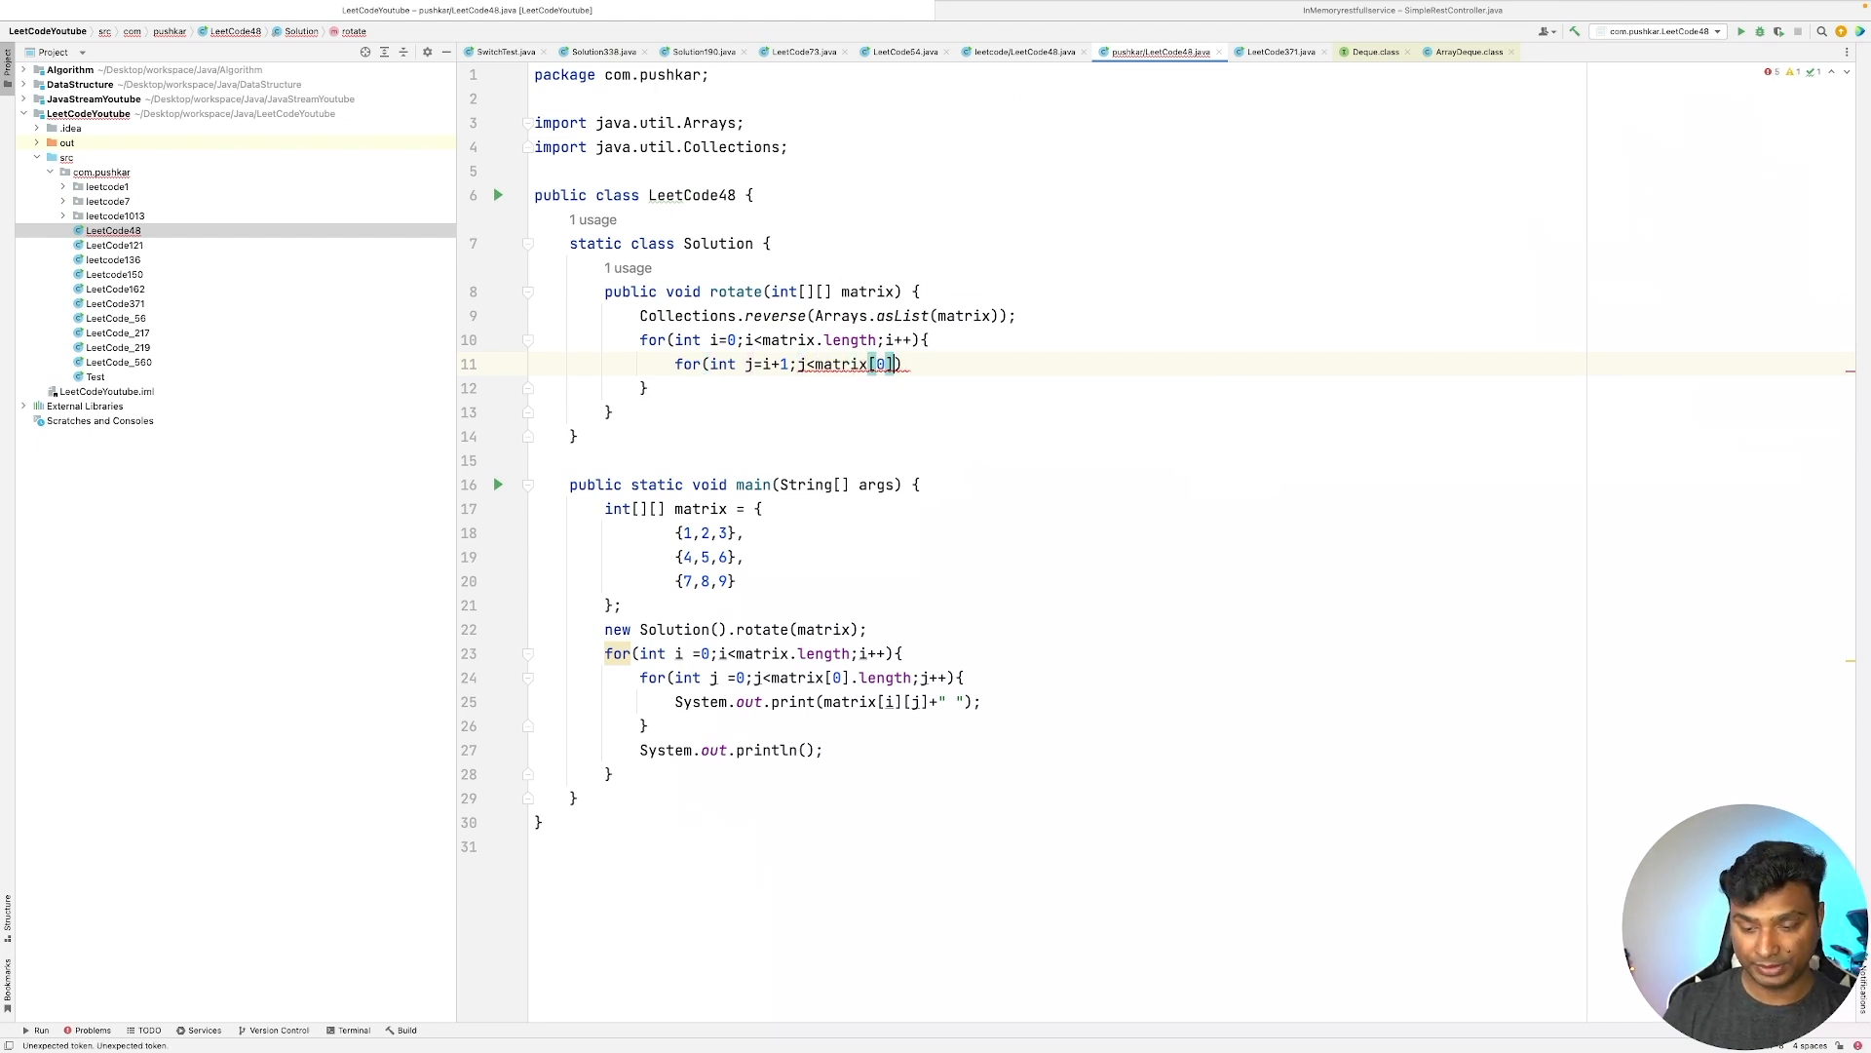
pyautogui.write('.length;')
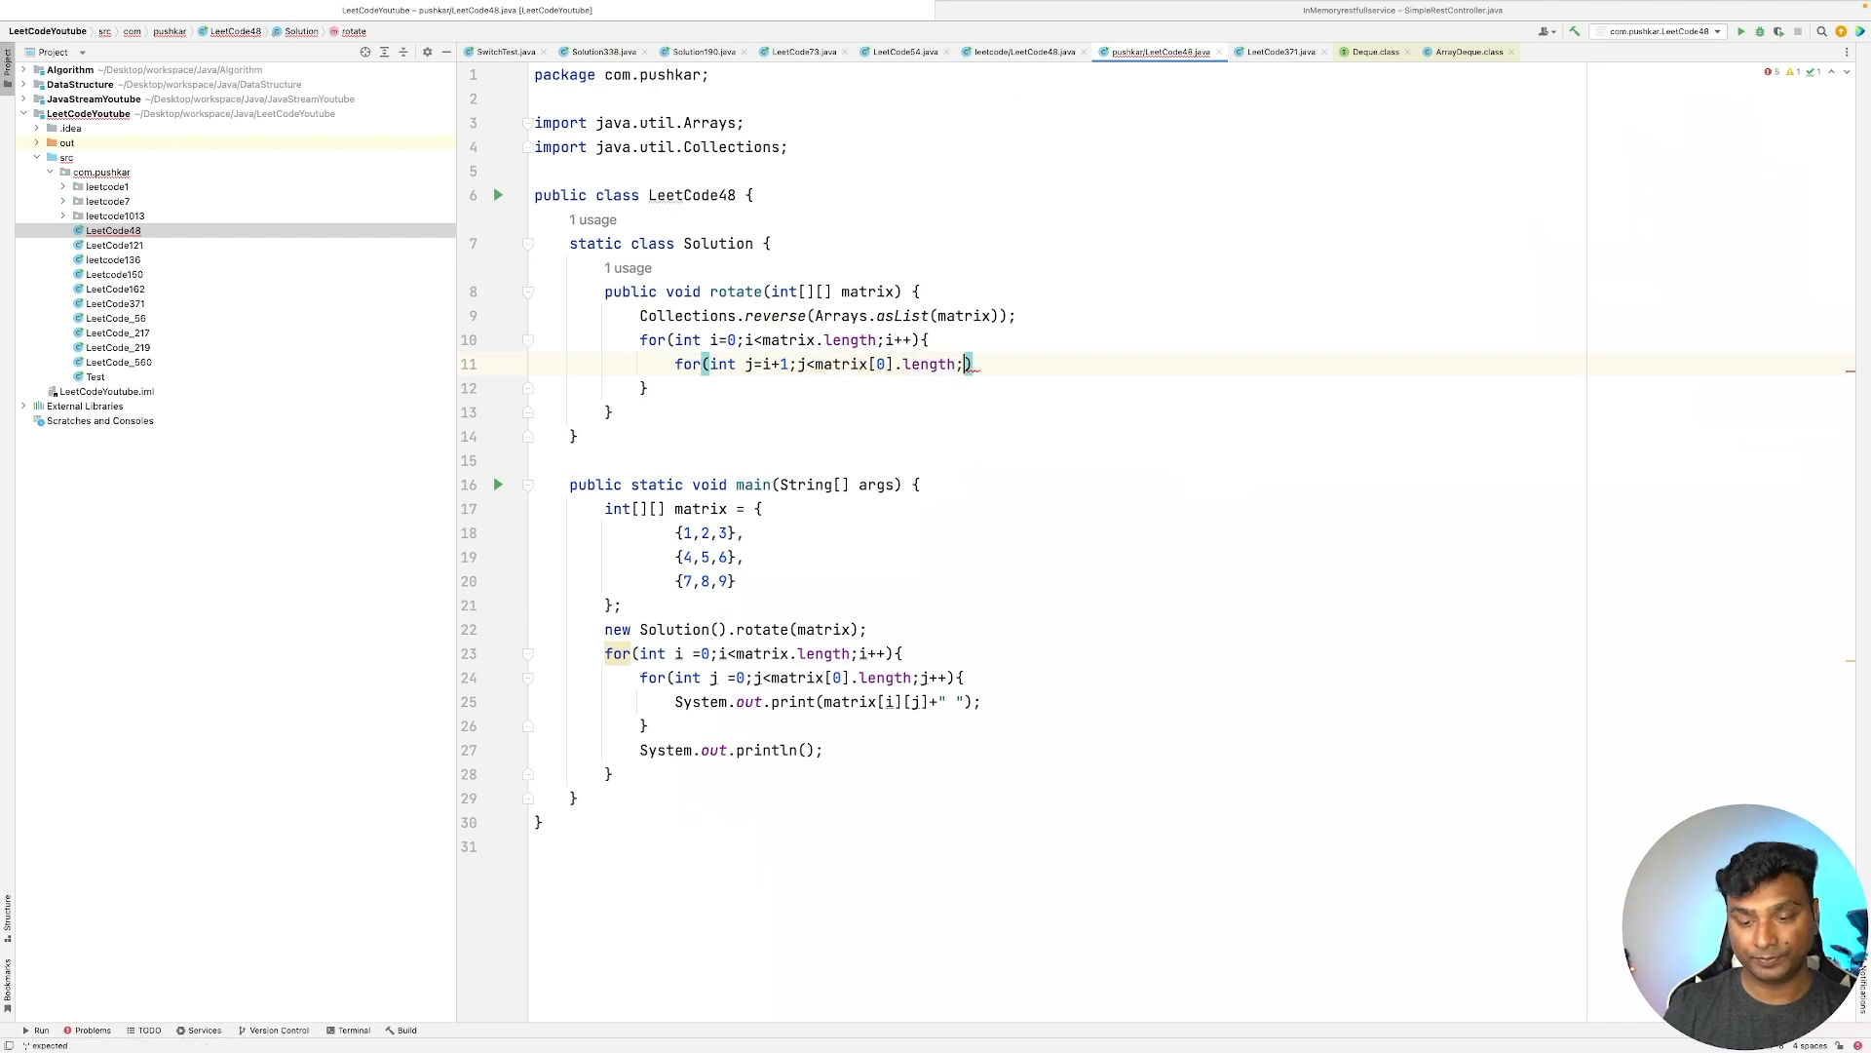
pyautogui.write('j++){')
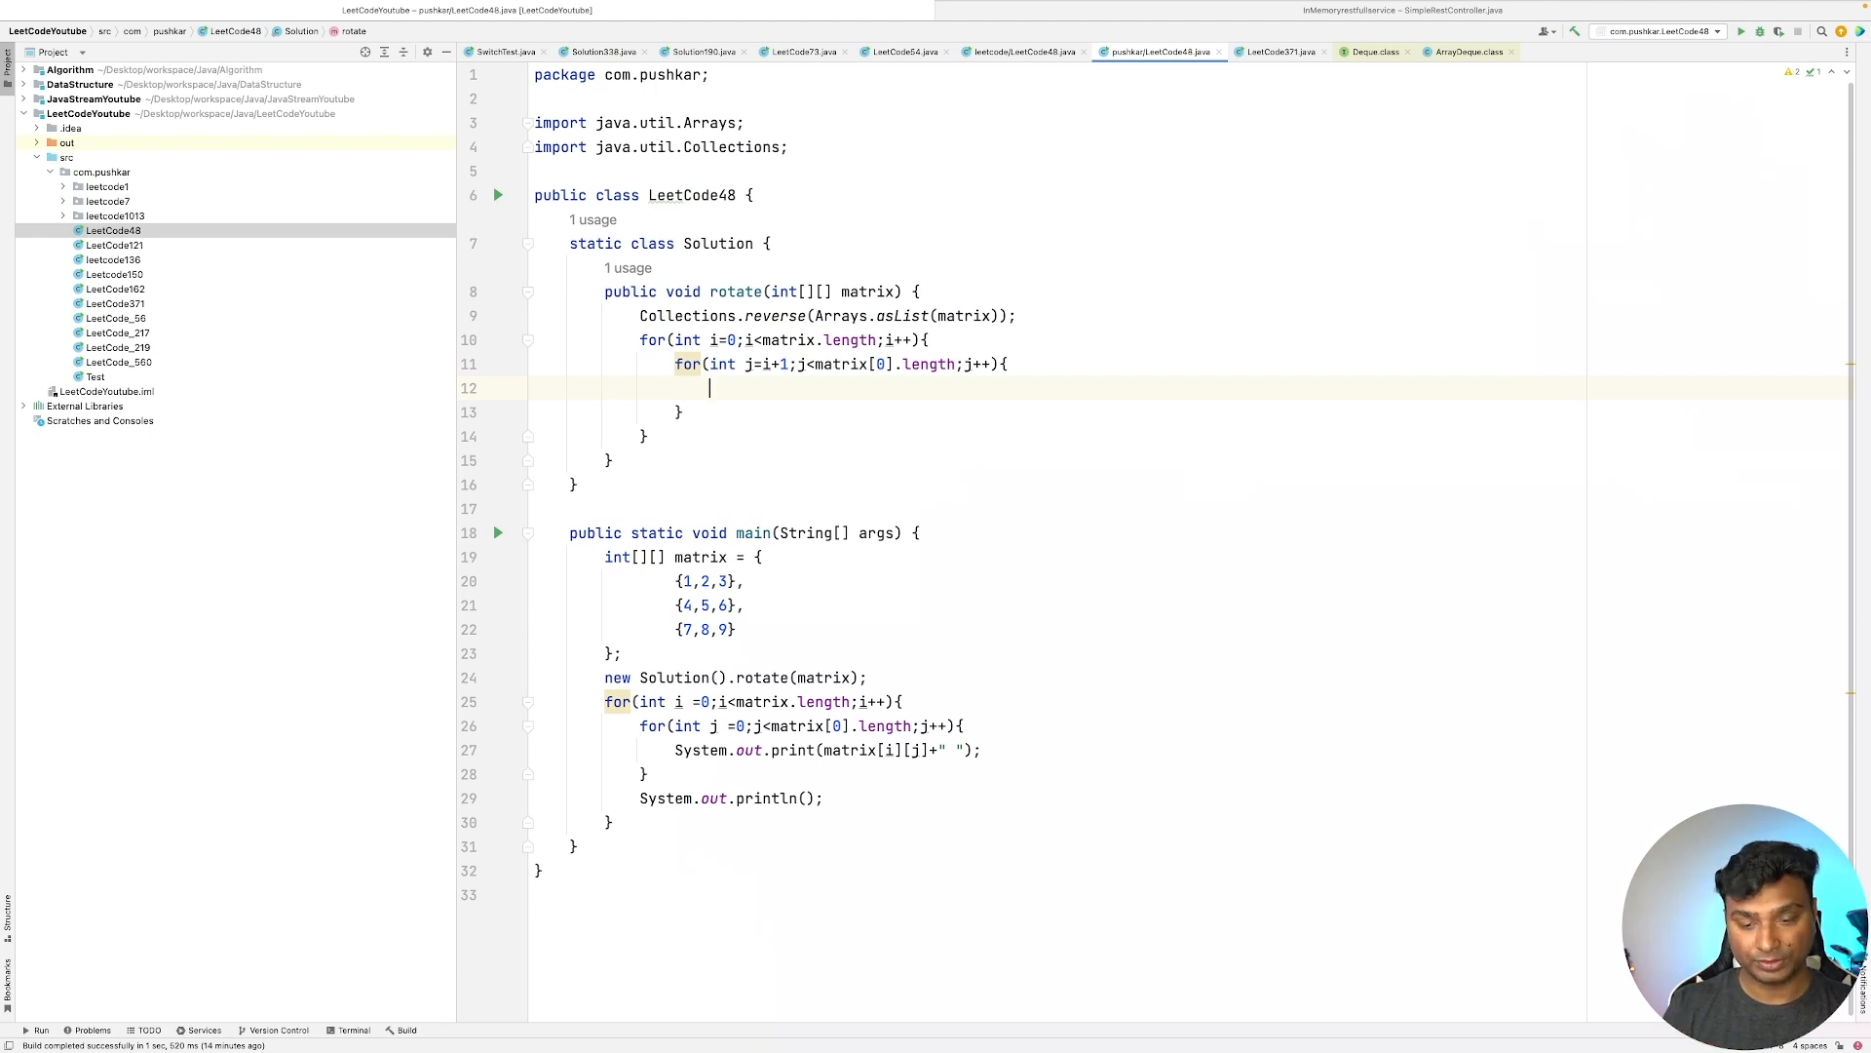
# - Inside the inner loop, swap matrix[i][j] and matrix[j][i] through a temp variable
pyautogui.write('int')
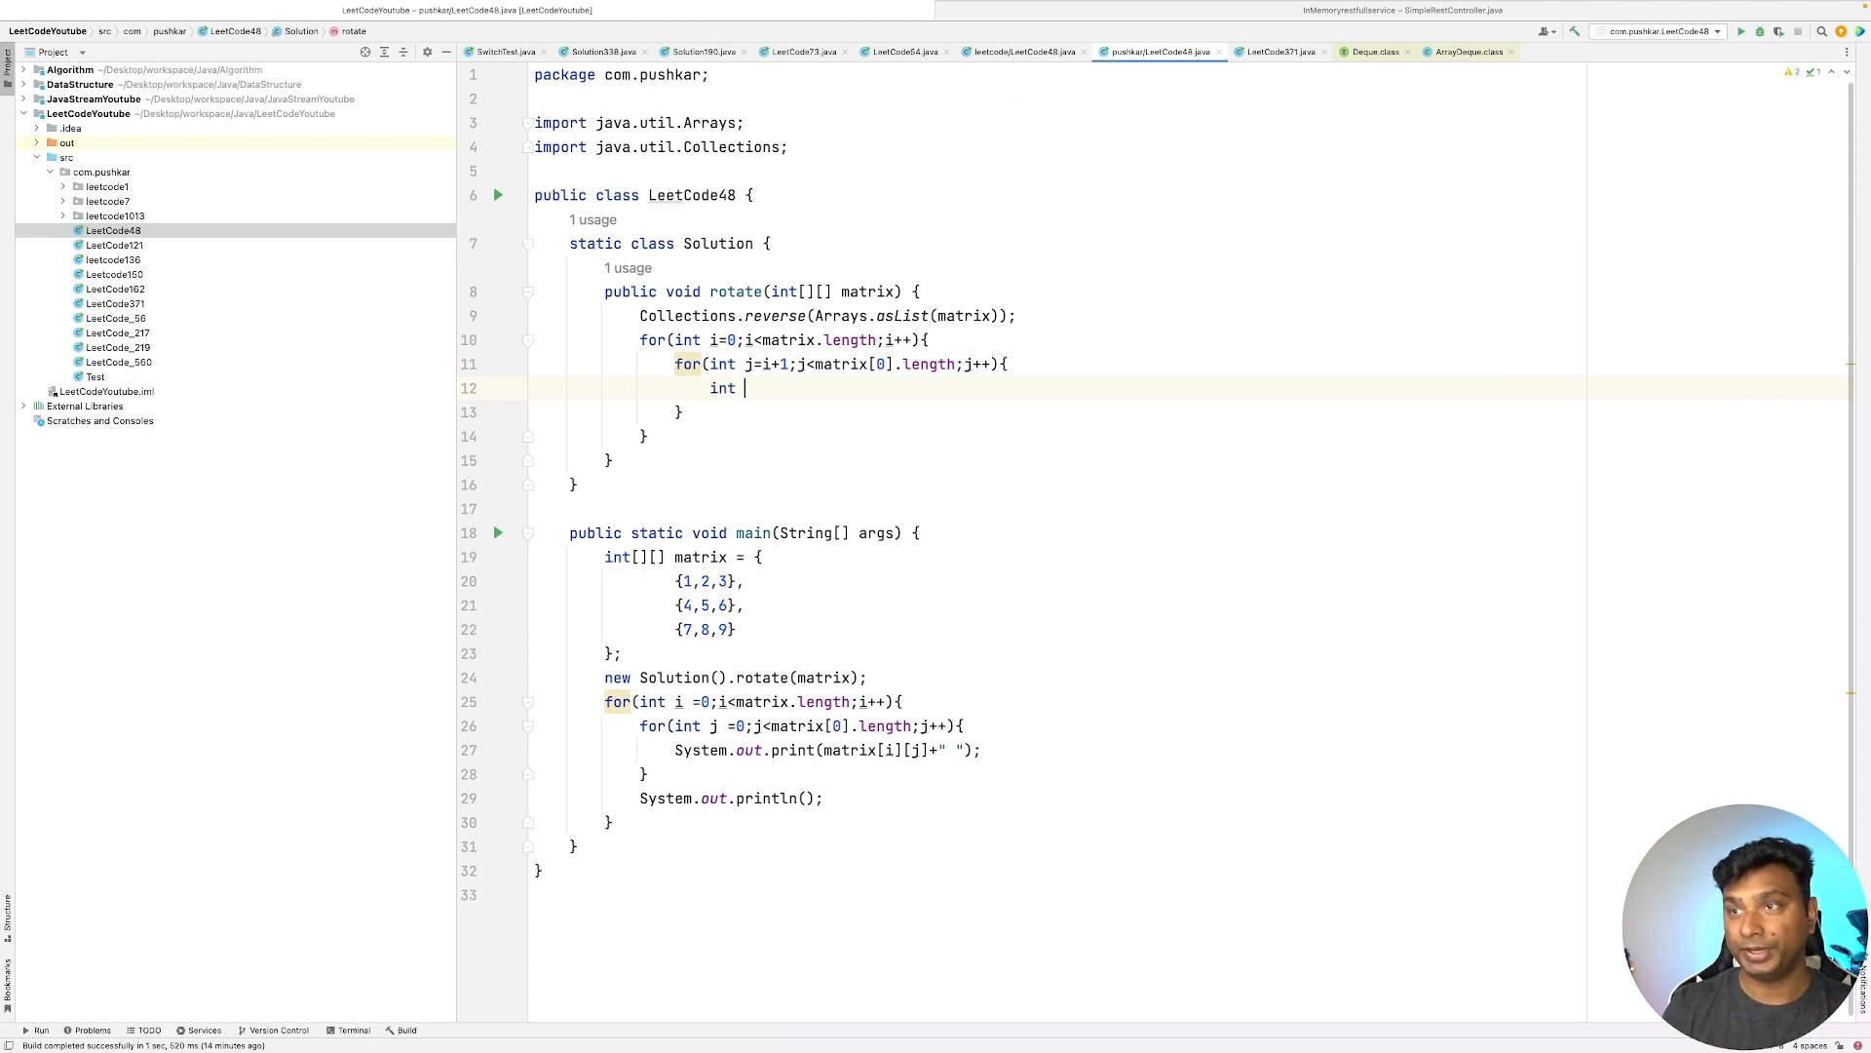
pyautogui.write('temp = m')
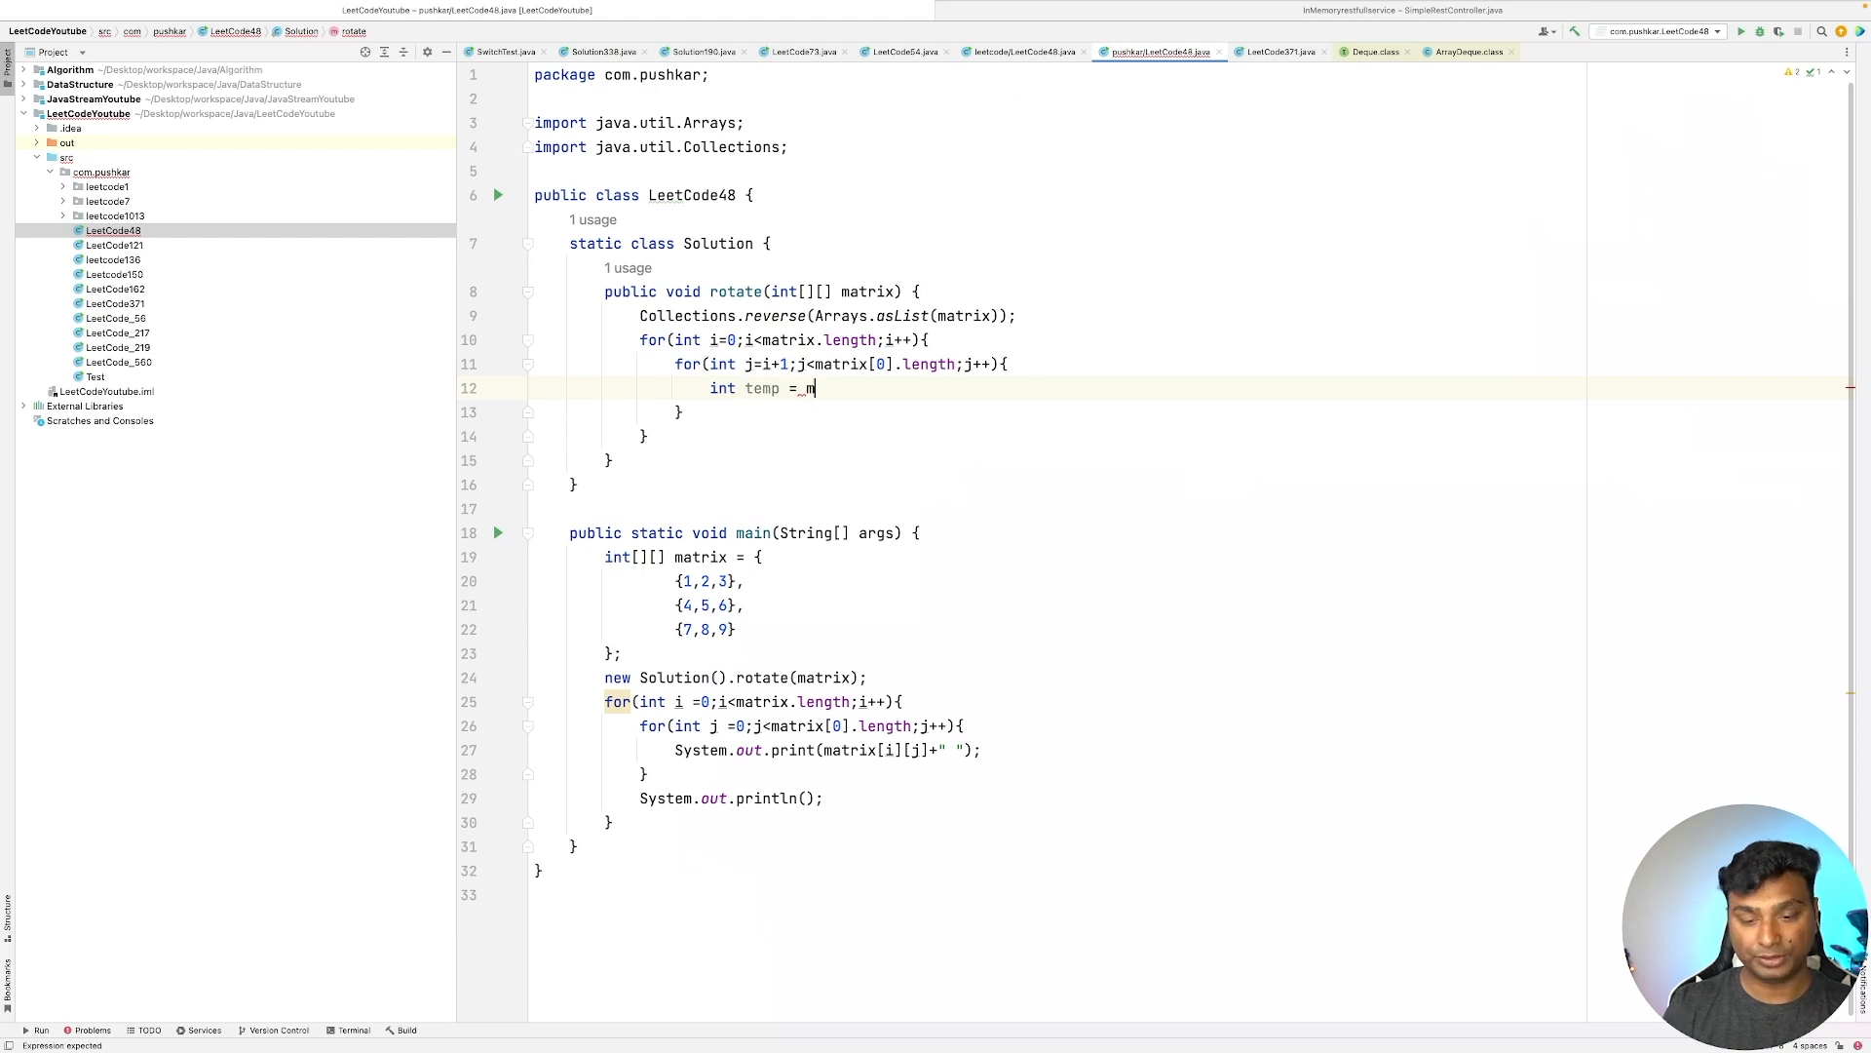
pyautogui.write('atrix')
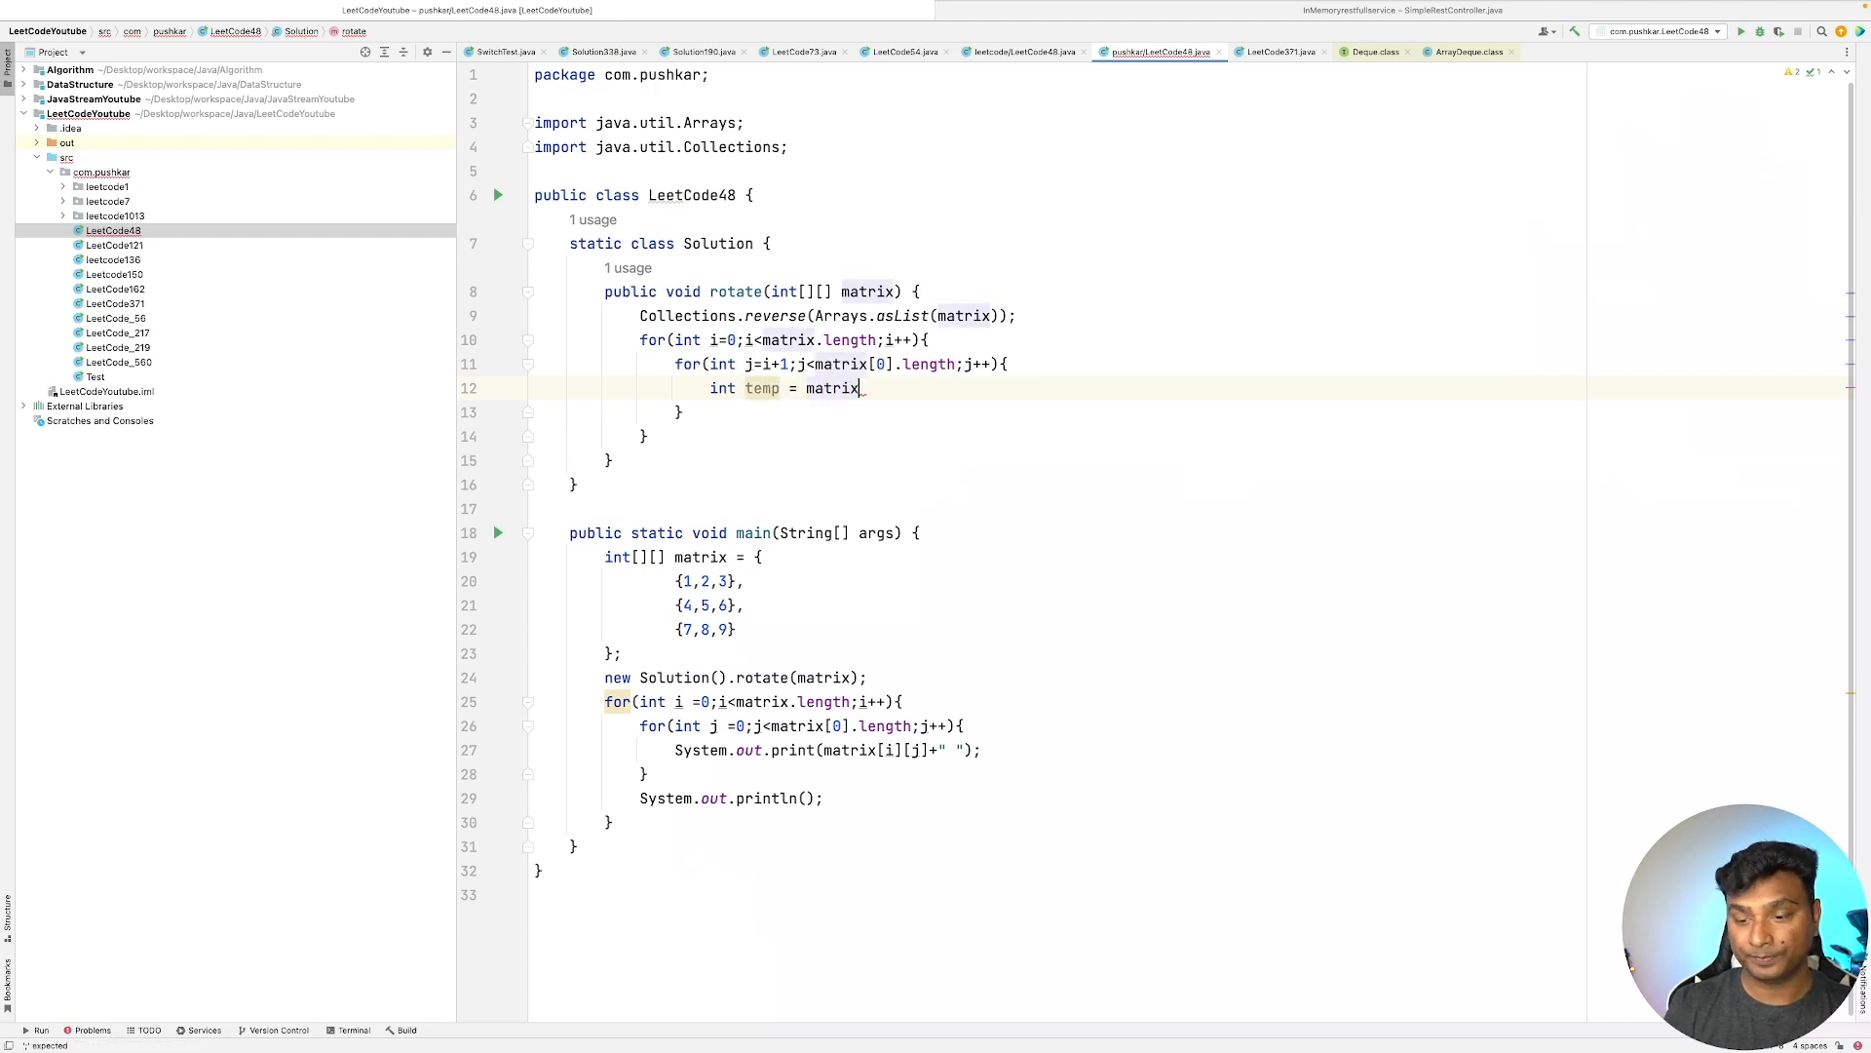
pyautogui.write('[i][]')
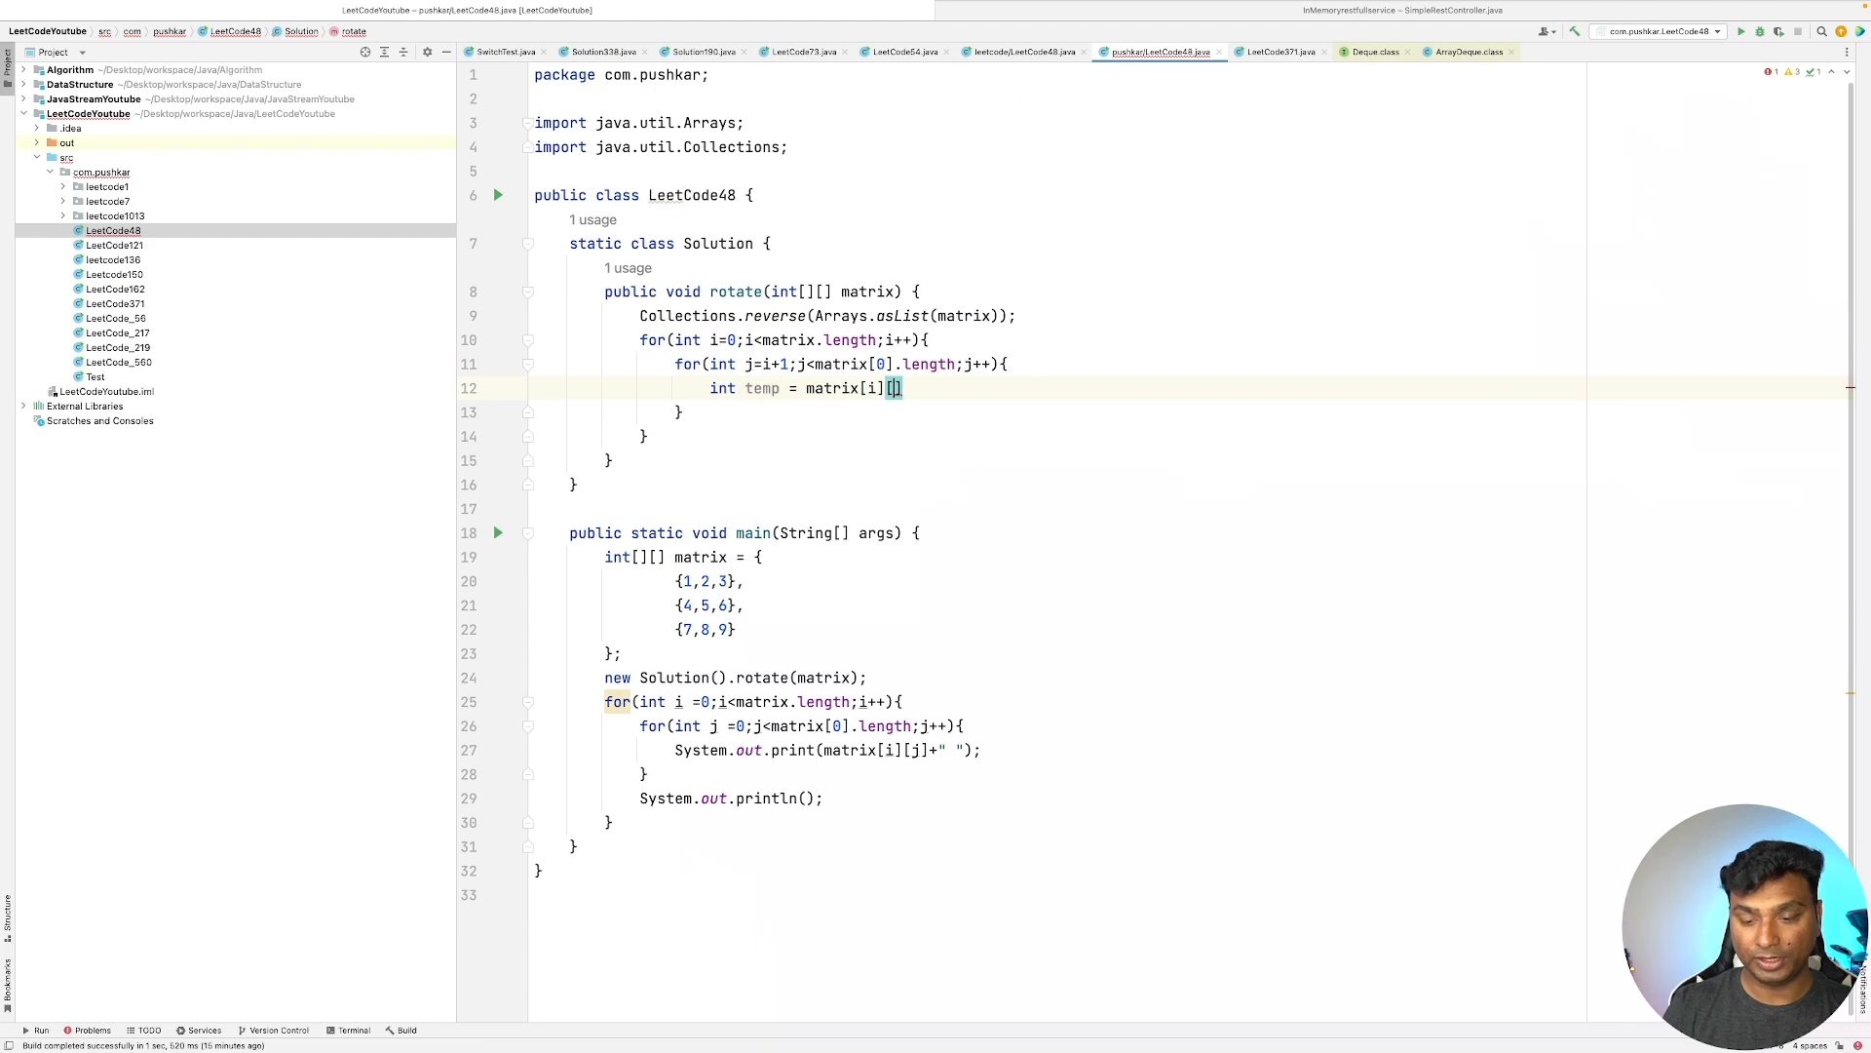
pyautogui.write('[j];')
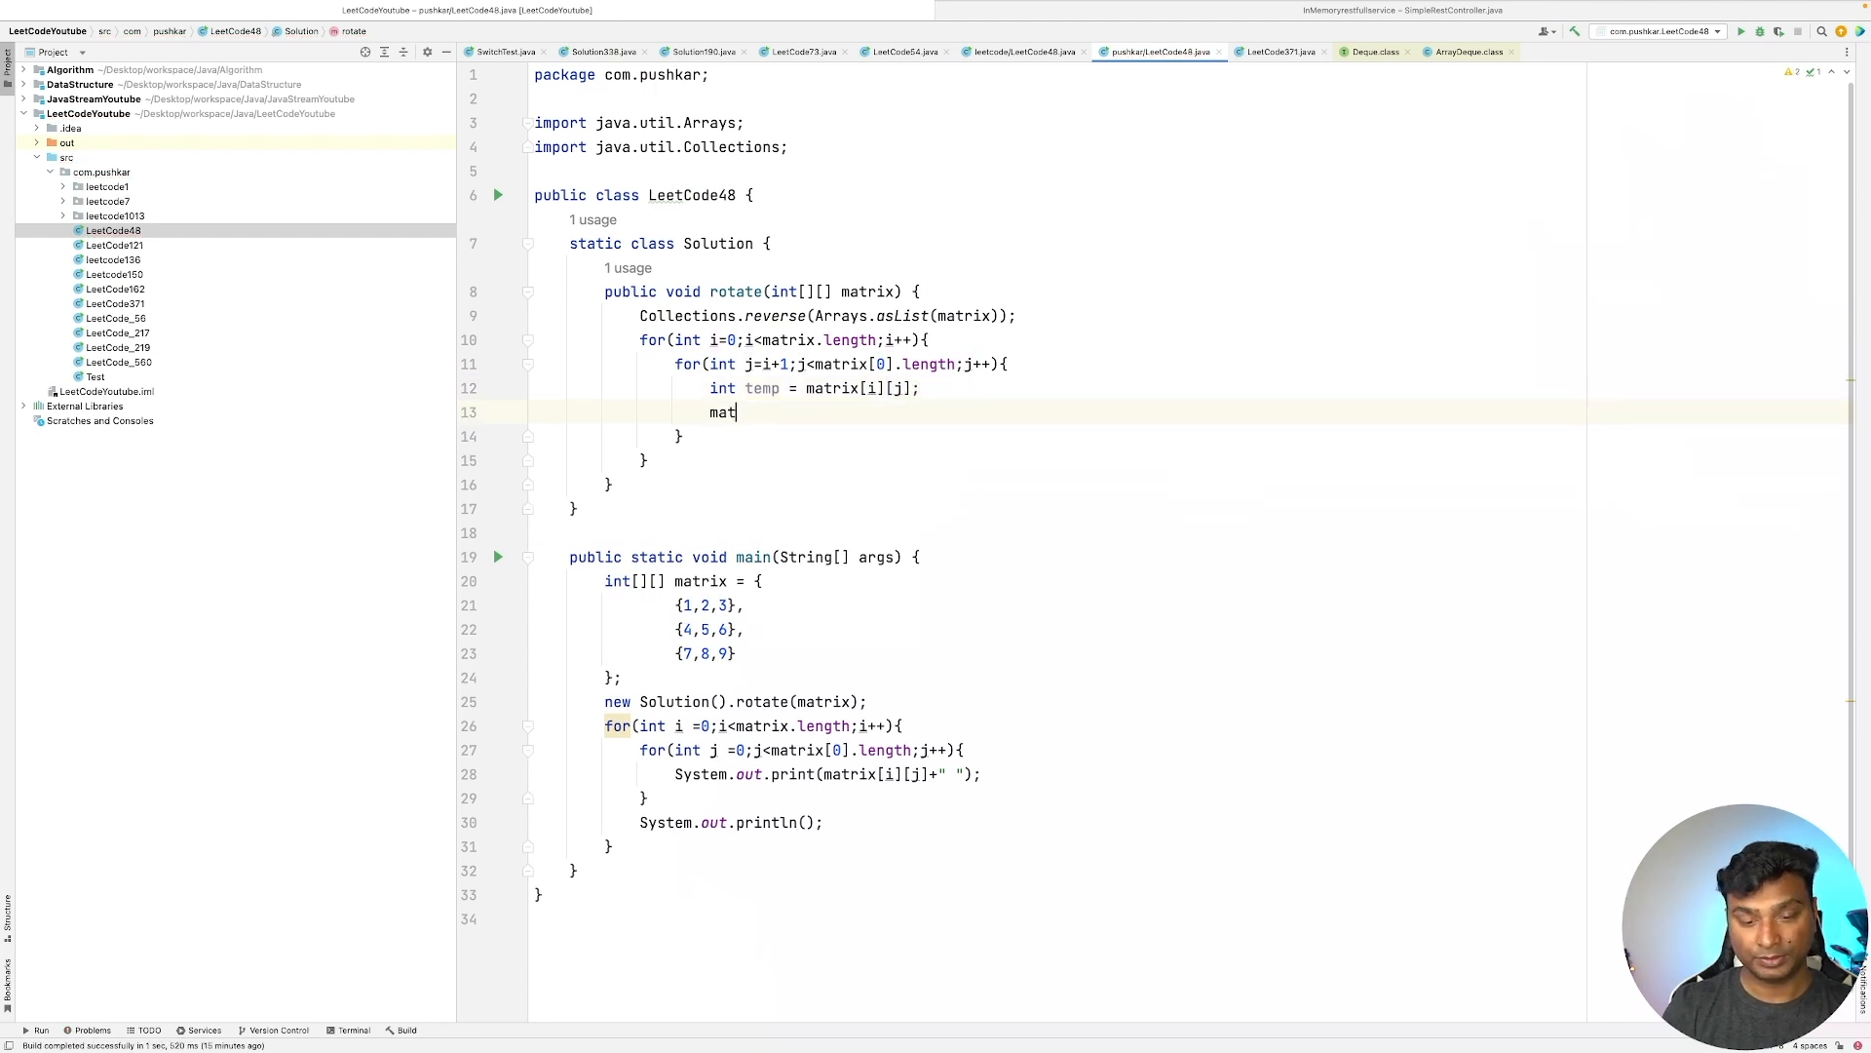
pyautogui.write('rix[]')
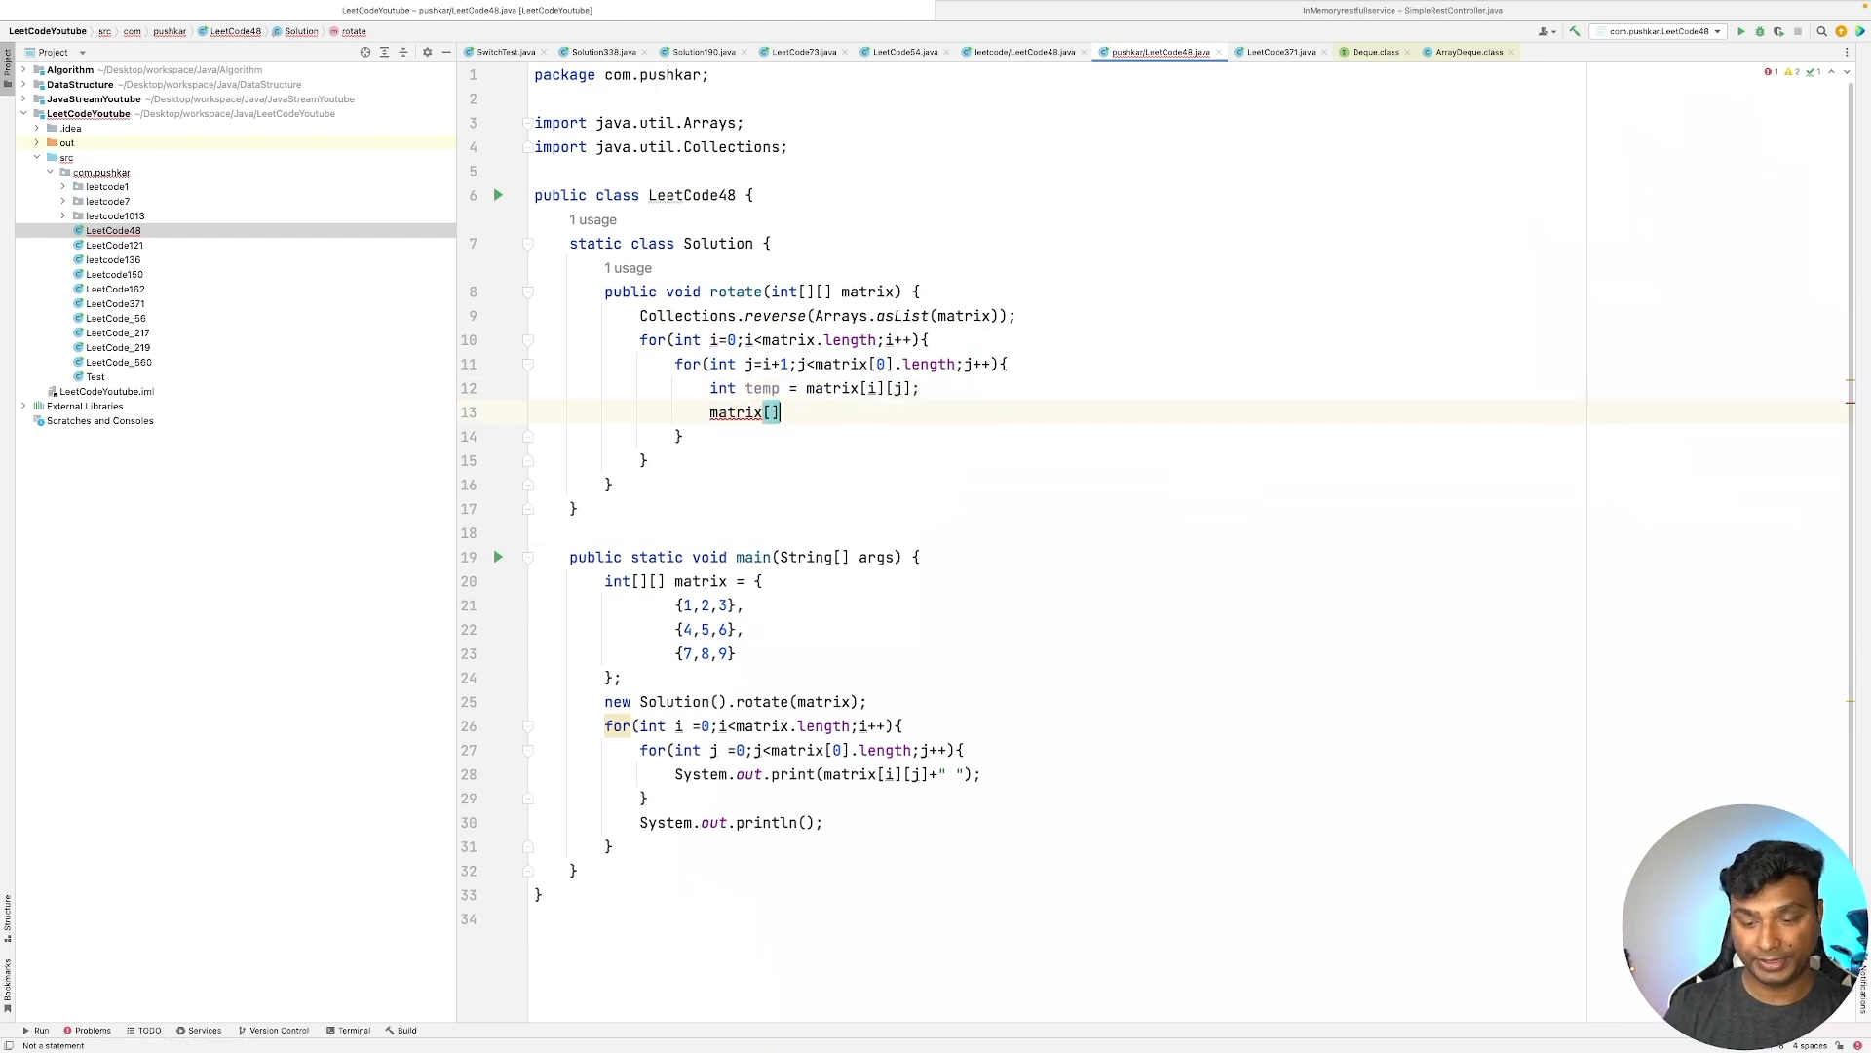
pyautogui.write('i][j]')
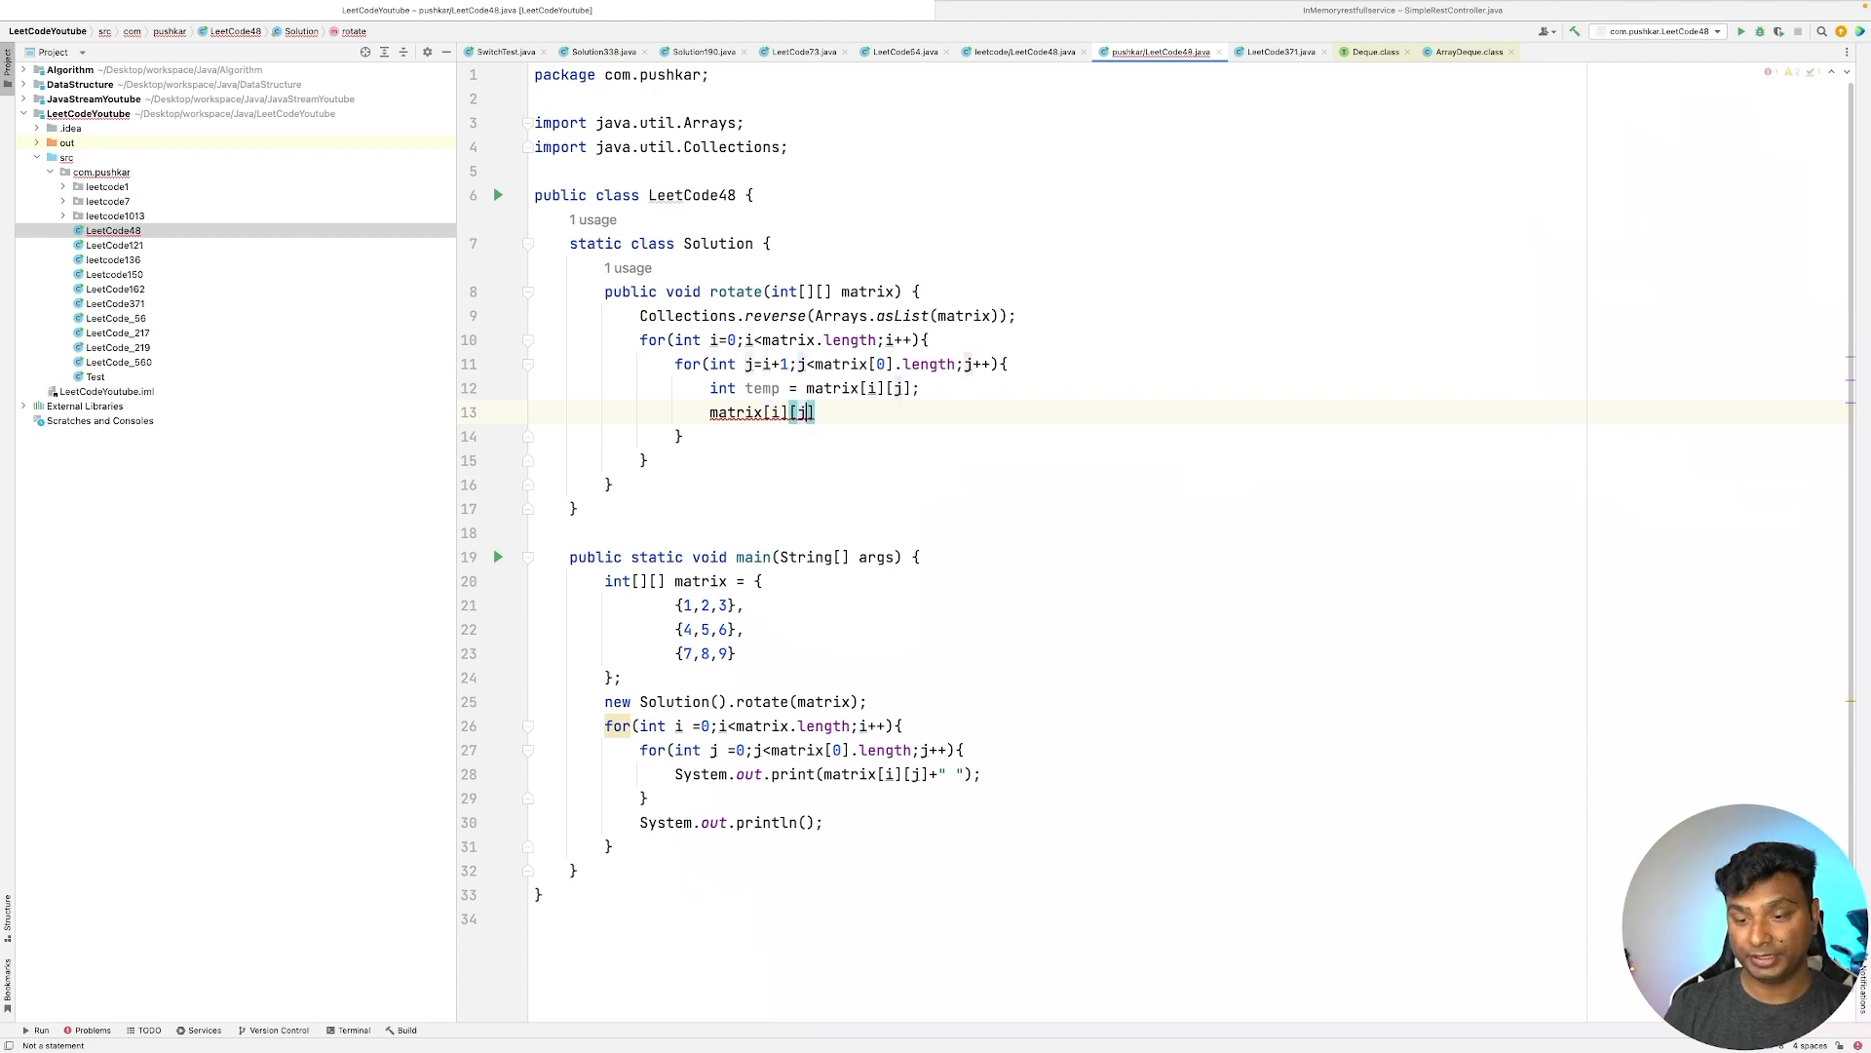
pyautogui.write('= mat')
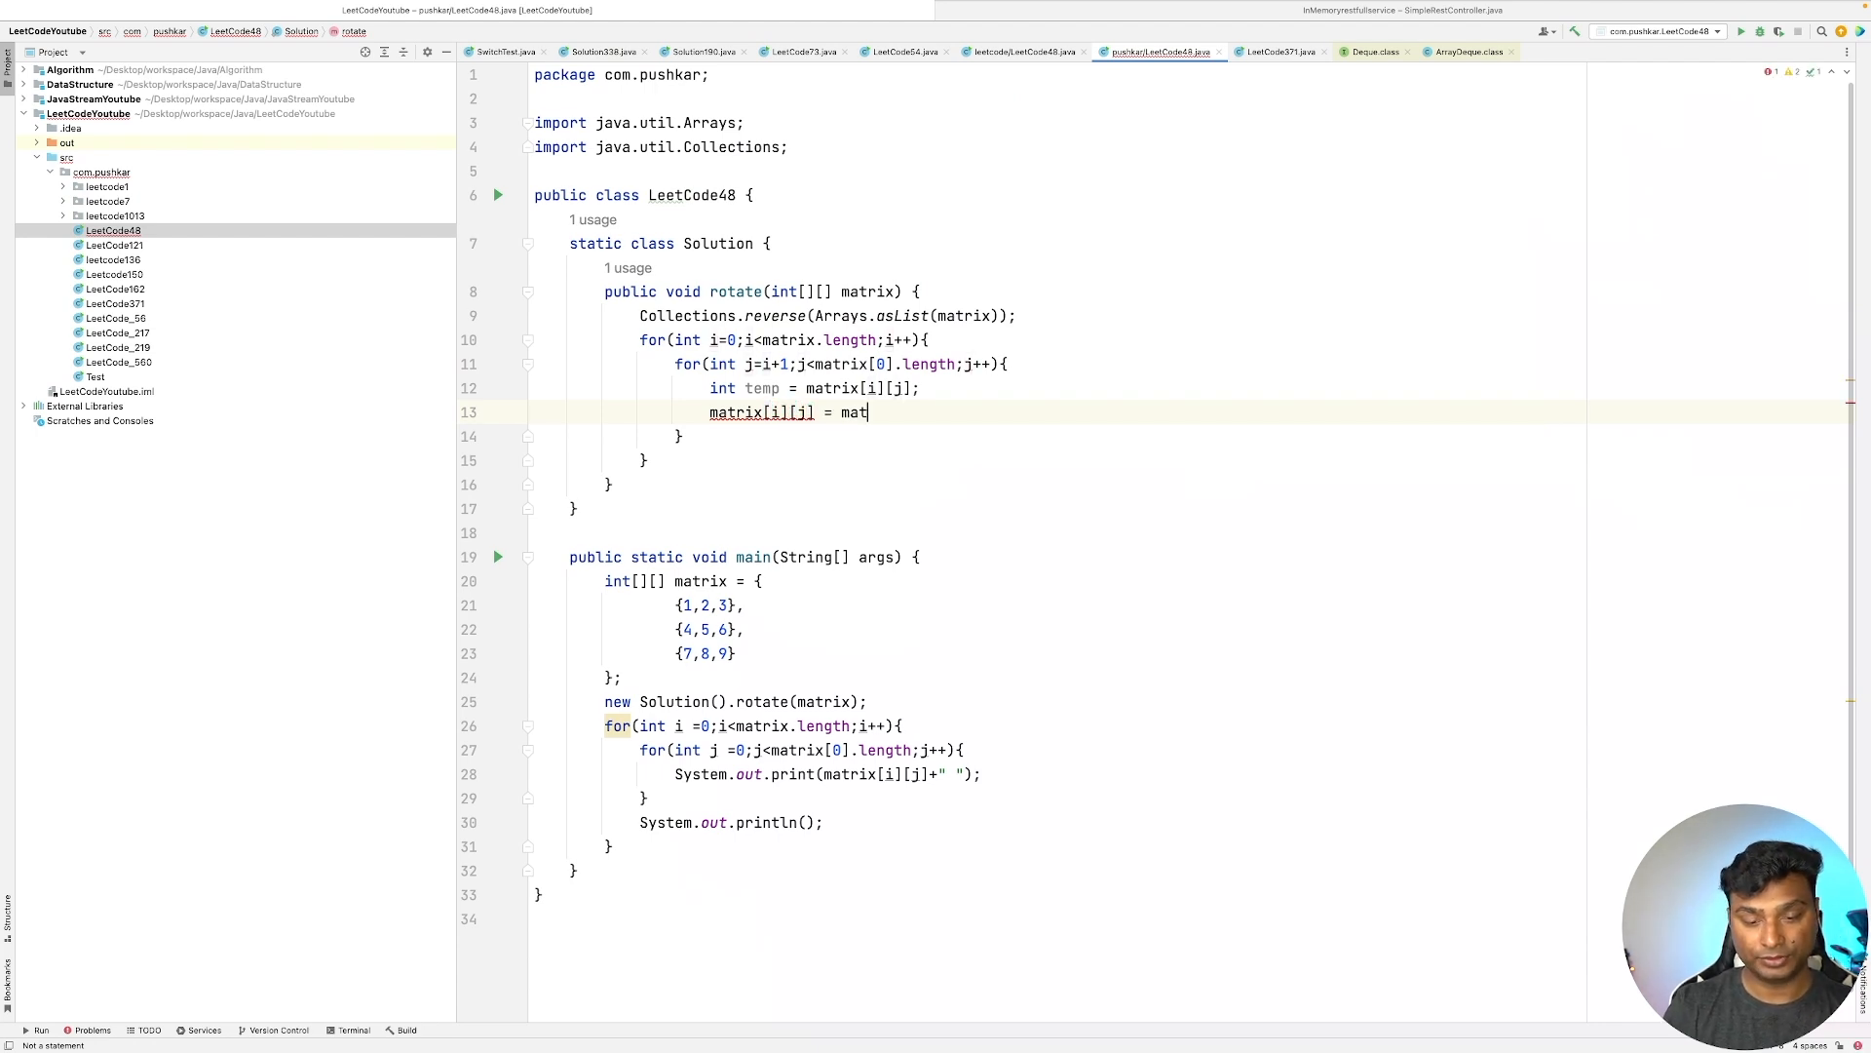
pyautogui.write('rix[]')
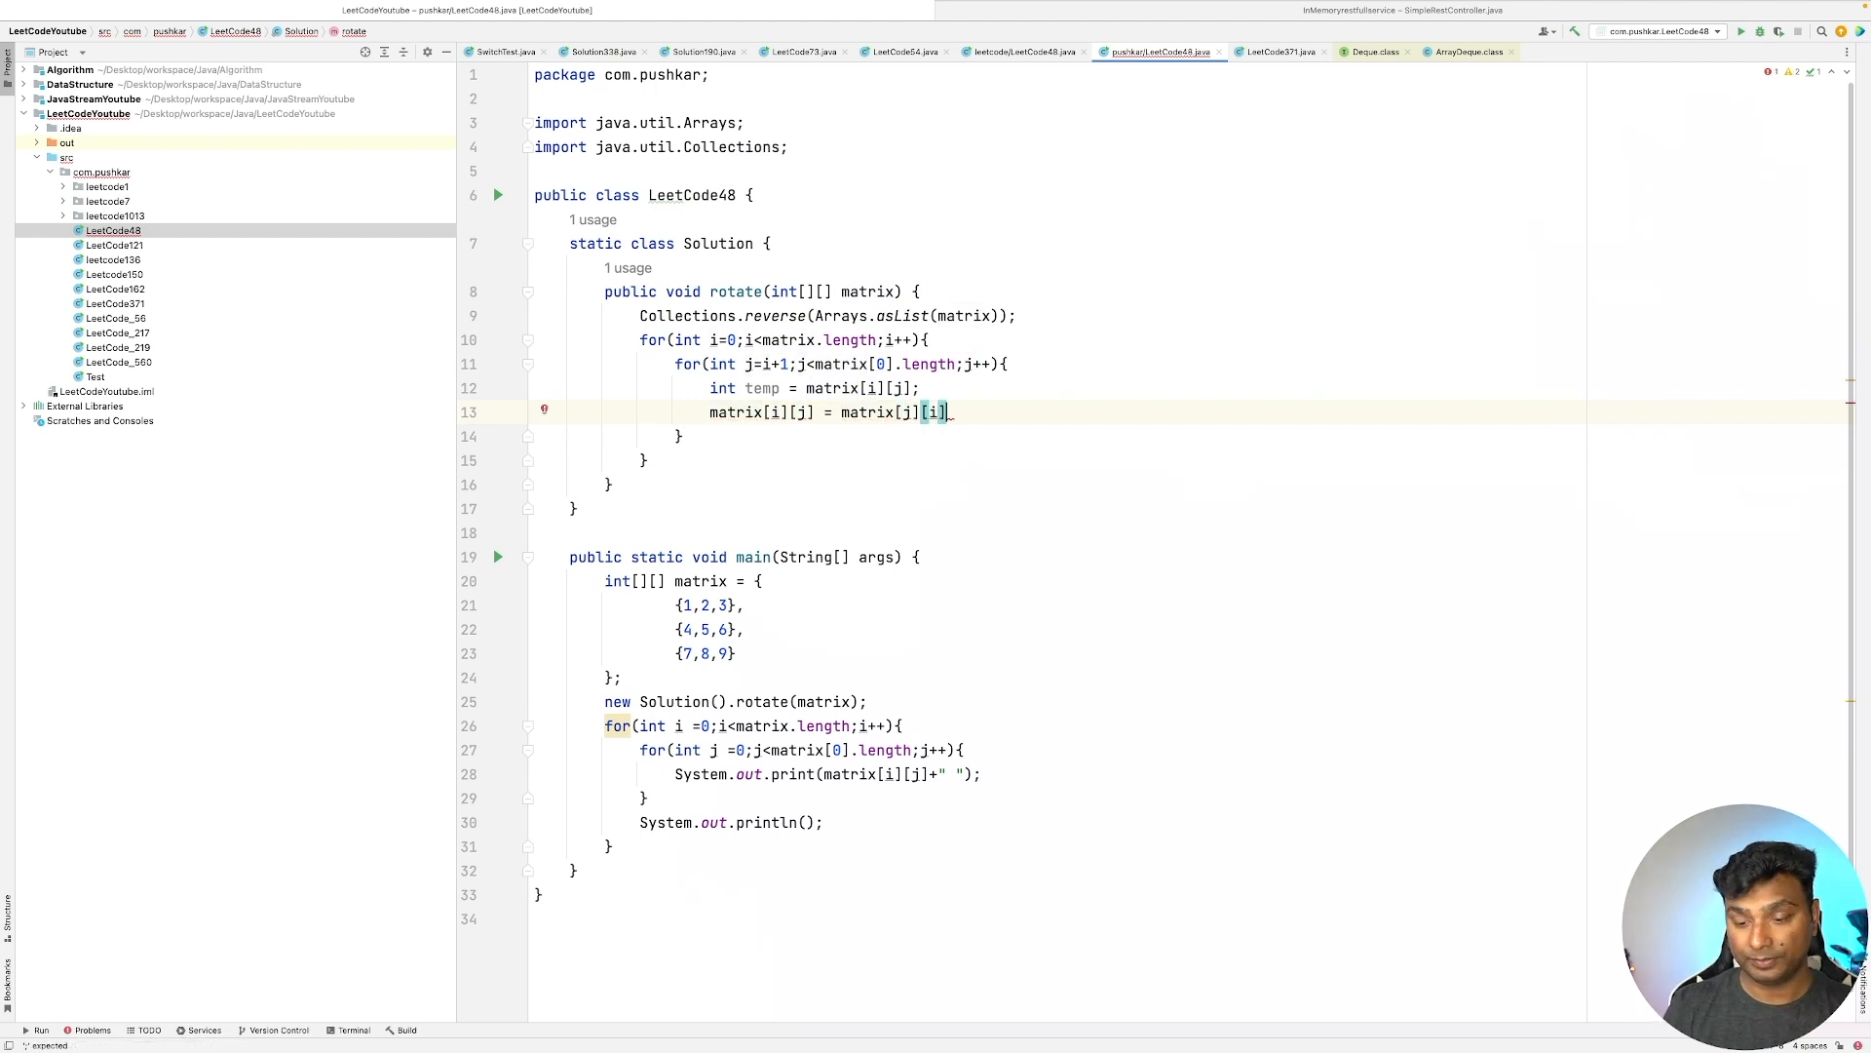
pyautogui.write('mat')
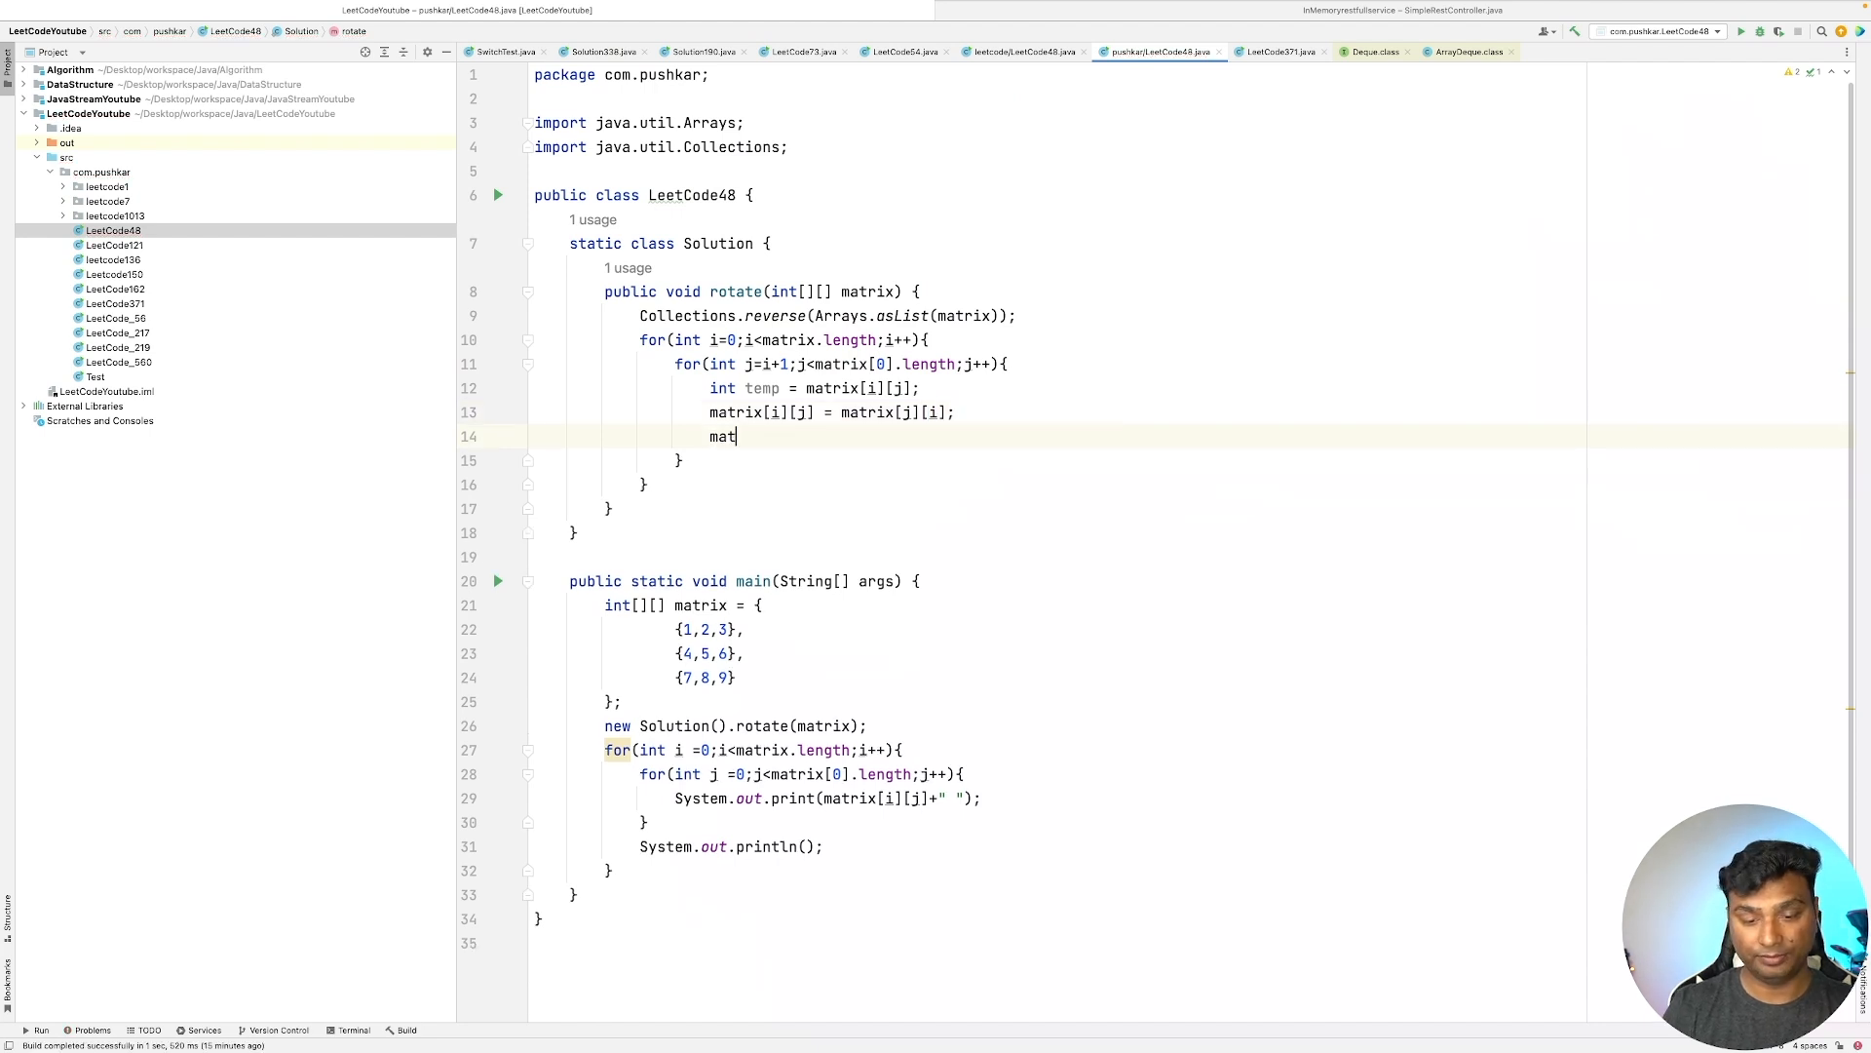
pyautogui.write('rix[')
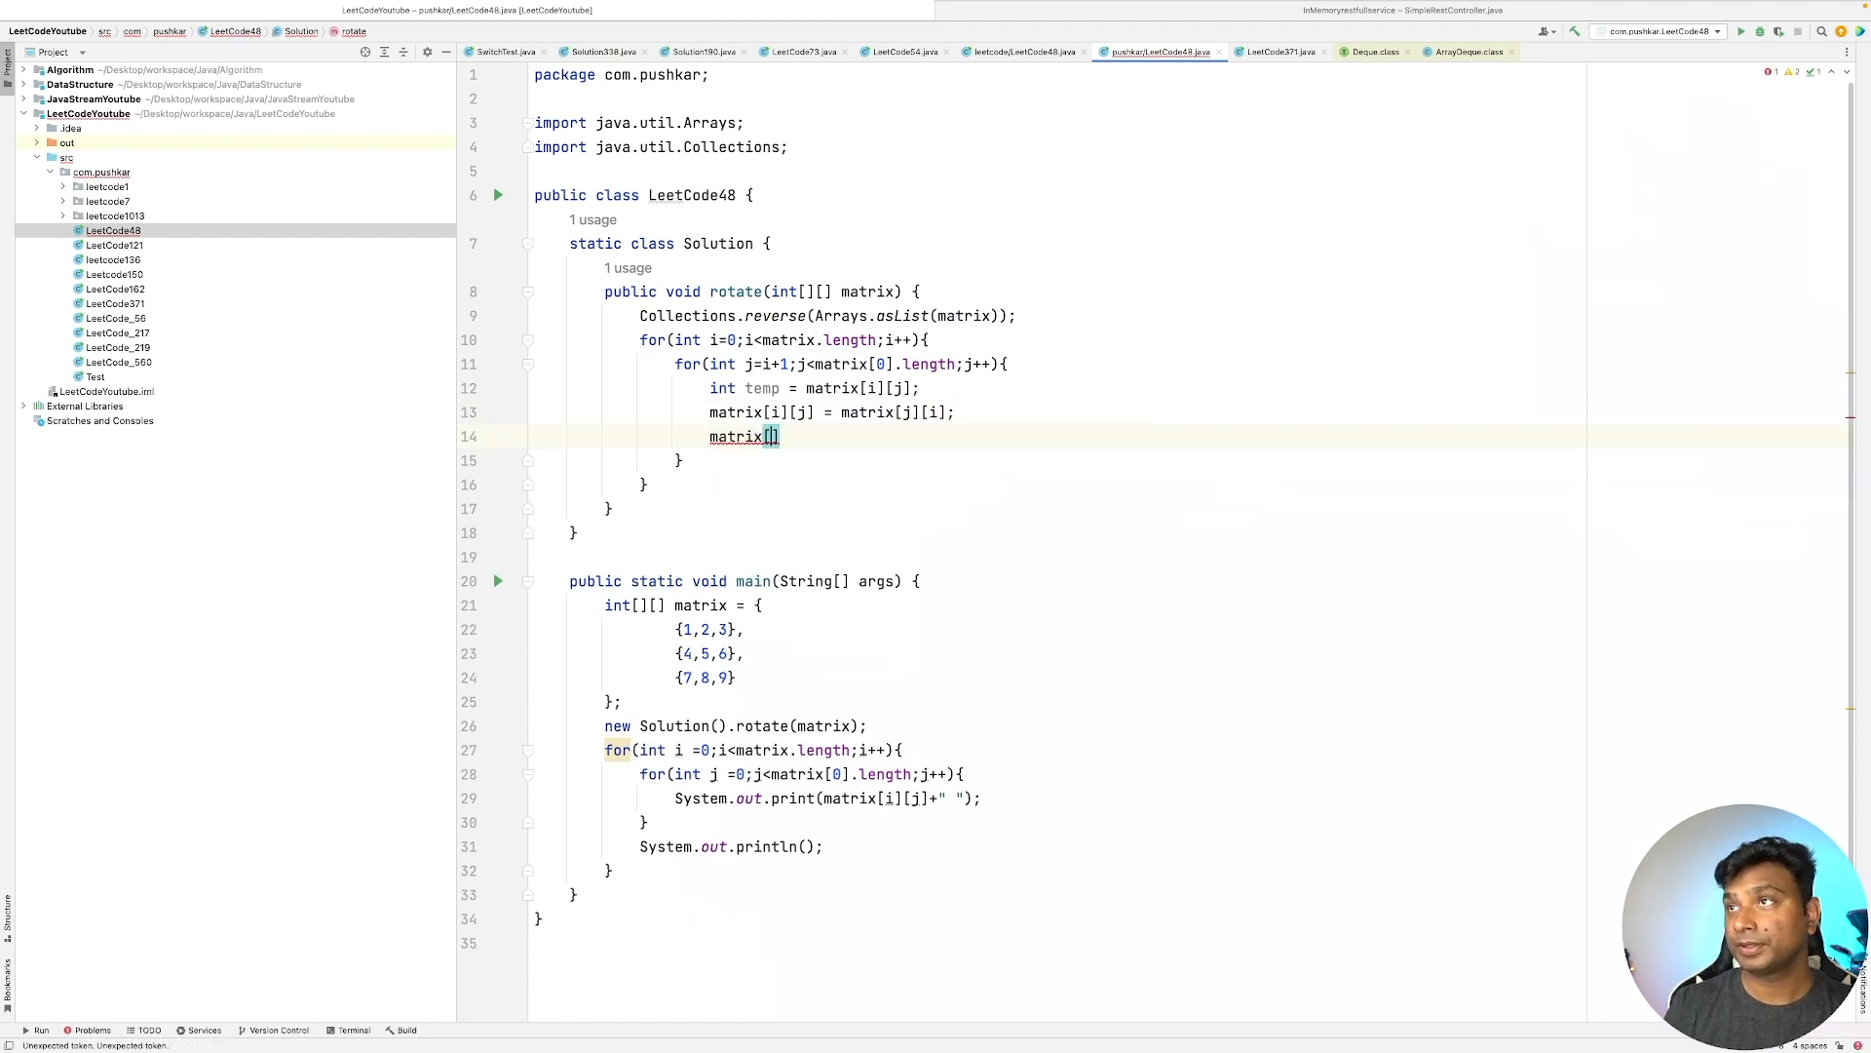
pyautogui.write('j]')
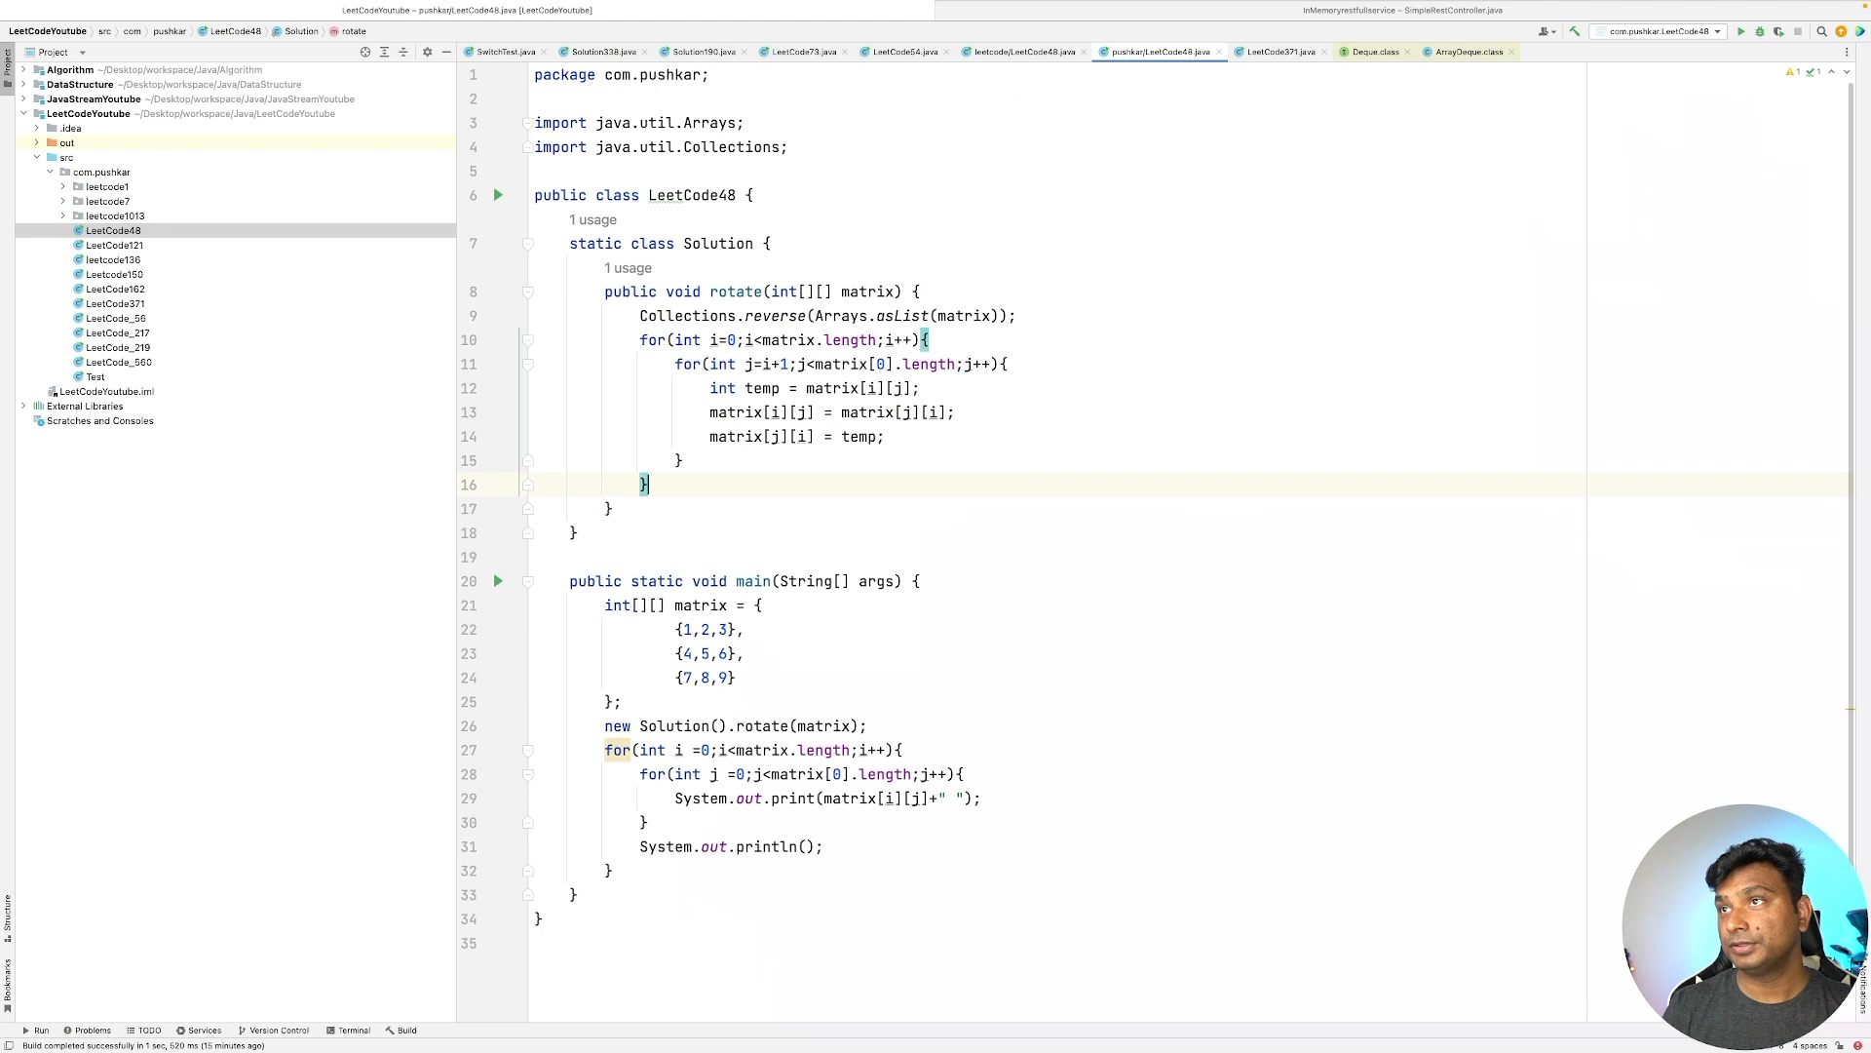
# - Run LeetCode48.main() on the 3×3 example, then switch over from the taskbar
pyautogui.click(881, 411)
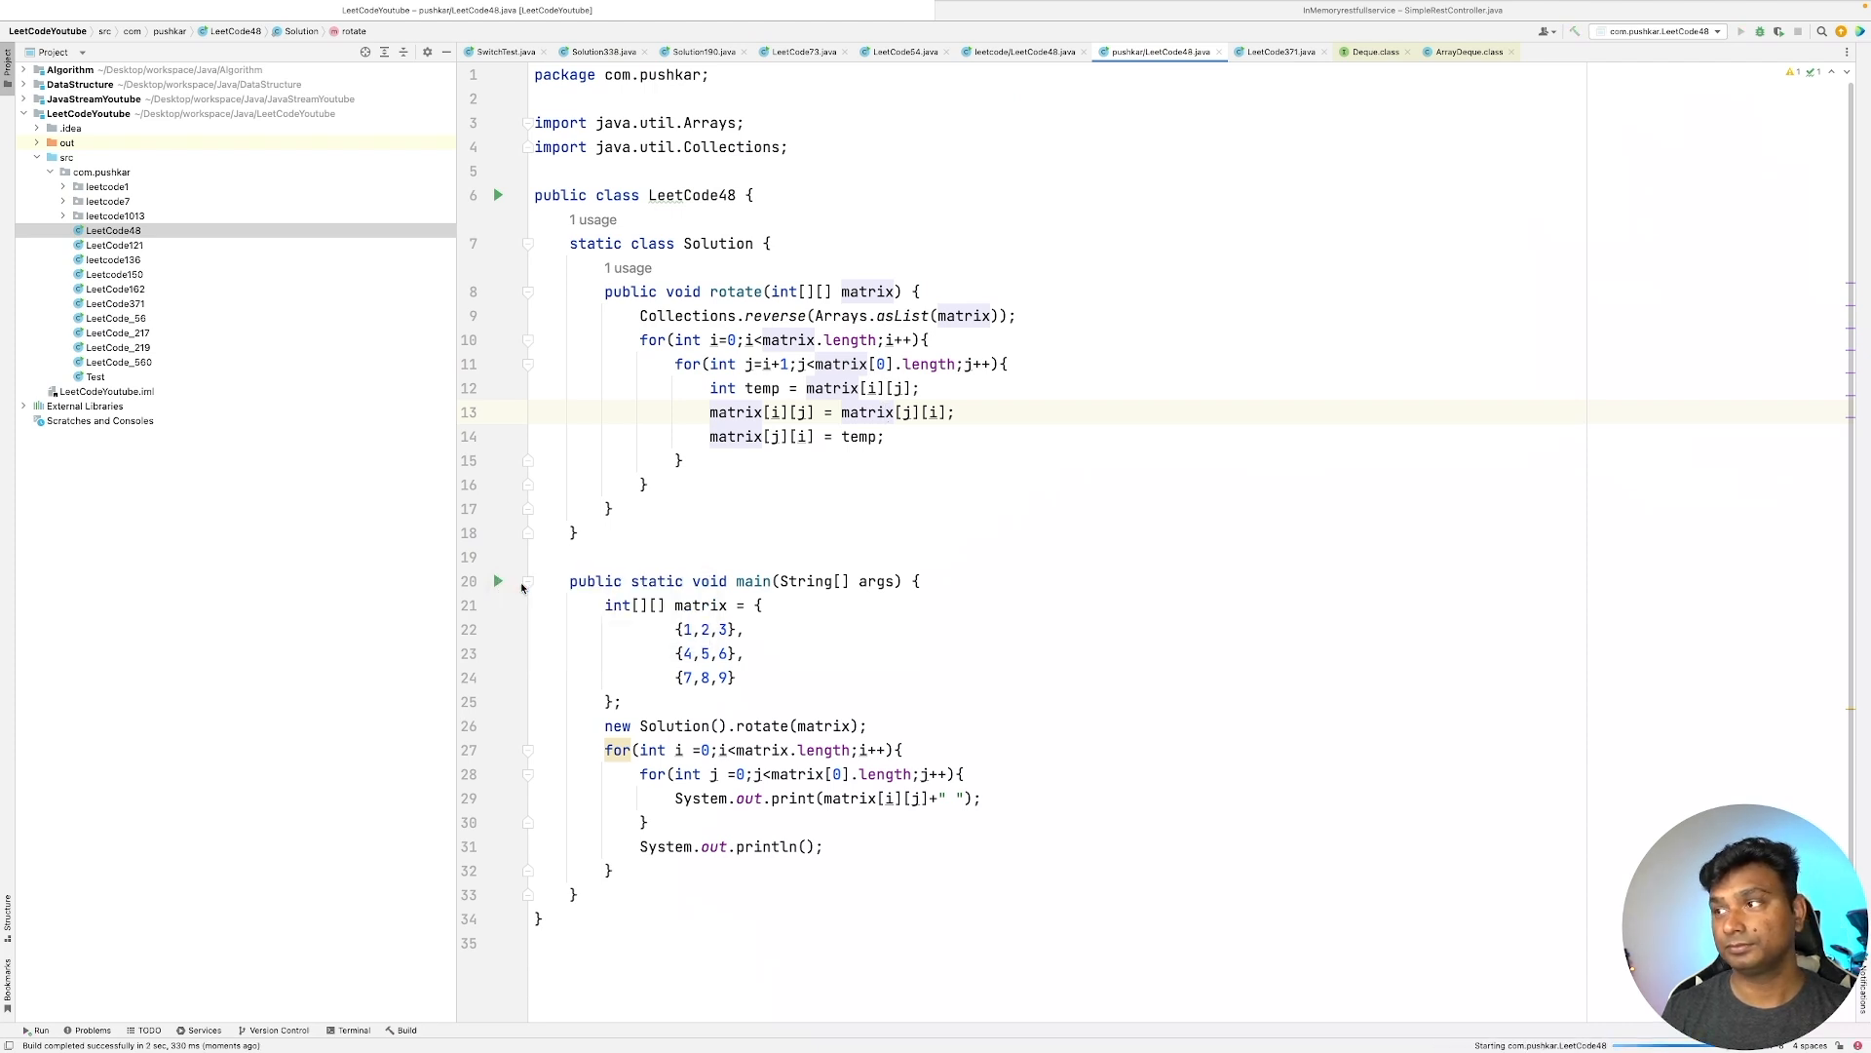
pyautogui.click(36, 1030)
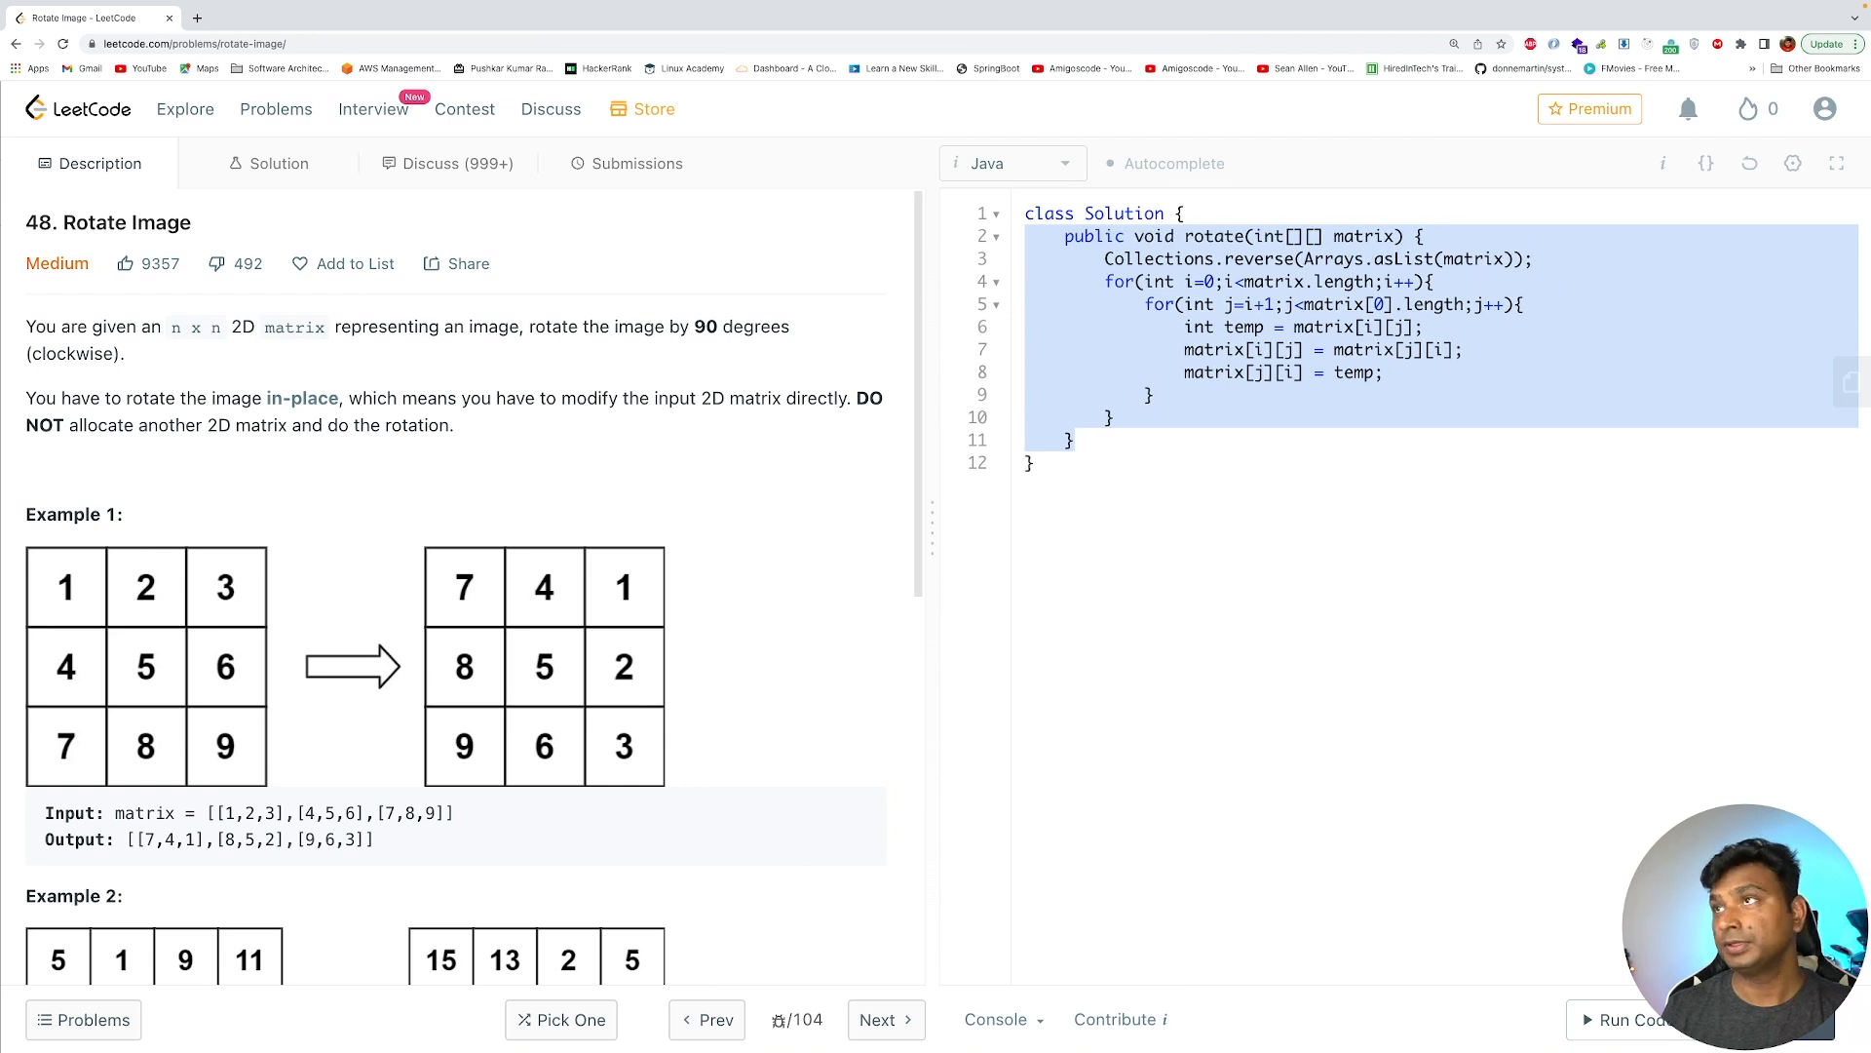
# - Run the pasted solution on the example test, then submit it for a 0 ms acceptance
pyautogui.click(1035, 463)
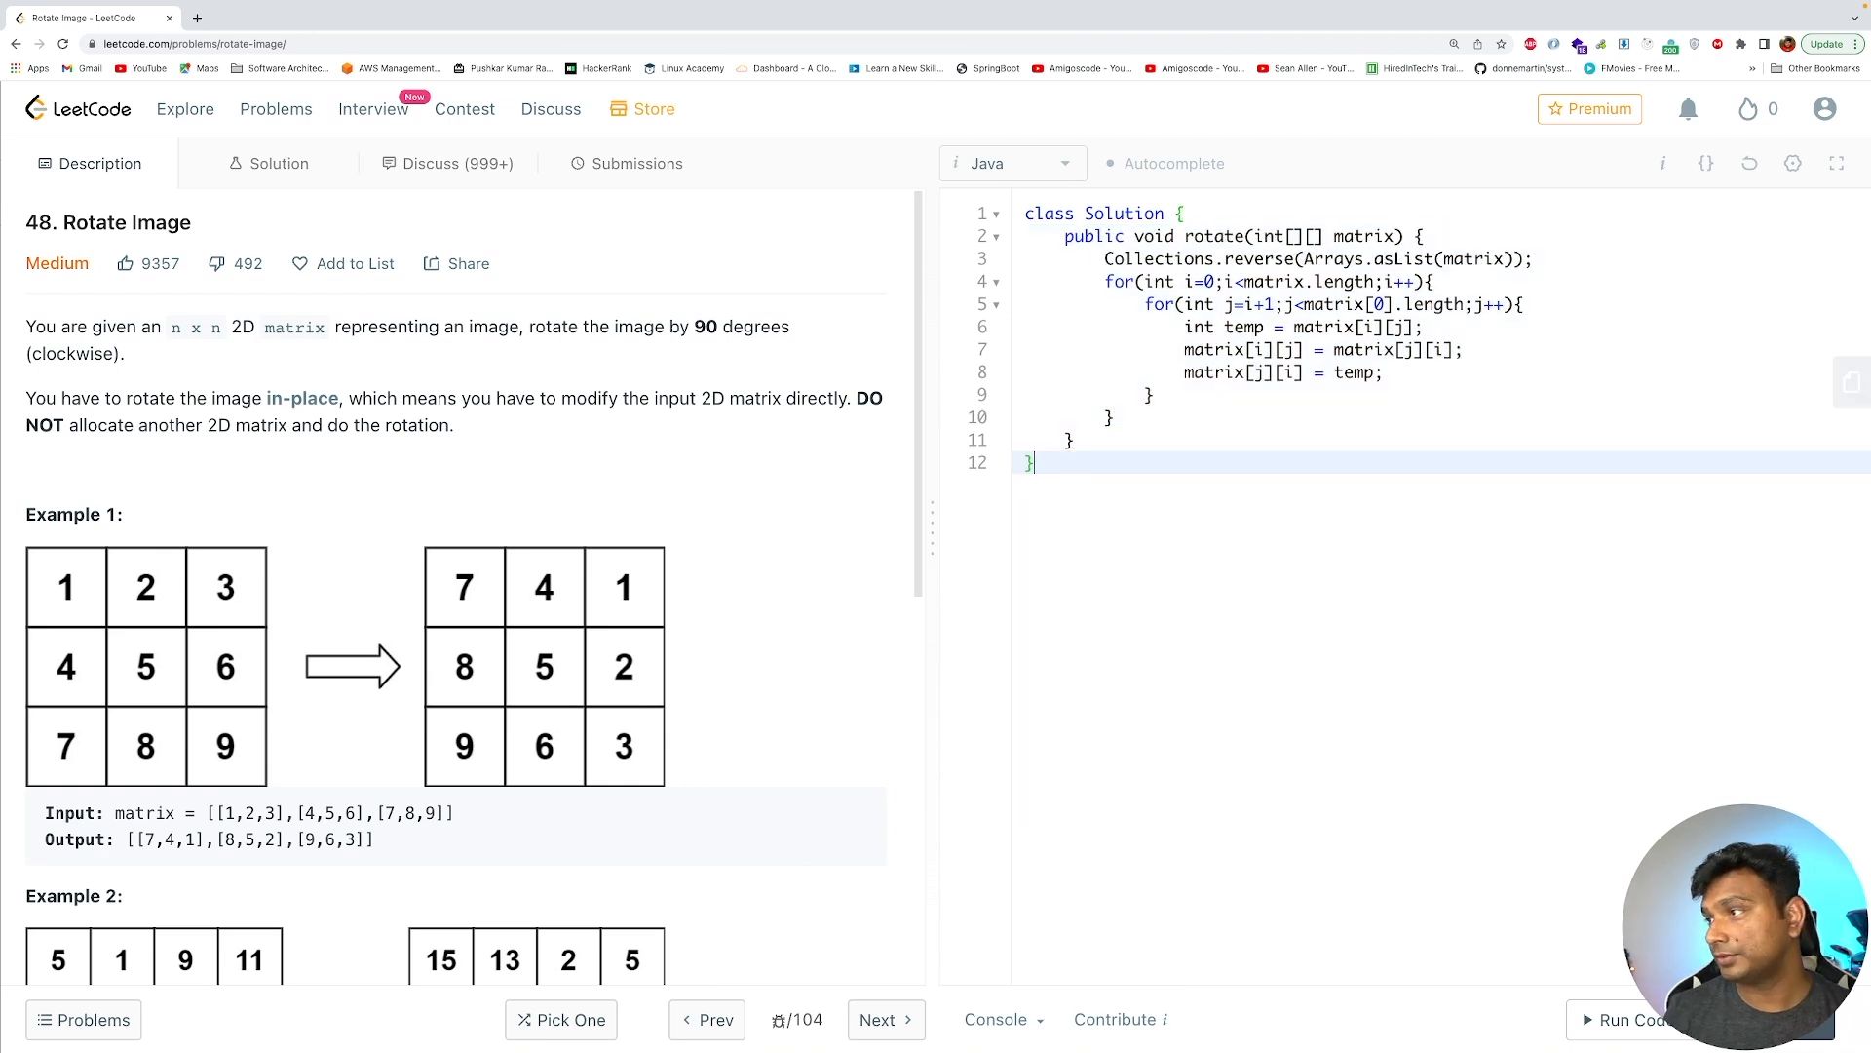
pyautogui.click(1627, 1018)
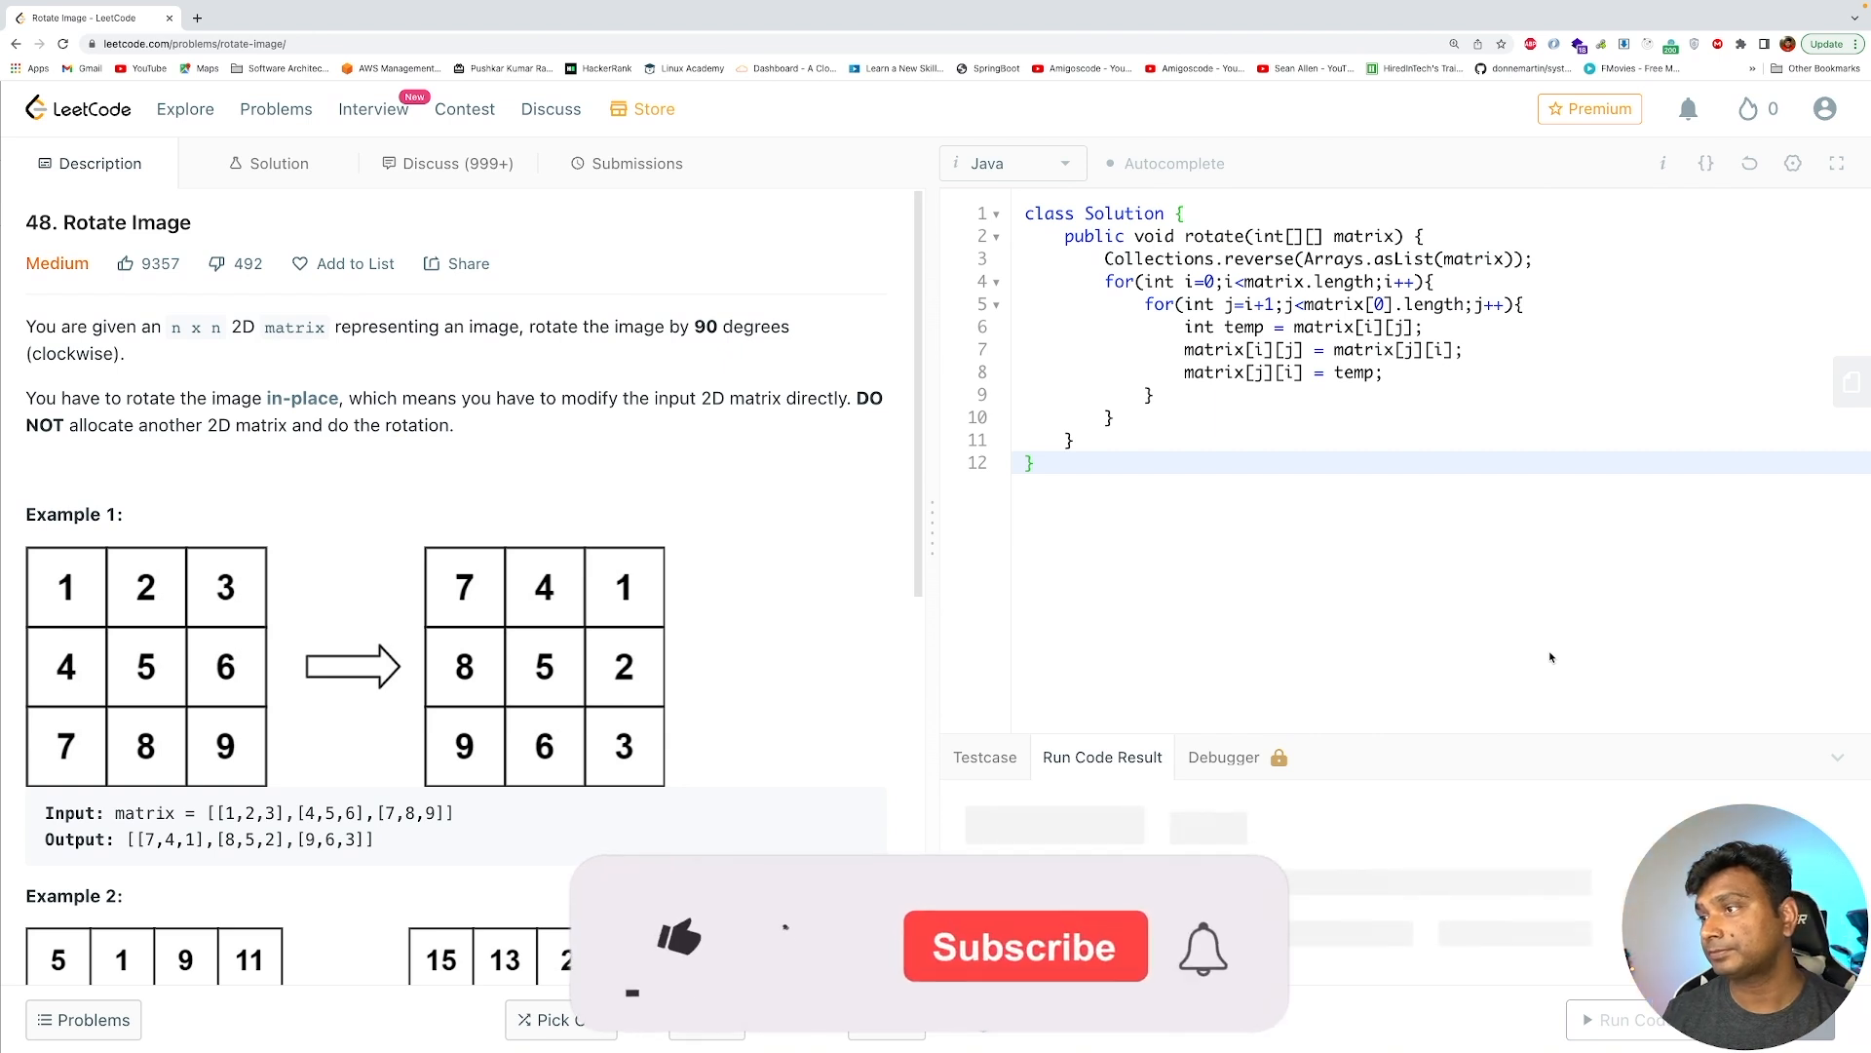
pyautogui.click(1632, 1019)
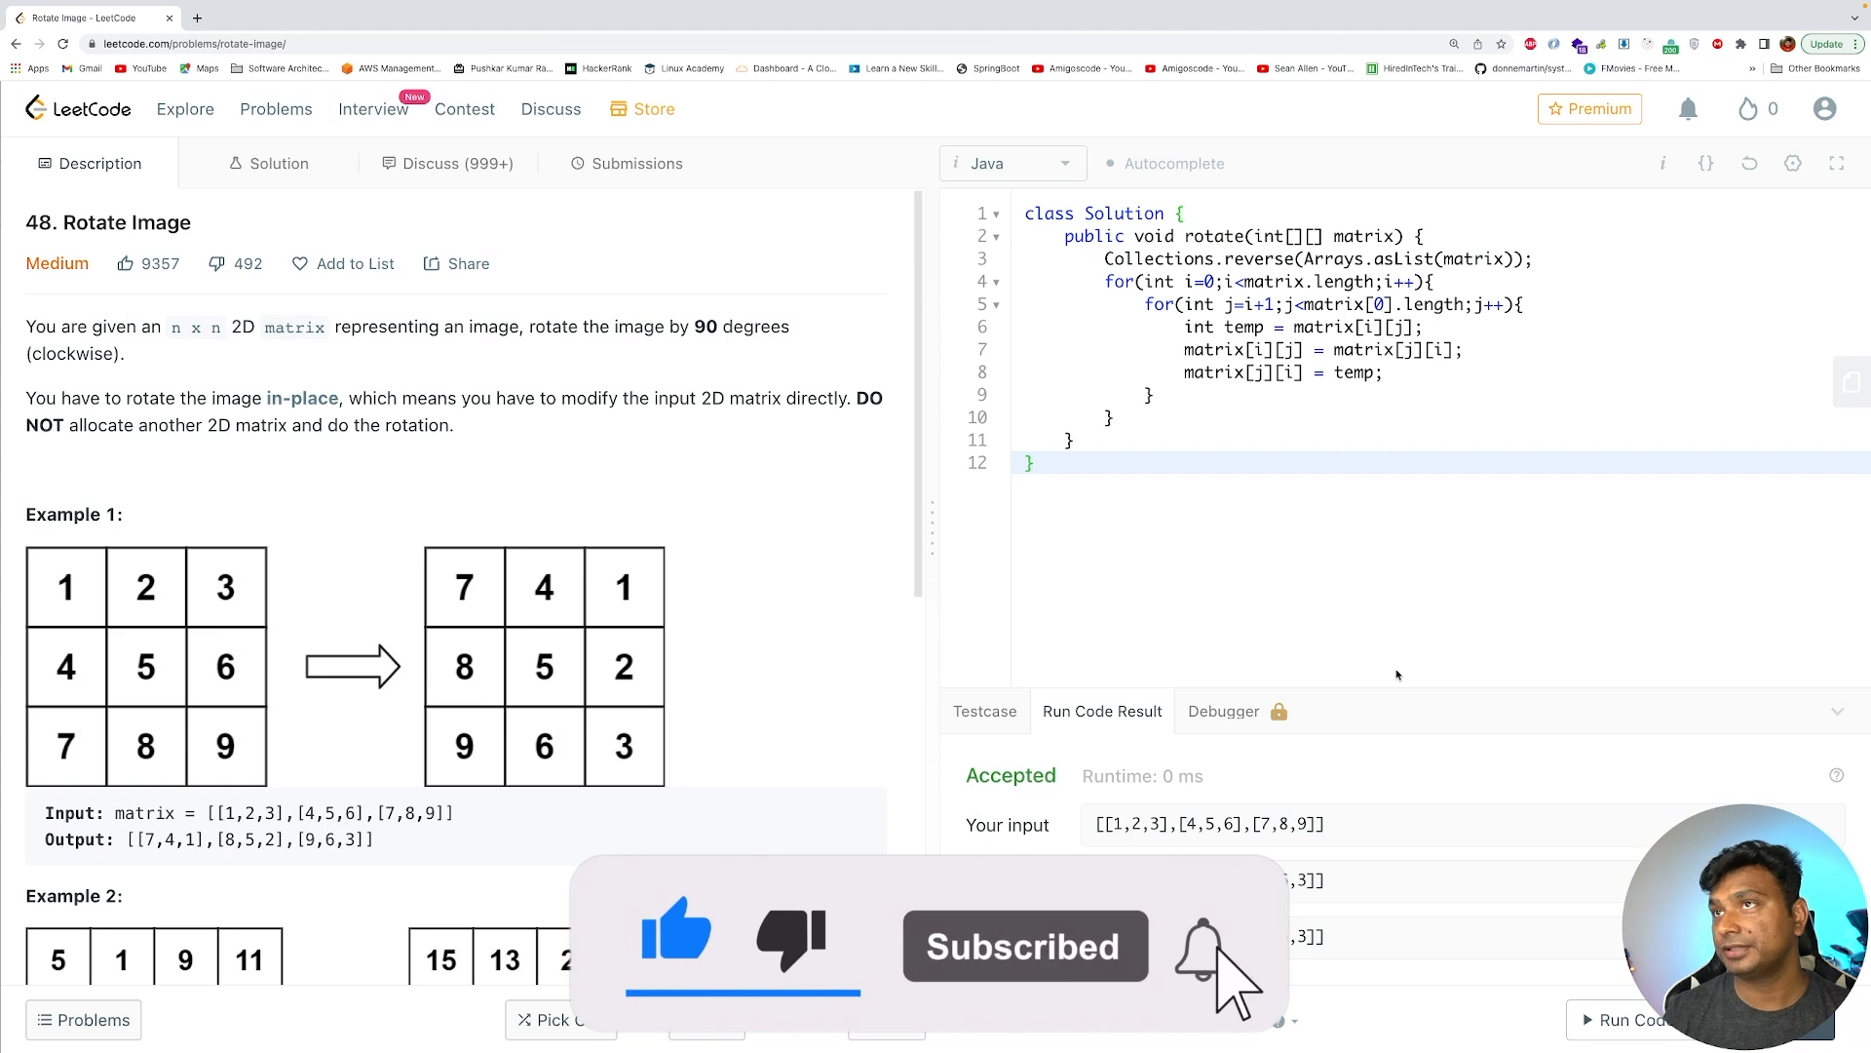
pyautogui.click(638, 164)
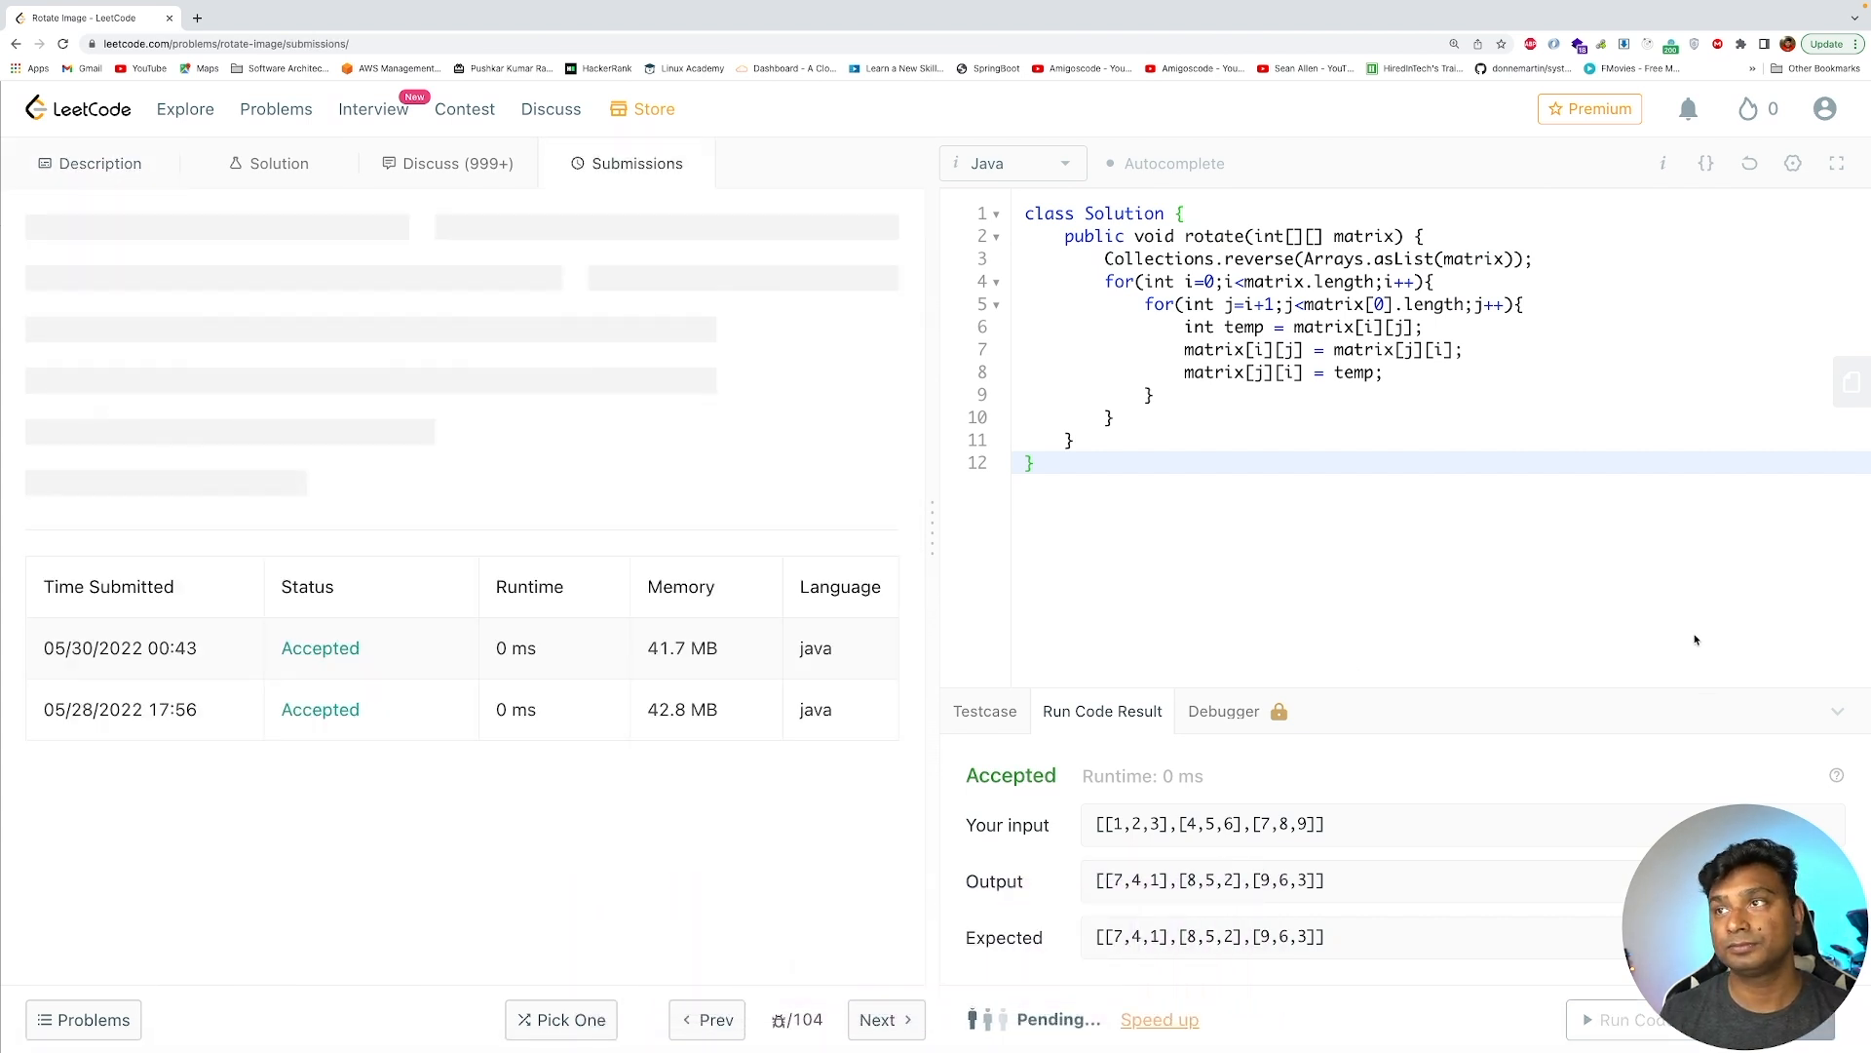
pyautogui.click(1626, 1020)
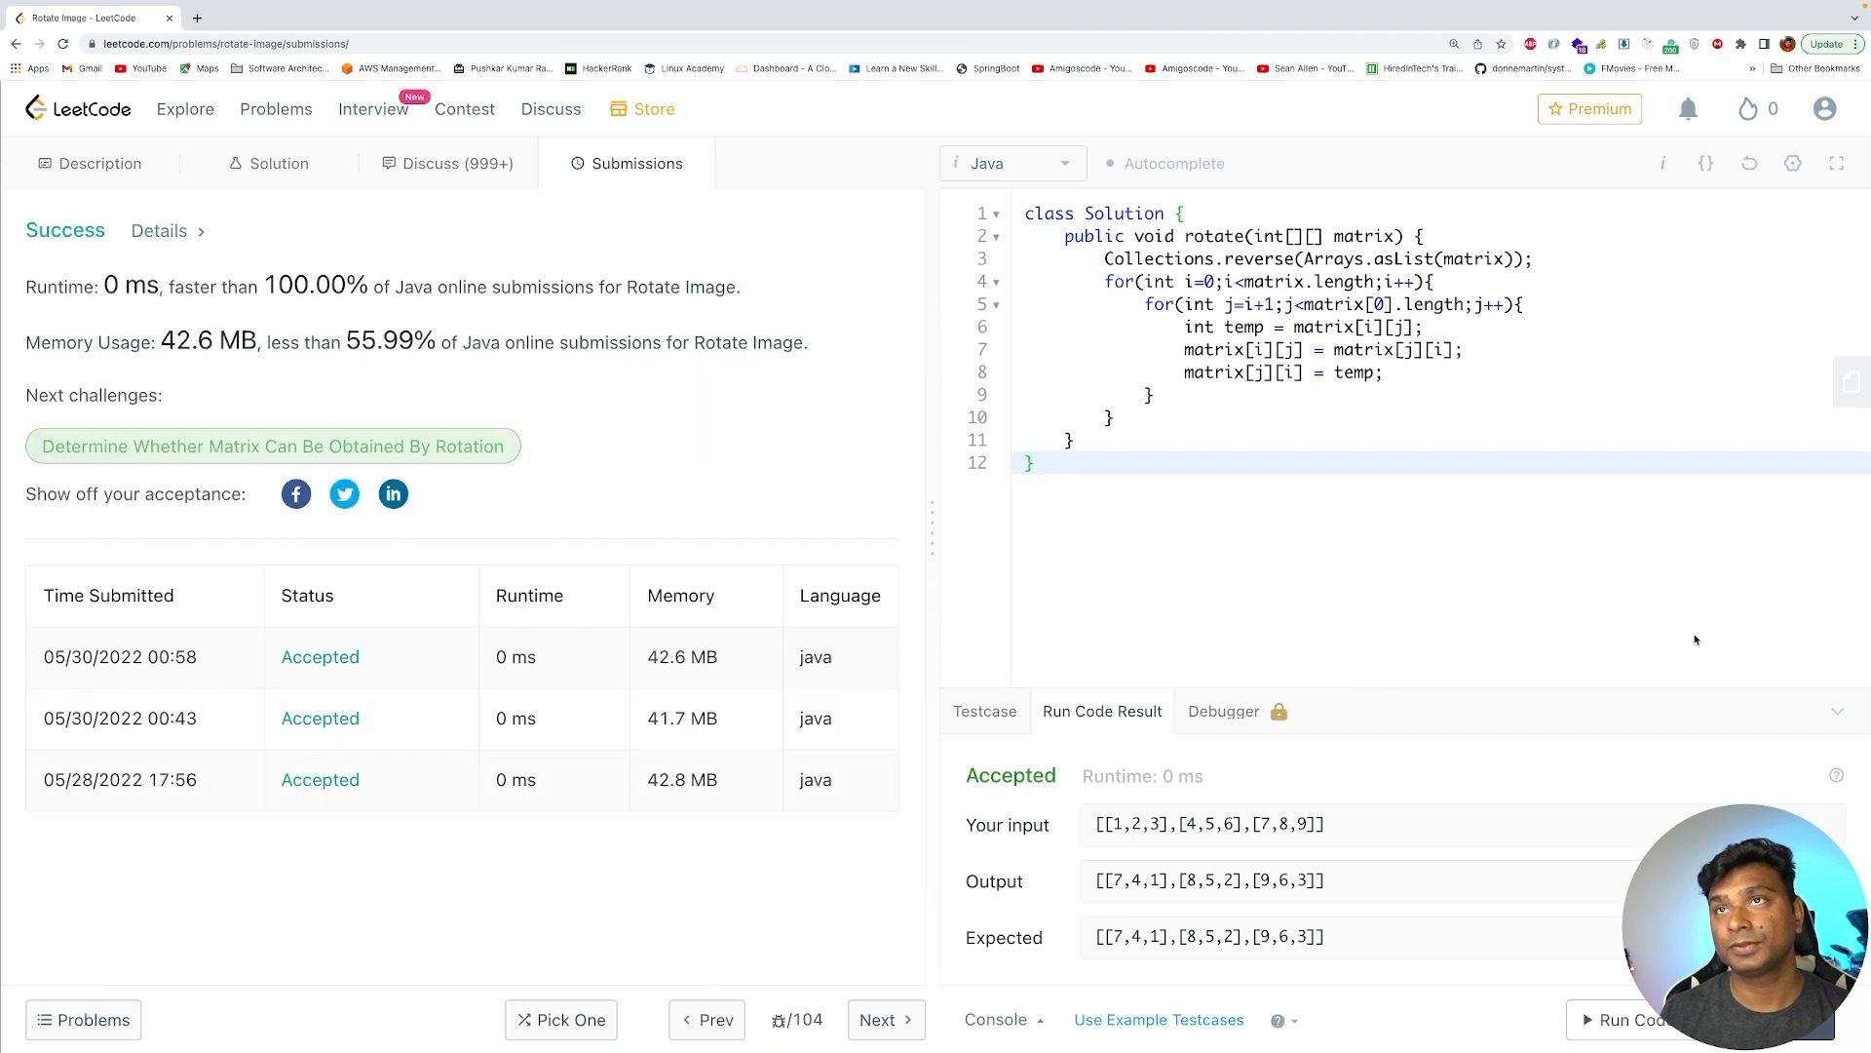